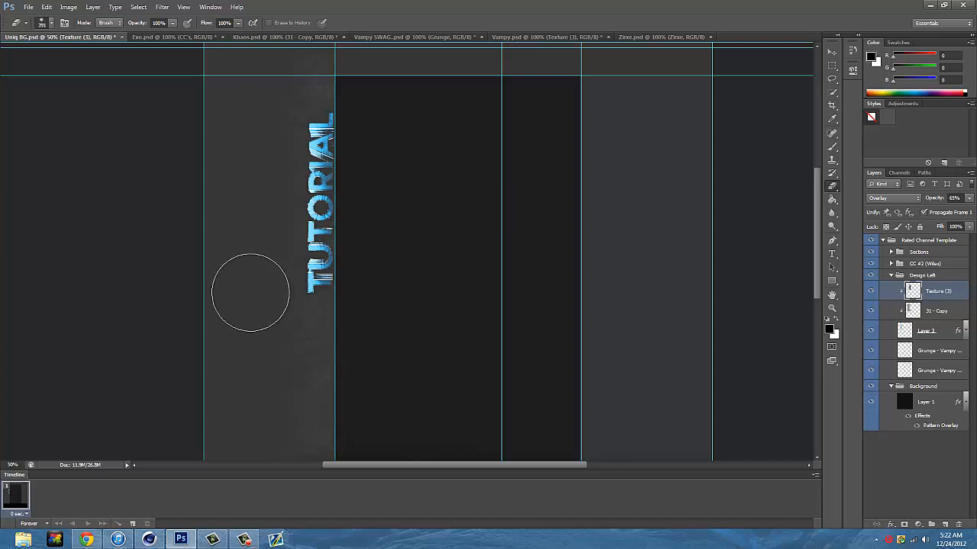
pyautogui.moveTo(399, 215)
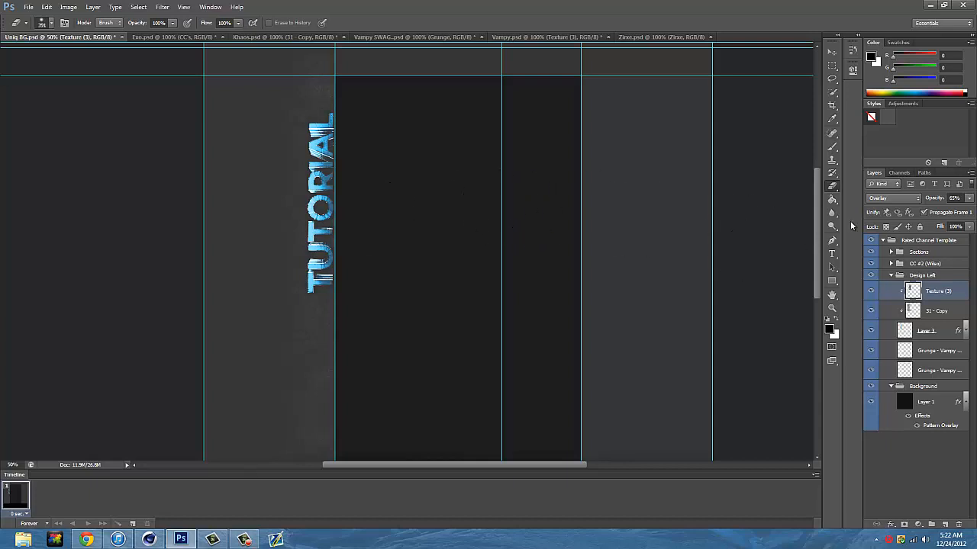
# - Select the light blue Flare 5 layer from the expanded Flares group in the flare pack
pyautogui.click(831, 51)
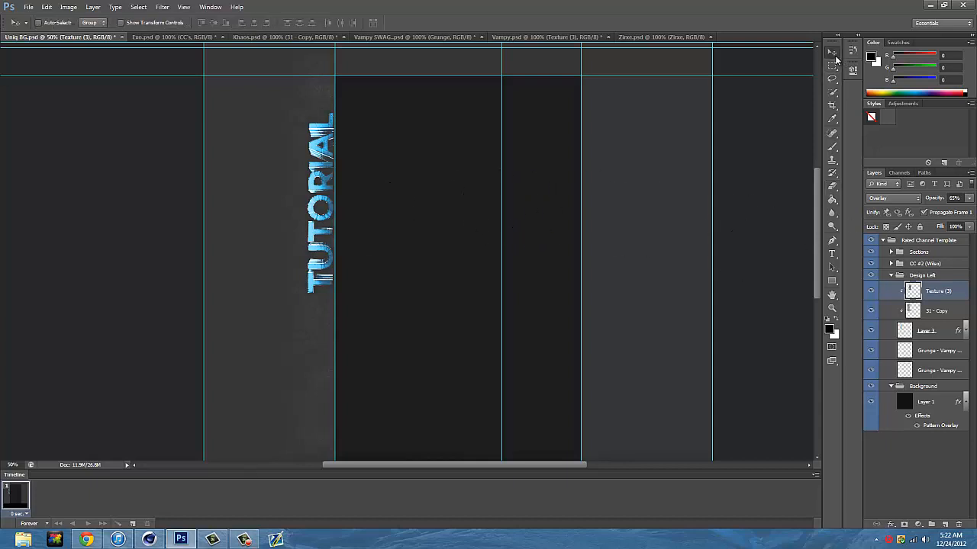
pyautogui.moveTo(812, 128)
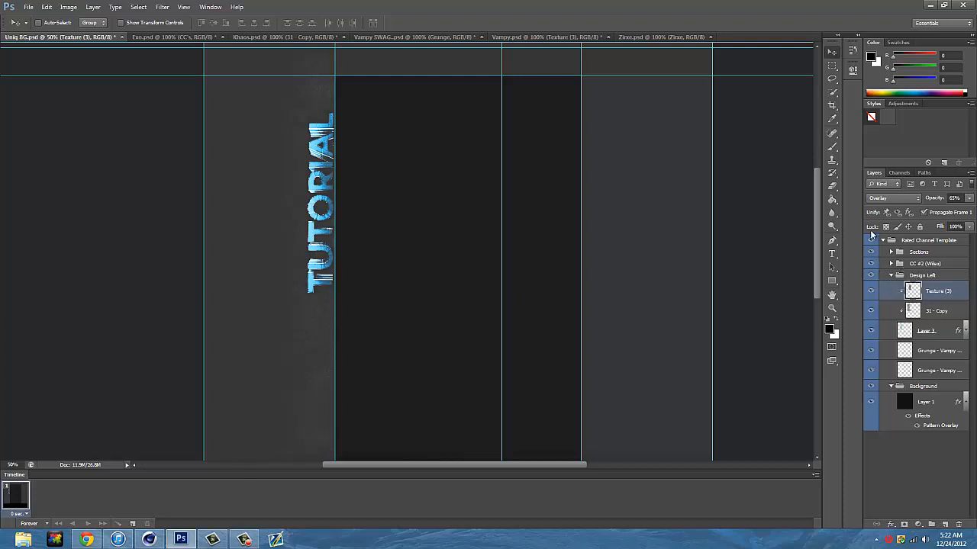
pyautogui.moveTo(598, 216)
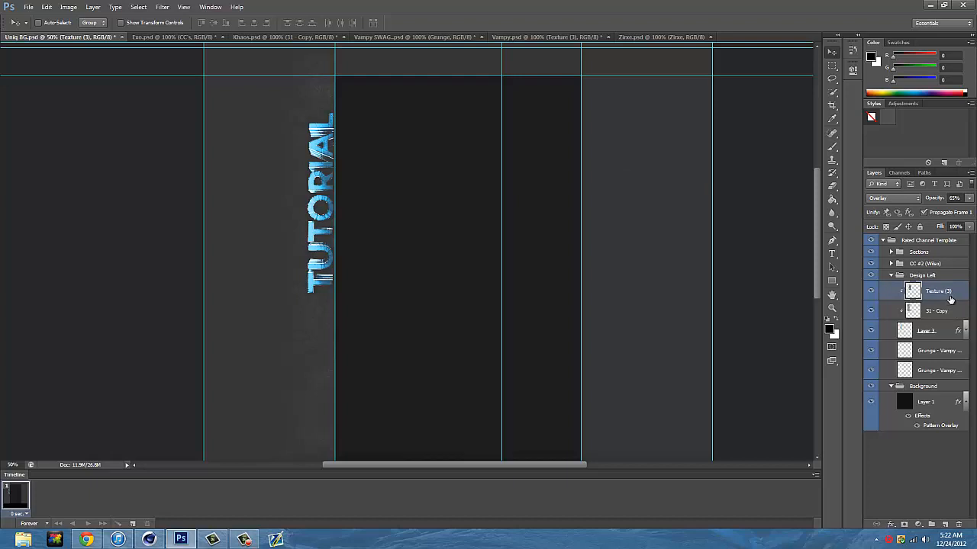
pyautogui.click(170, 37)
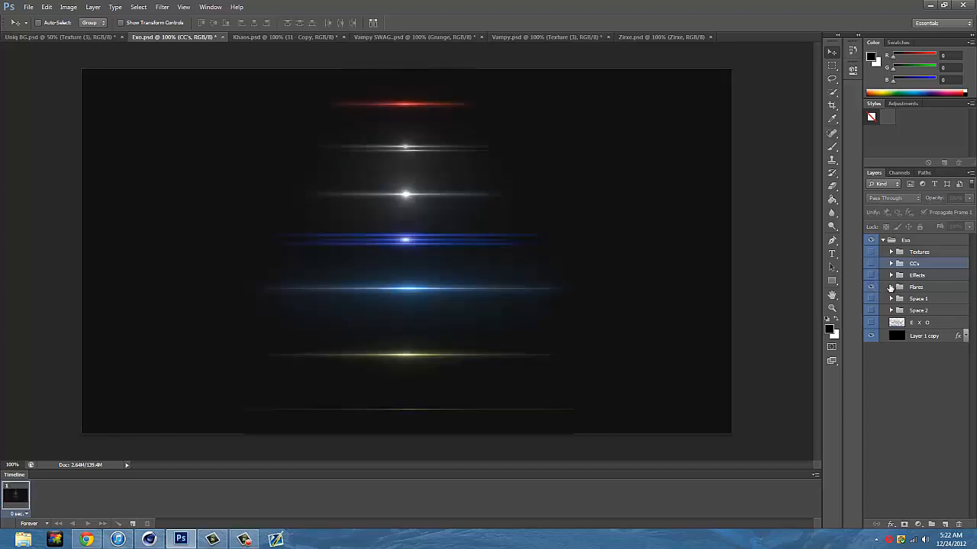
pyautogui.click(891, 286)
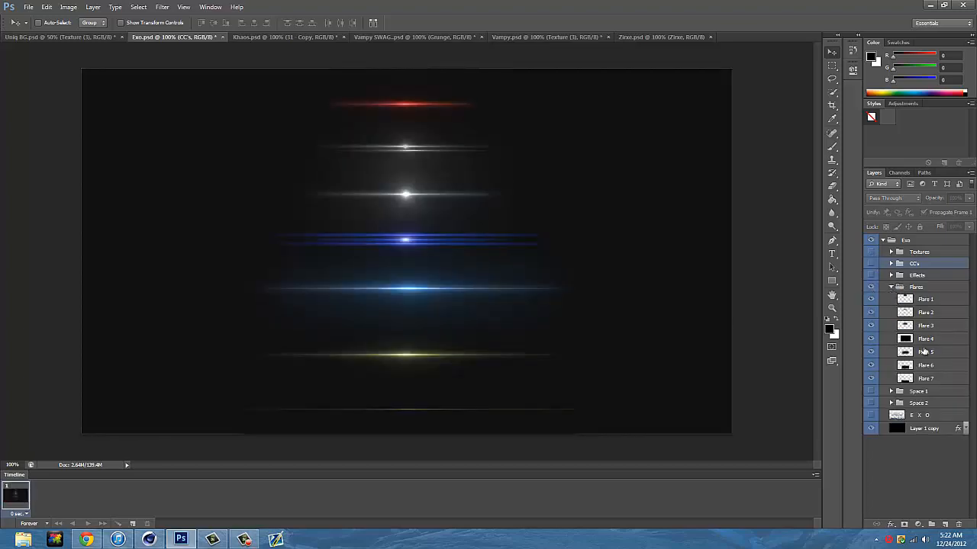
pyautogui.click(925, 351)
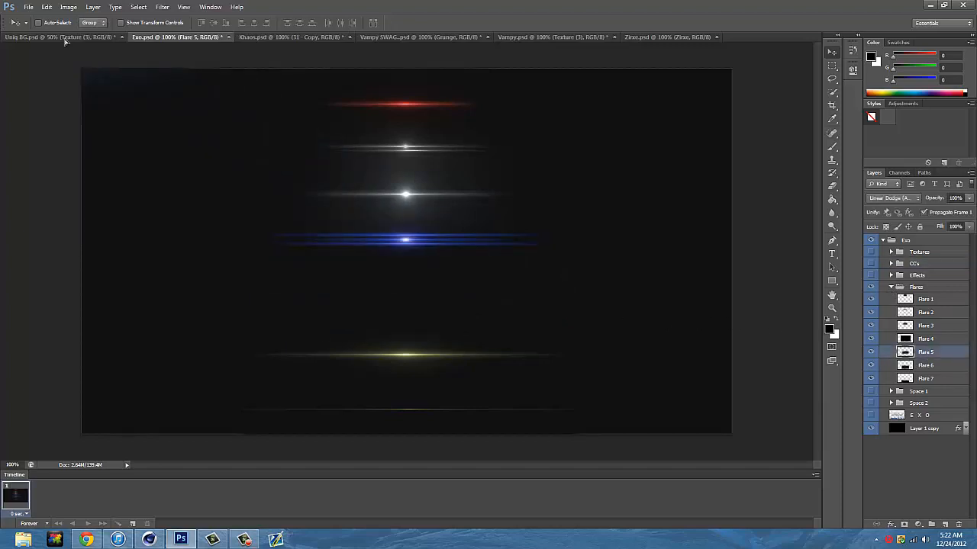
# - Bring the flare into the TUTORIAL design, rotate it 90° and place it over the letters
pyautogui.click(54, 37)
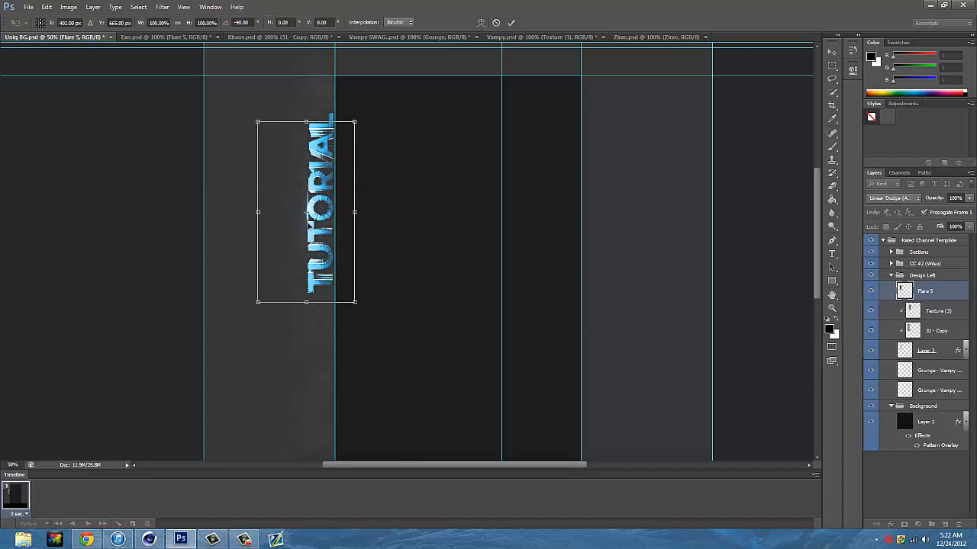
pyautogui.moveTo(305, 211); pyautogui.dragTo(334, 186)
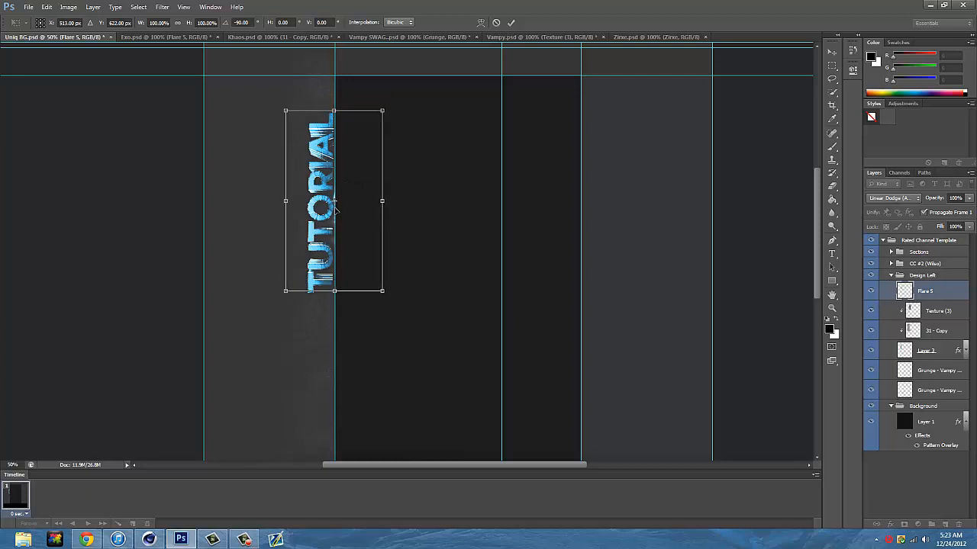
pyautogui.moveTo(335, 201); pyautogui.dragTo(332, 201)
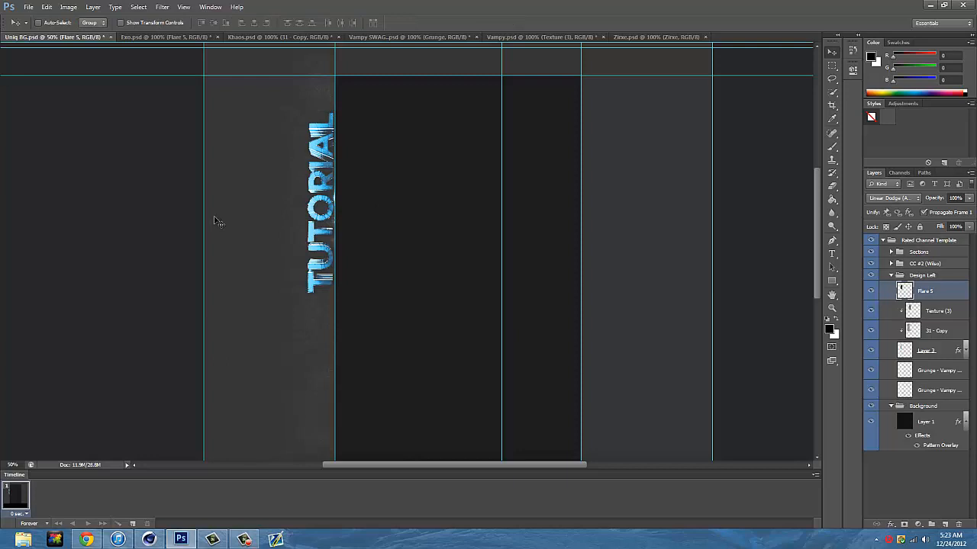
pyautogui.moveTo(229, 210)
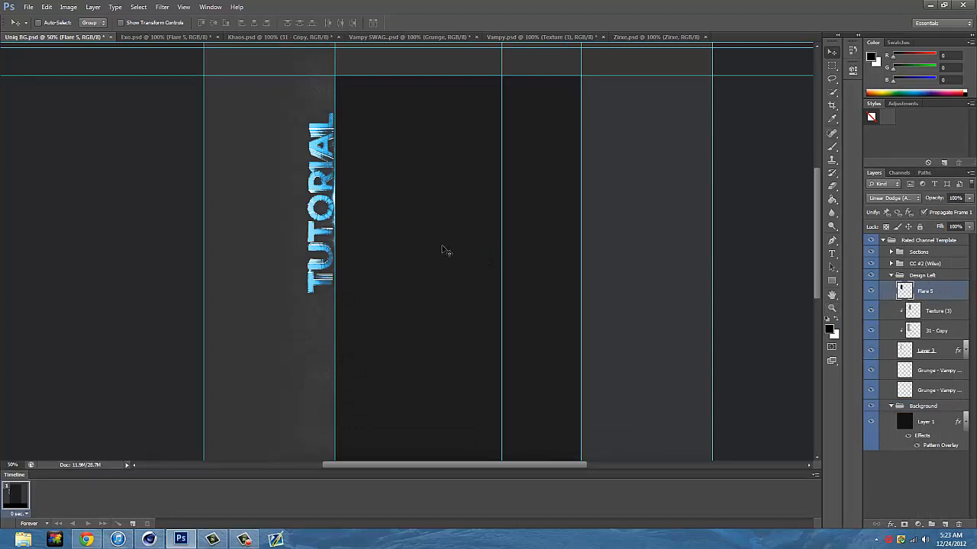
pyautogui.click(161, 37)
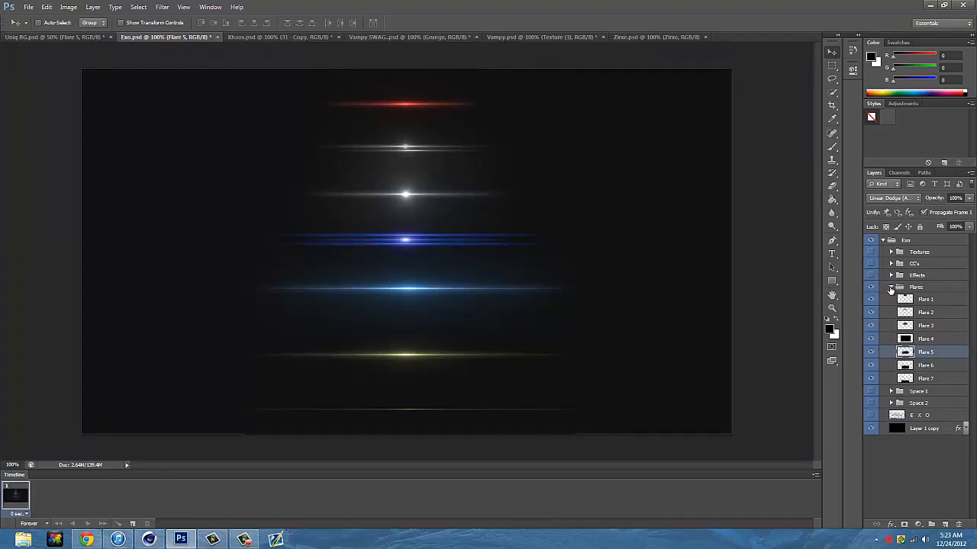
# - Collapse the flares and browse the SWAG, triangle and Zirxe pack documents' layer groups
pyautogui.click(892, 286)
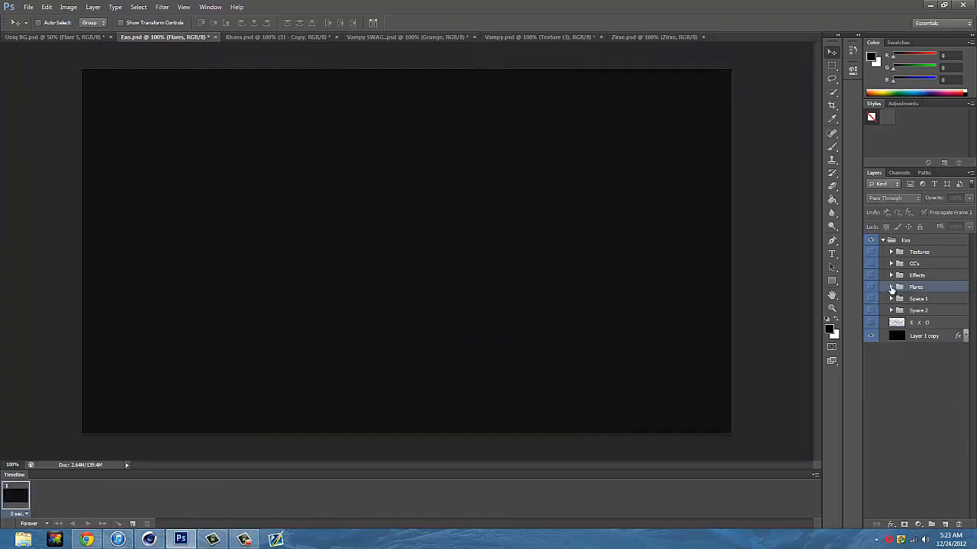
pyautogui.click(257, 36)
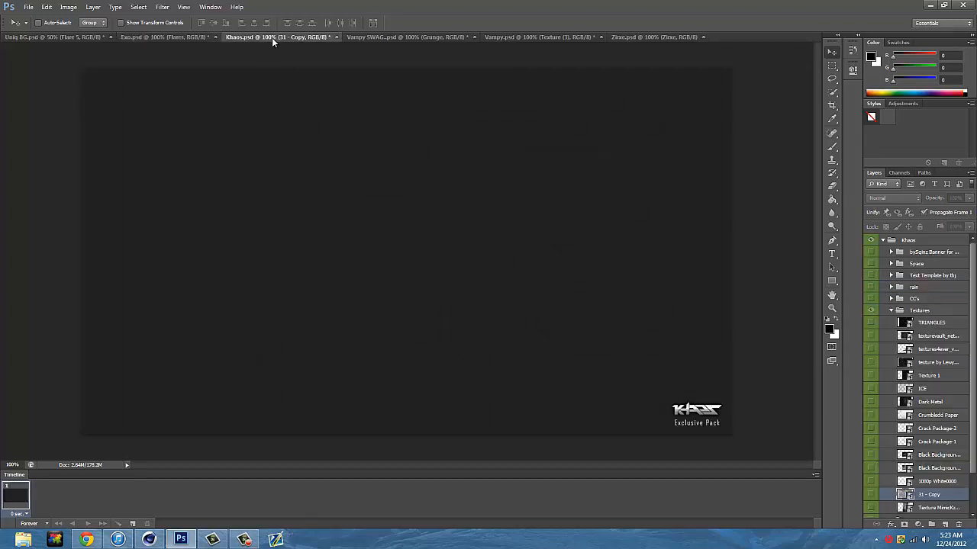
pyautogui.click(405, 36)
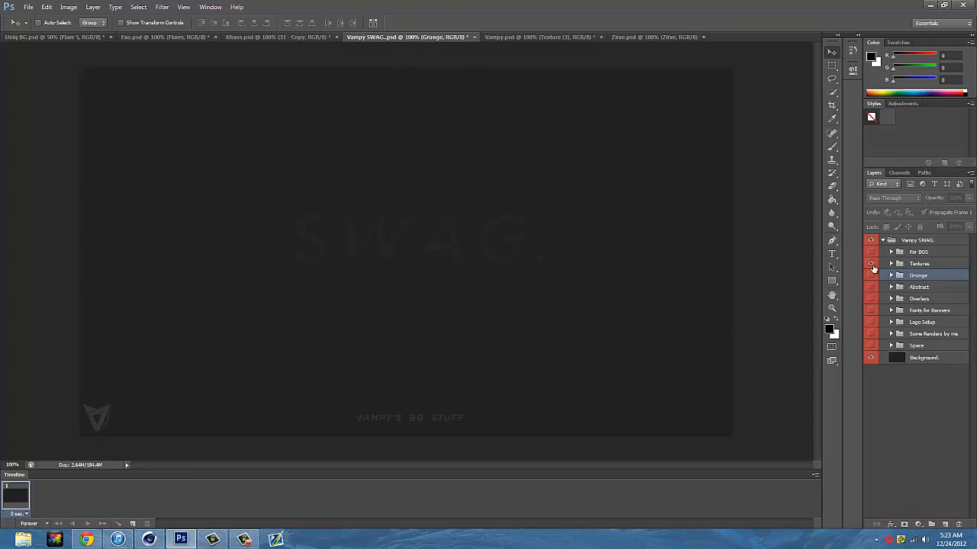
pyautogui.click(537, 36)
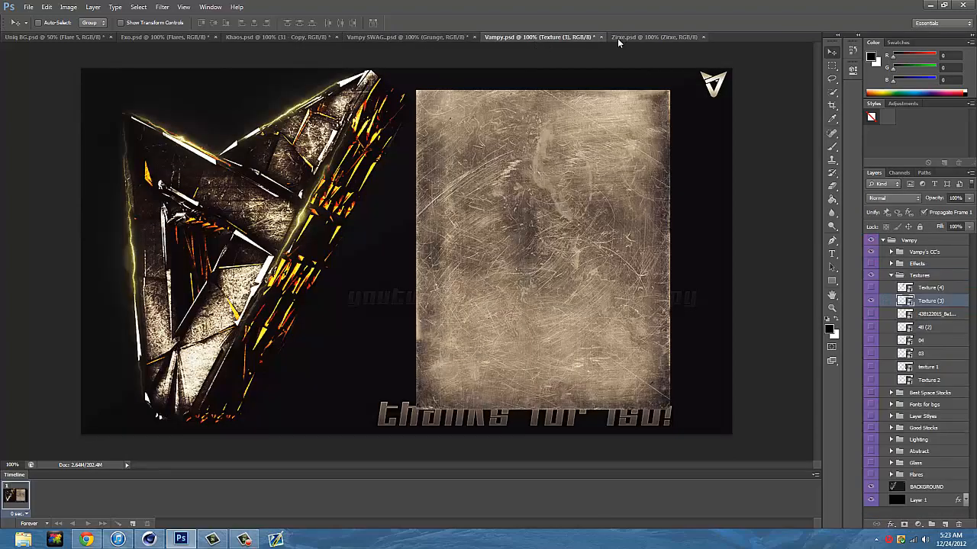
pyautogui.click(656, 36)
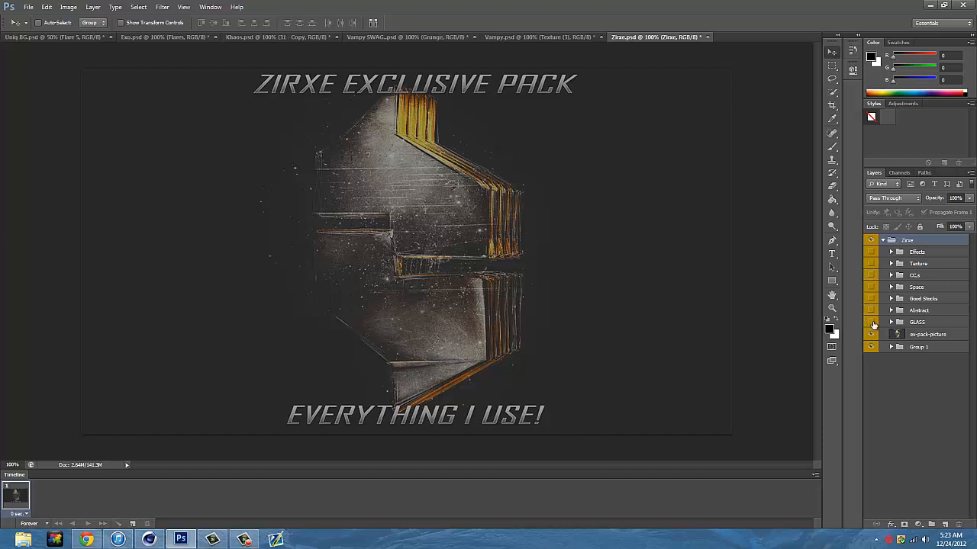
pyautogui.click(891, 312)
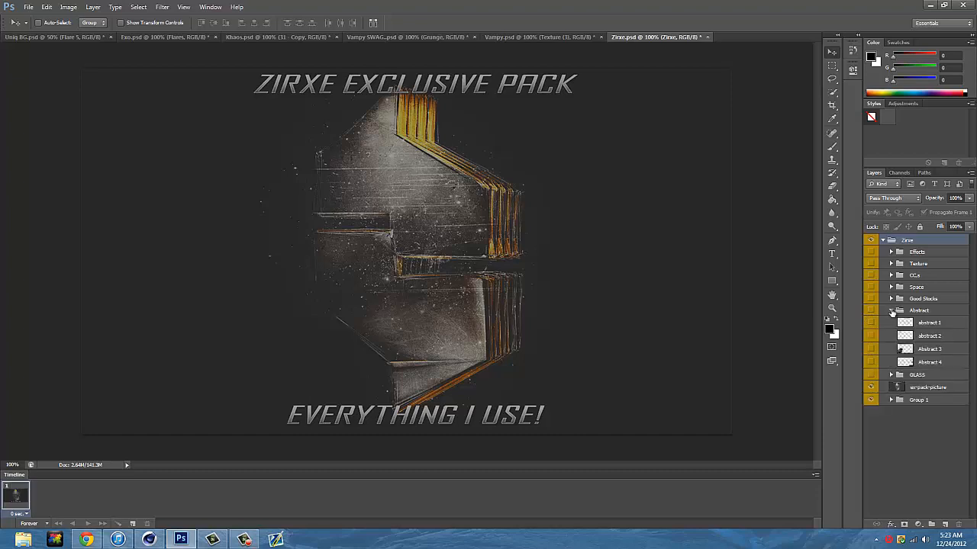
pyautogui.click(891, 311)
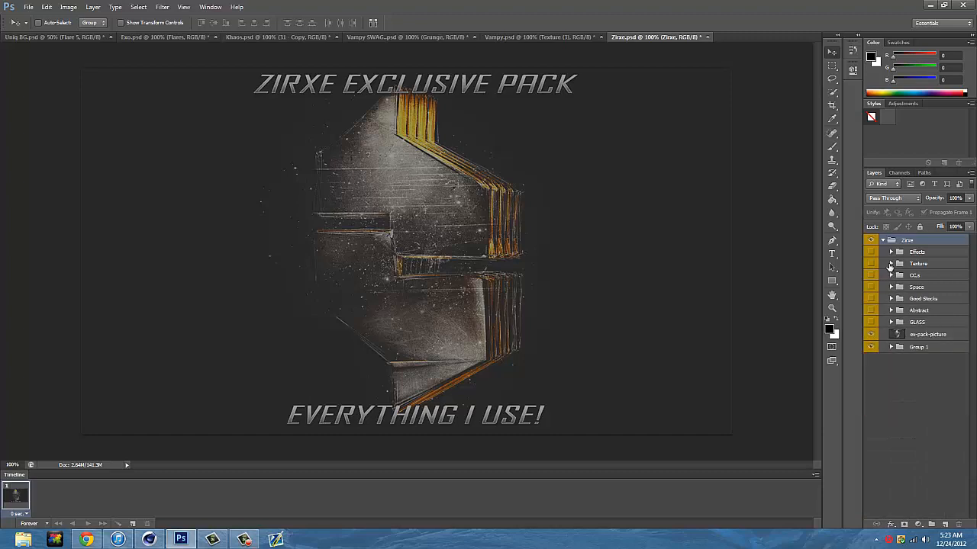
pyautogui.click(891, 252)
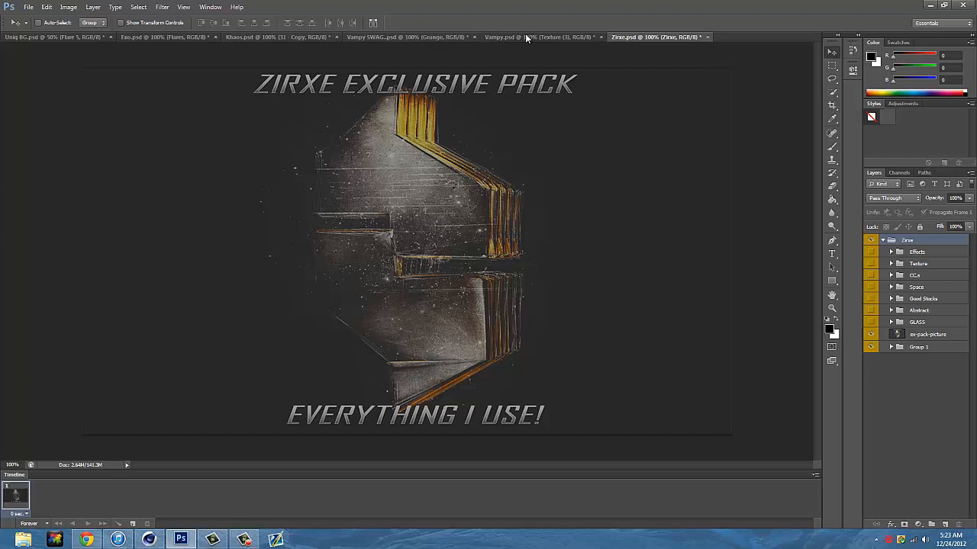
# - In the triangle pack hide the scratched texture and show only the small Lighting #2 bolt
pyautogui.click(534, 37)
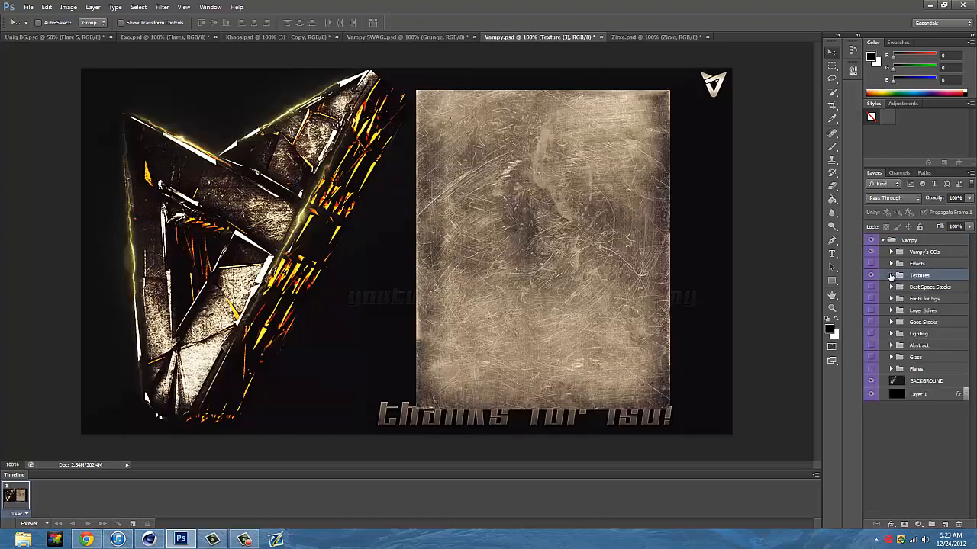
pyautogui.click(870, 274)
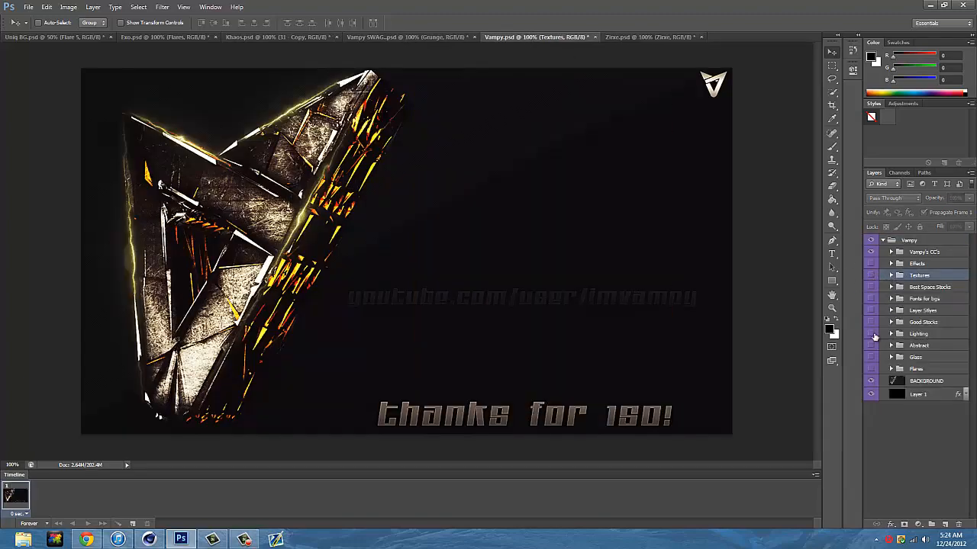
pyautogui.click(891, 333)
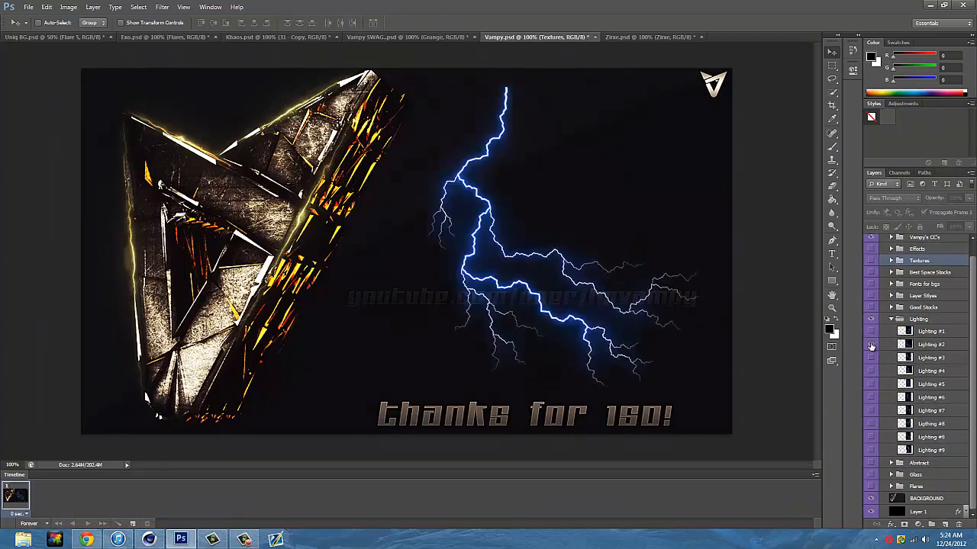
pyautogui.click(930, 345)
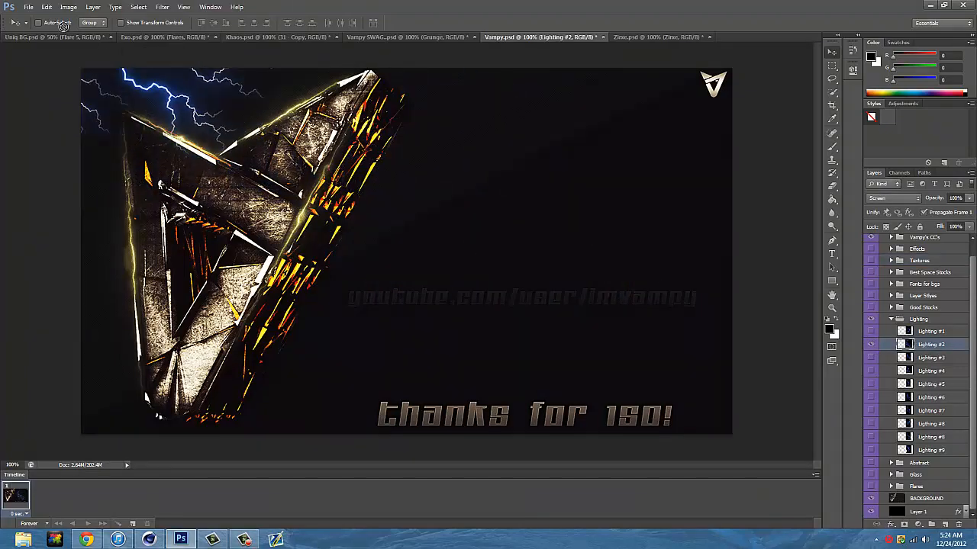
# - Bring Lighting #2 into the TUTORIAL design beneath the grunge layers, placed along the letters
pyautogui.click(53, 37)
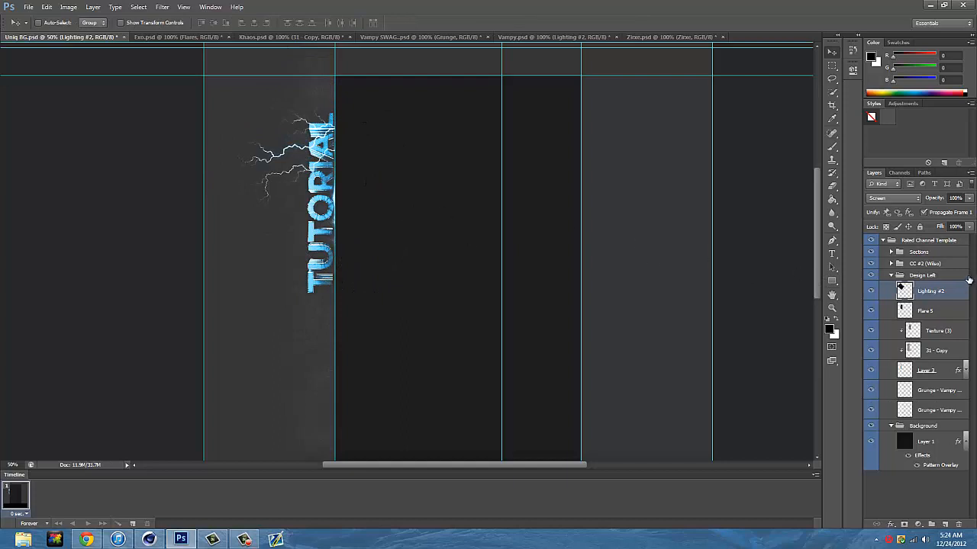
pyautogui.click(930, 410)
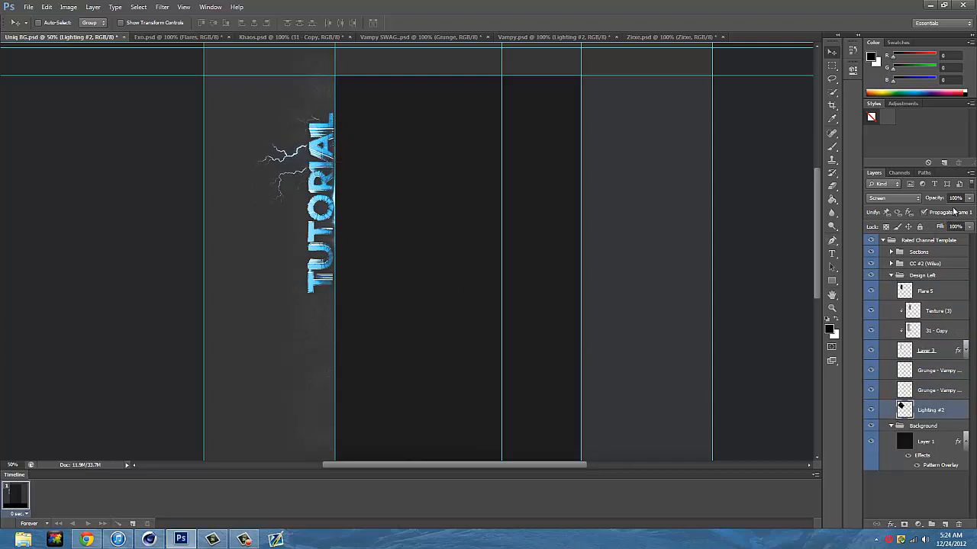
pyautogui.moveTo(946, 207); pyautogui.dragTo(923, 207)
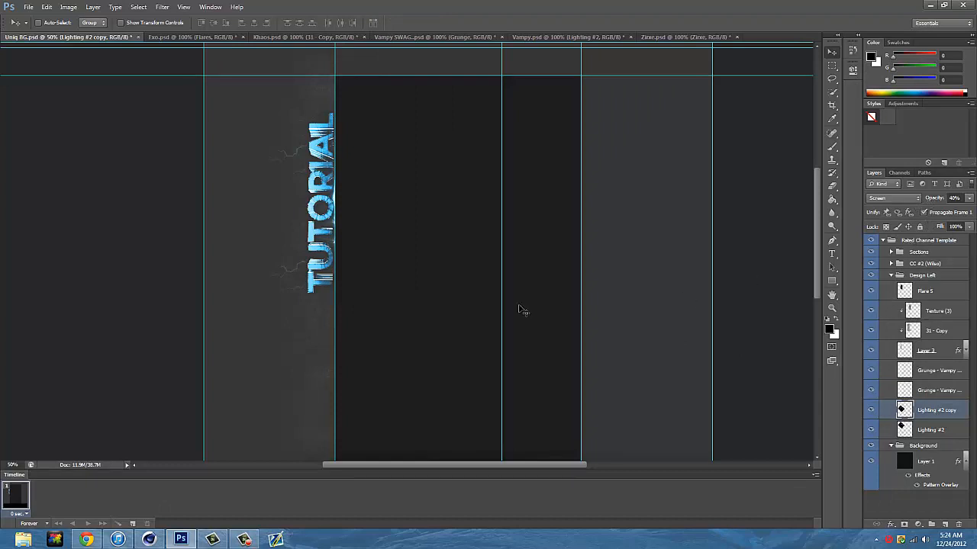
# - Free Transform the Lighting #2 copy: rotate 90° clockwise and flip it horizontally
pyautogui.rightClick(320, 288)
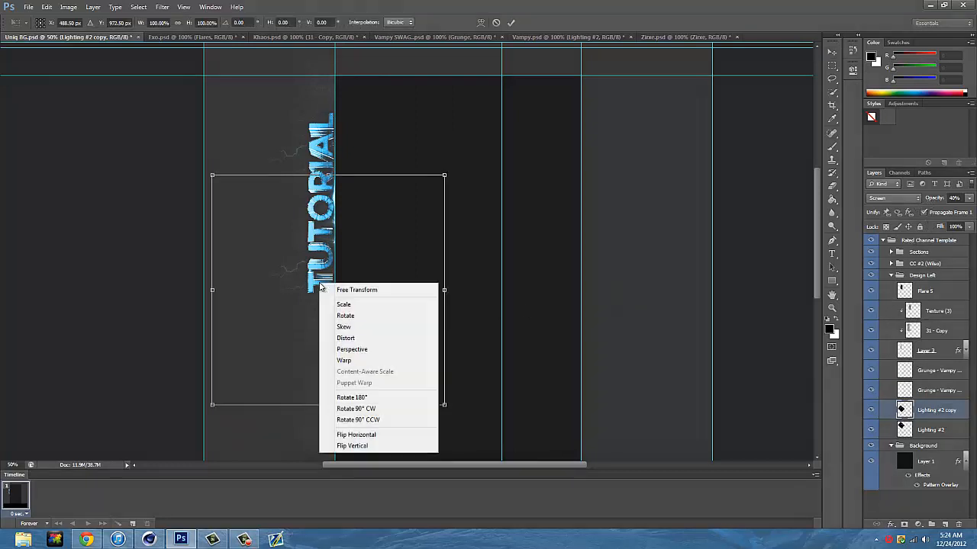
pyautogui.click(351, 397)
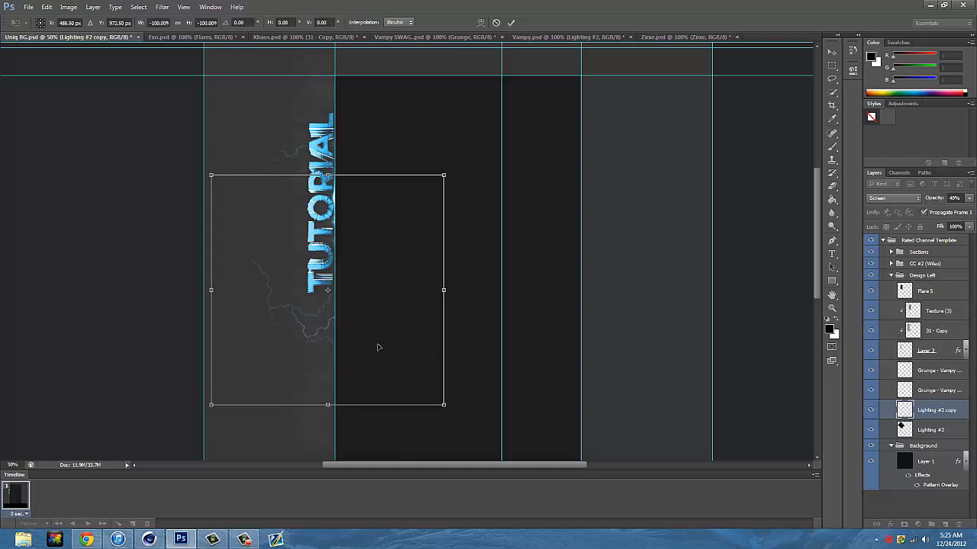
pyautogui.rightClick(379, 348)
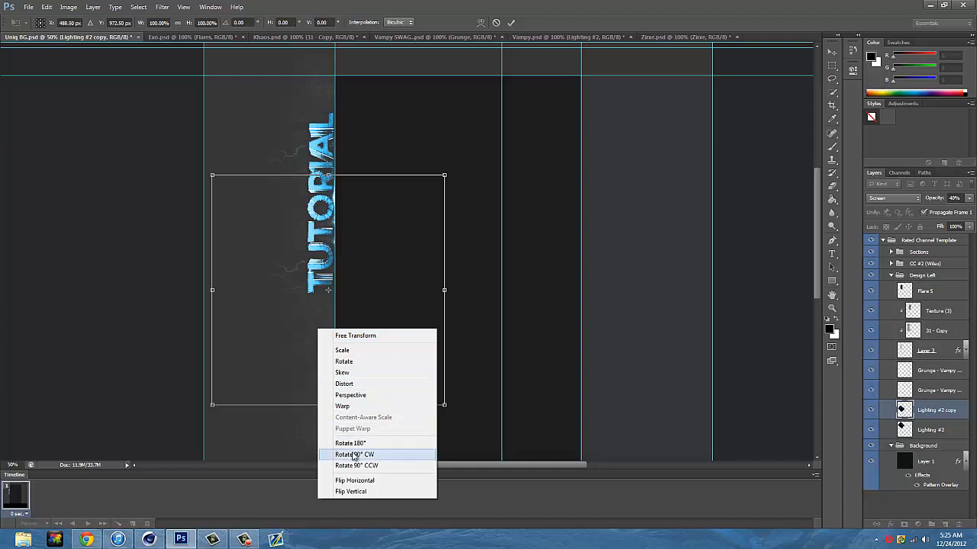
pyautogui.click(354, 455)
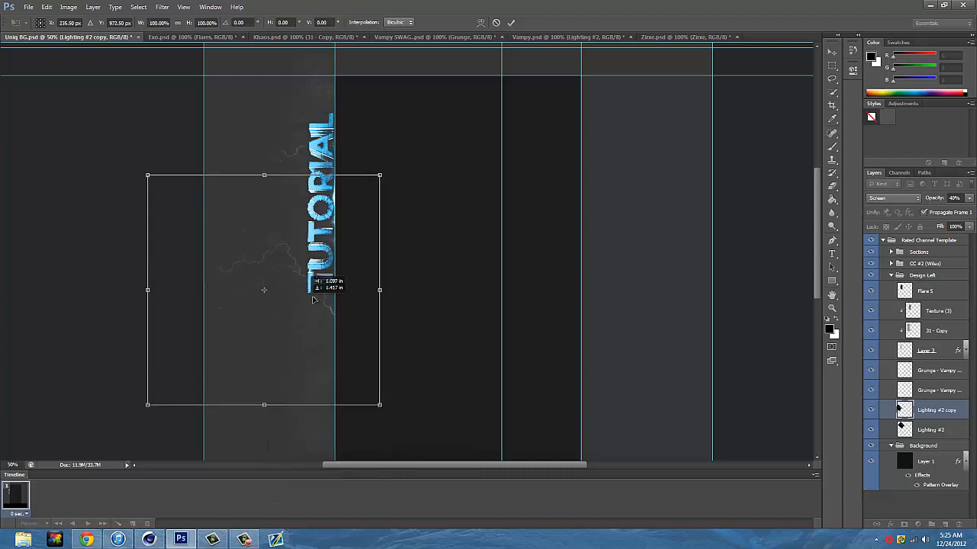
pyautogui.rightClick(284, 282)
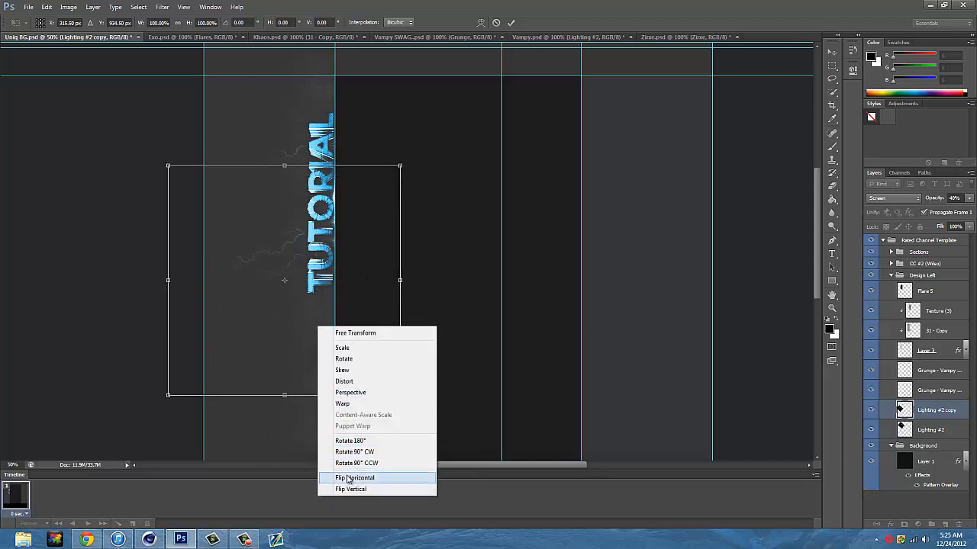
pyautogui.click(354, 478)
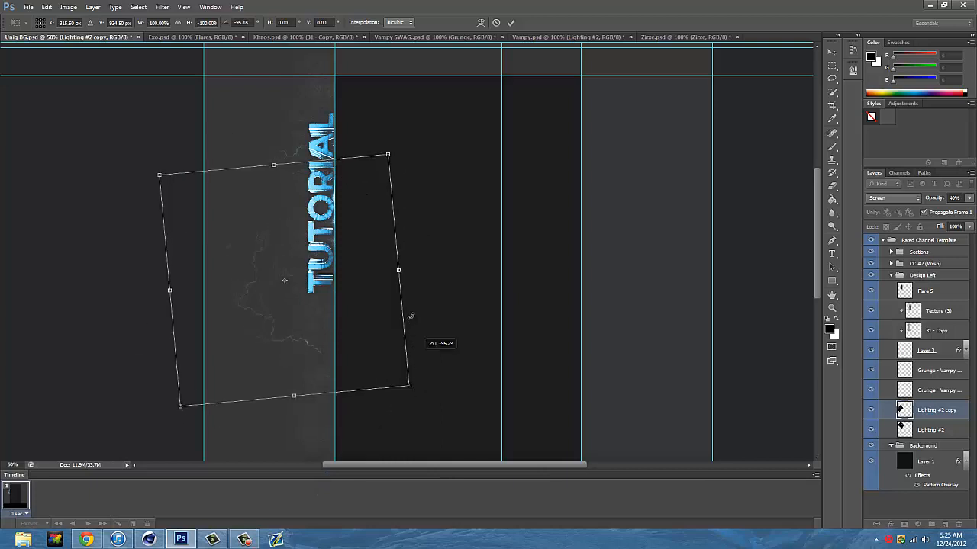
# - Tilt the lightning copy at an angle beside the text, commit and dismiss the nested groups warning
pyautogui.moveTo(388, 154); pyautogui.dragTo(433, 218)
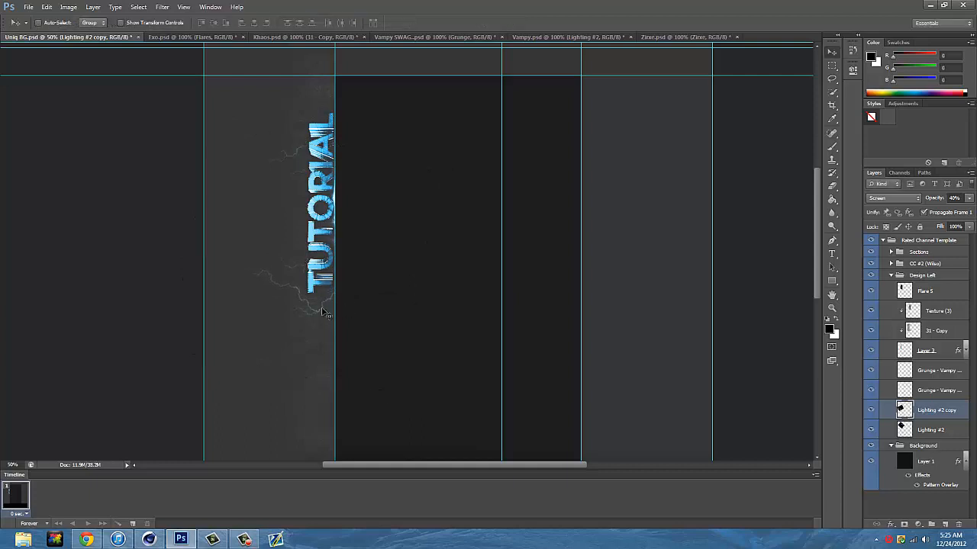
pyautogui.press('ctrl+t')
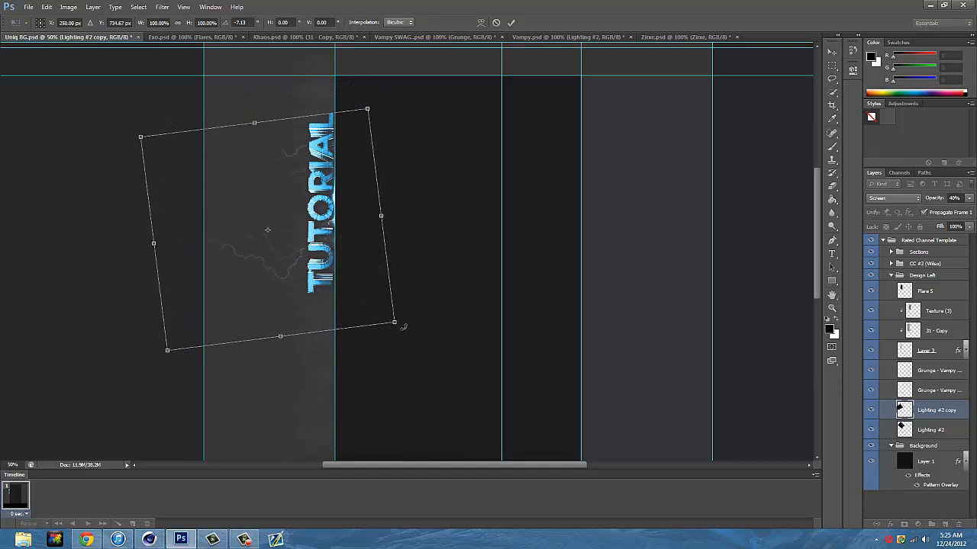
pyautogui.moveTo(394, 322); pyautogui.dragTo(398, 314)
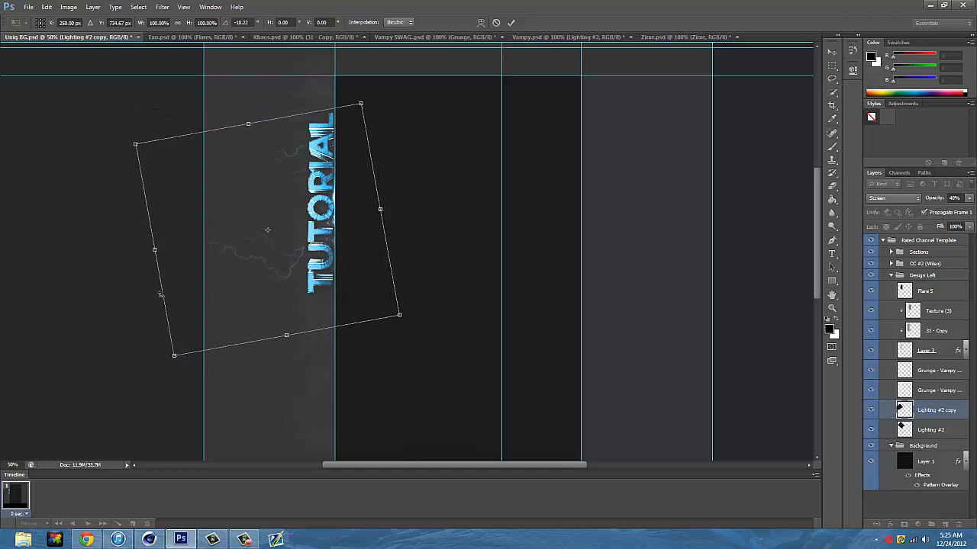
pyautogui.moveTo(328, 296)
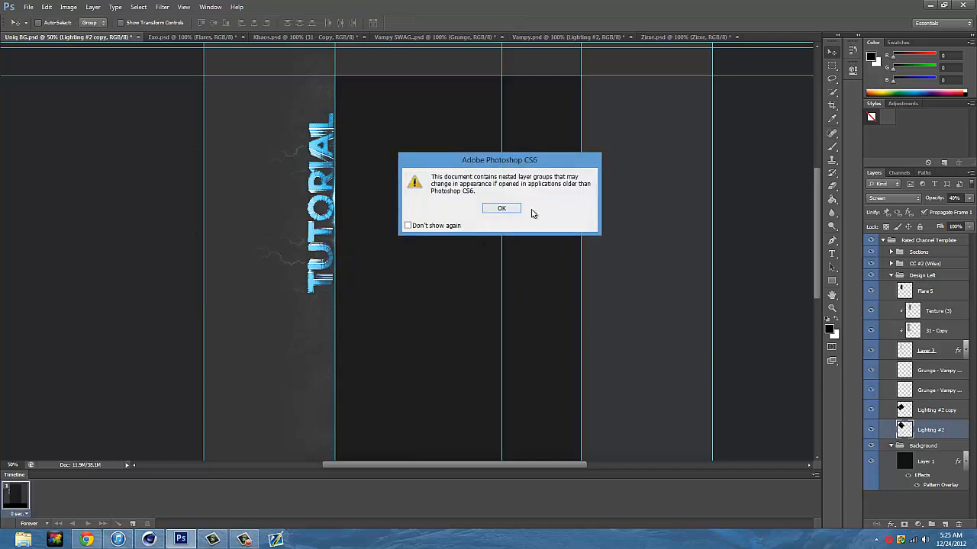
pyautogui.click(500, 208)
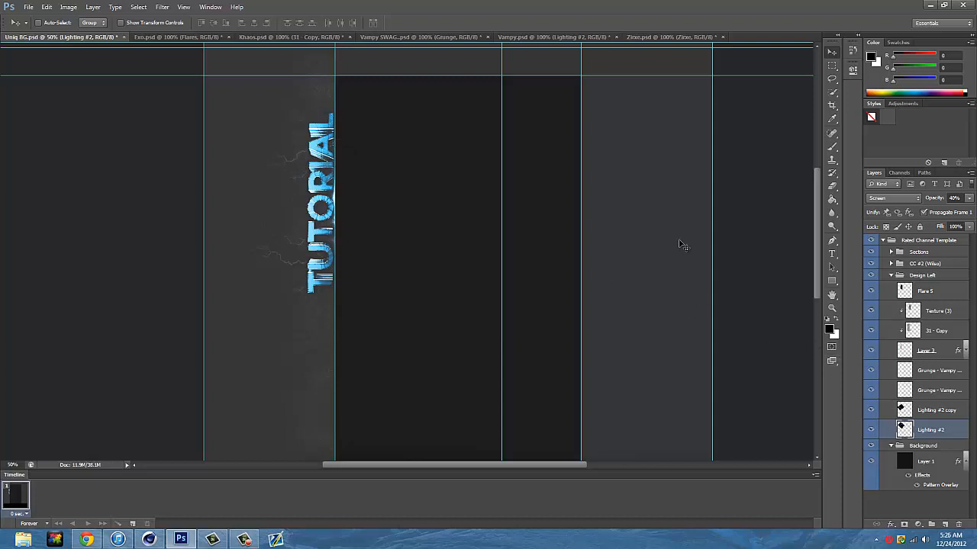
# - Reveal the effects pack's grunge group and stop the nested layer groups warning showing again
pyautogui.click(177, 36)
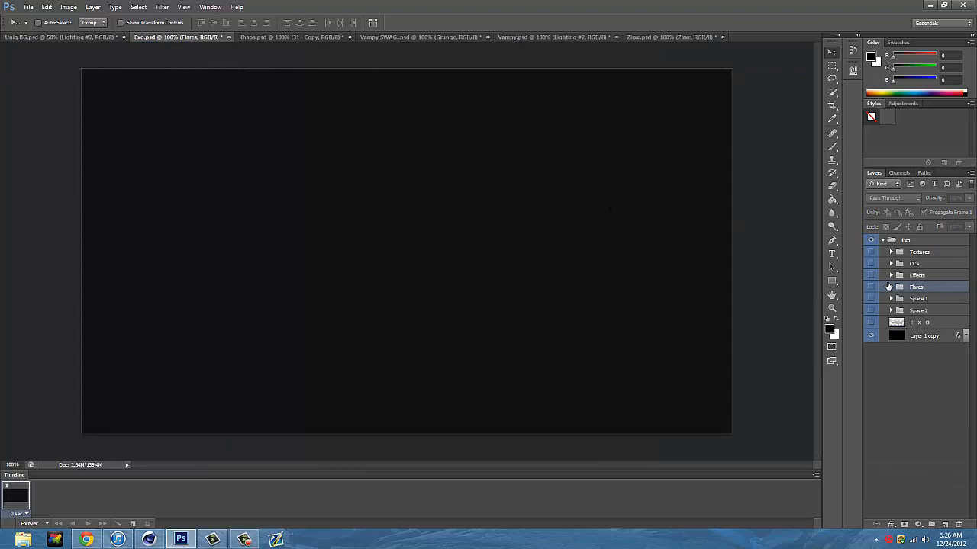
pyautogui.click(869, 275)
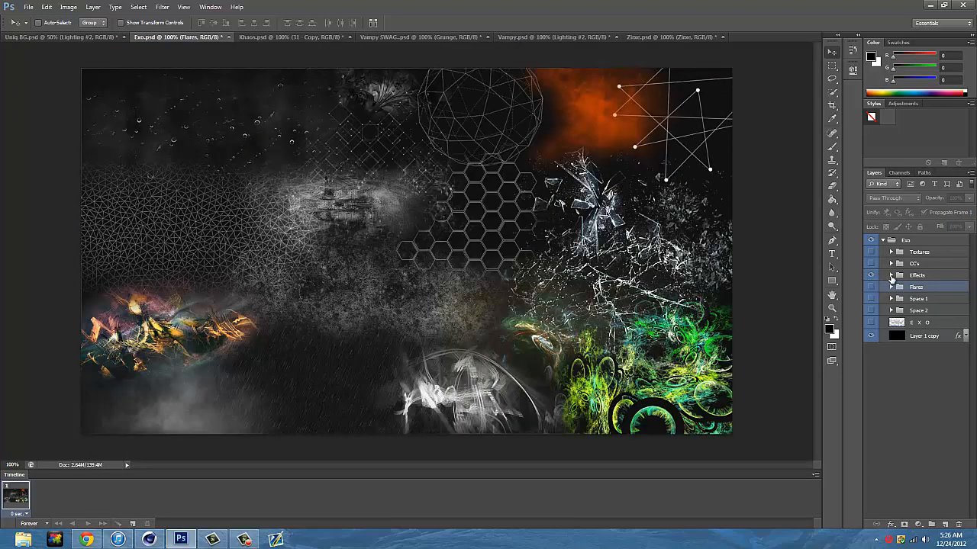
pyautogui.click(891, 275)
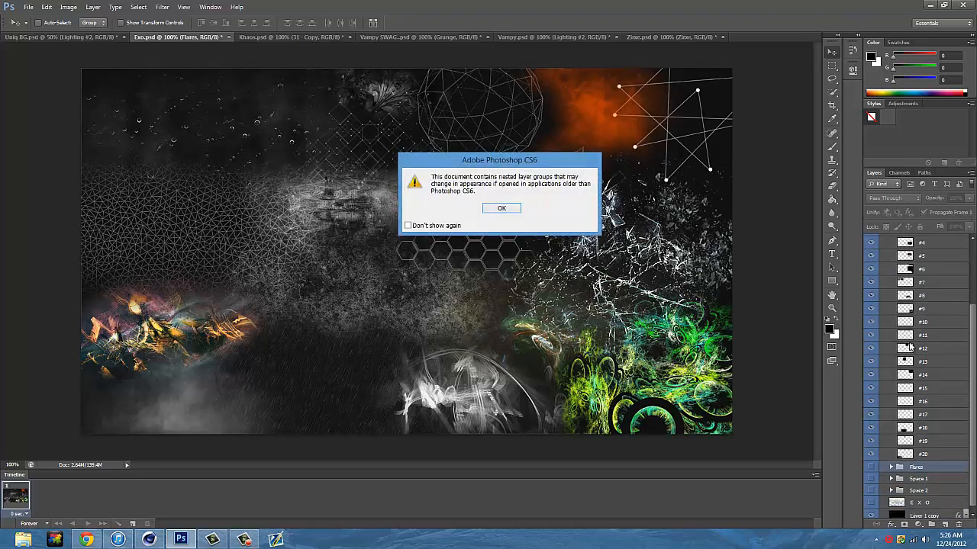
pyautogui.click(500, 208)
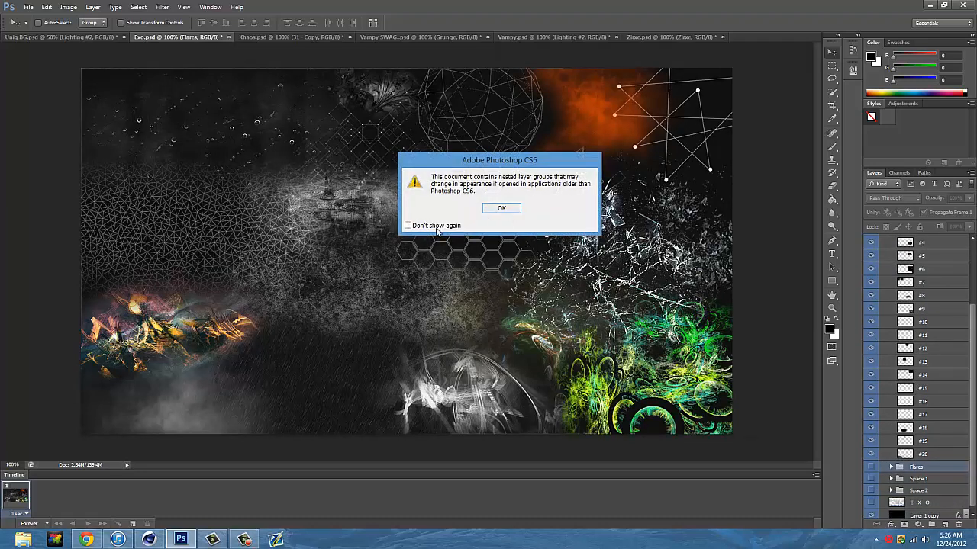
pyautogui.click(409, 226)
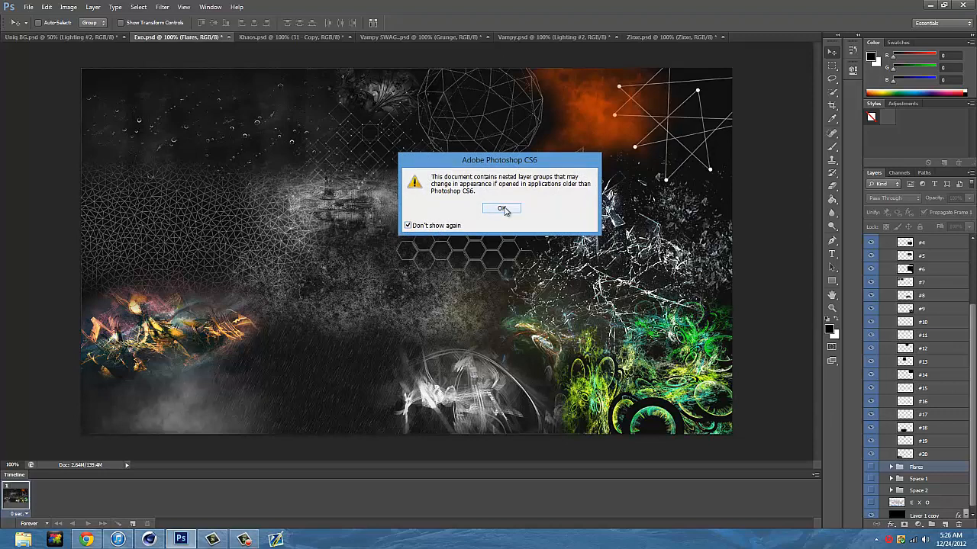
pyautogui.click(500, 207)
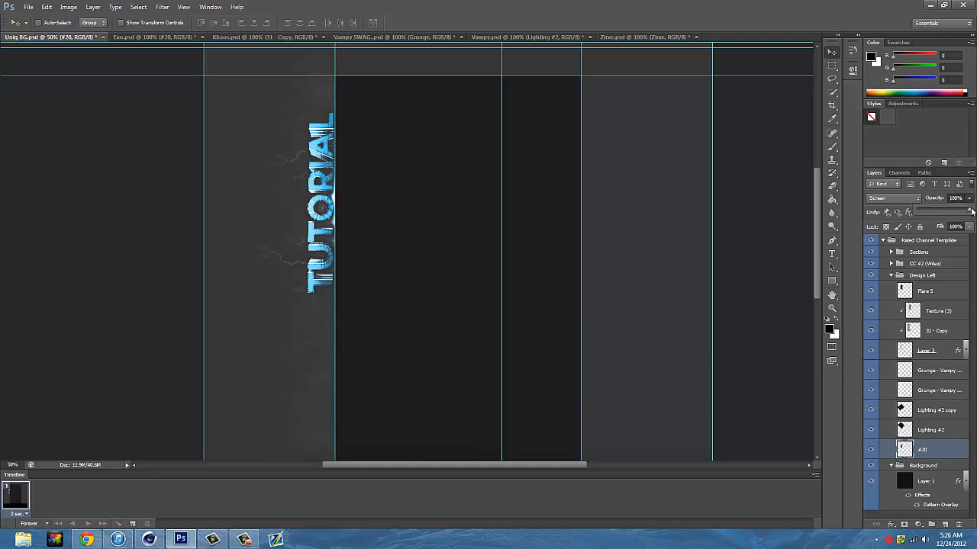
pyautogui.moveTo(833, 265)
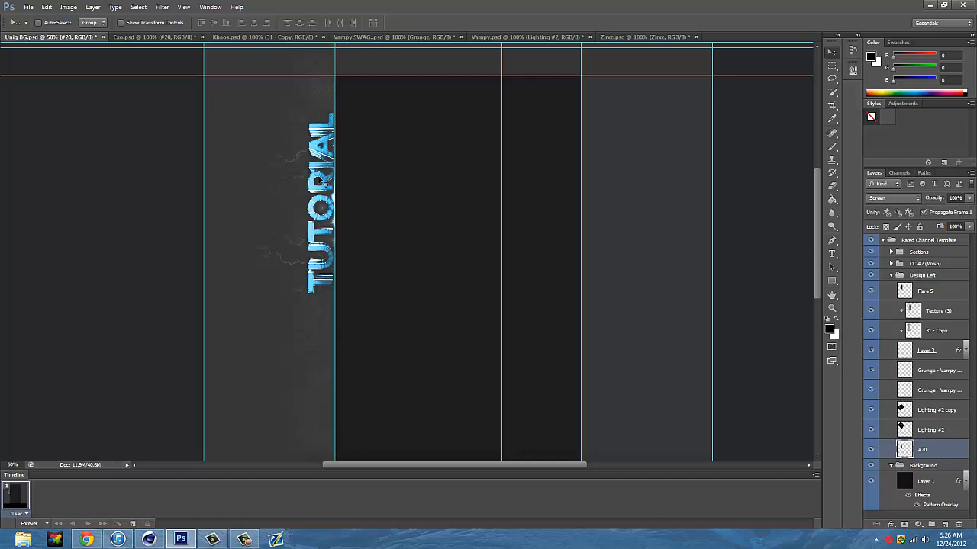
# - Bring an effect layer into the TUTORIAL design and position it over the text
pyautogui.click(152, 36)
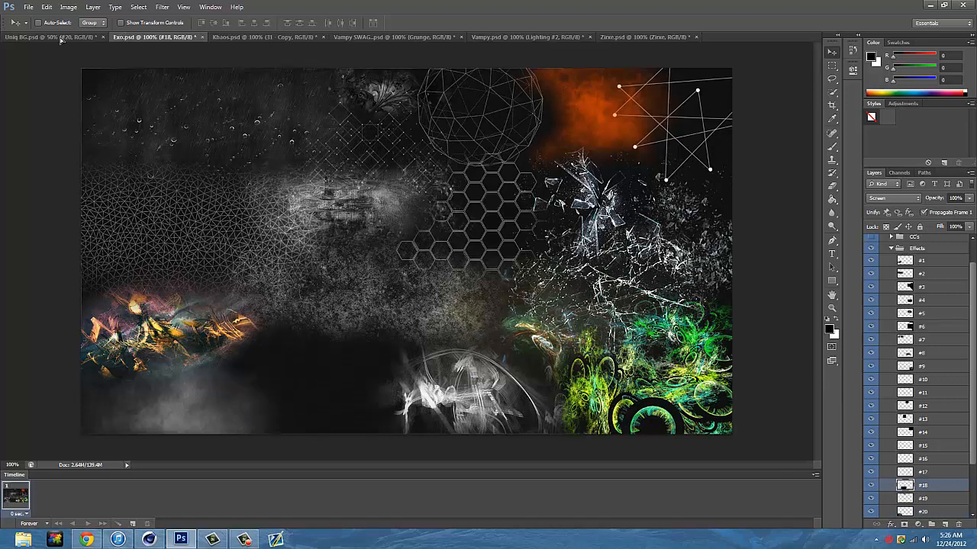
pyautogui.click(49, 37)
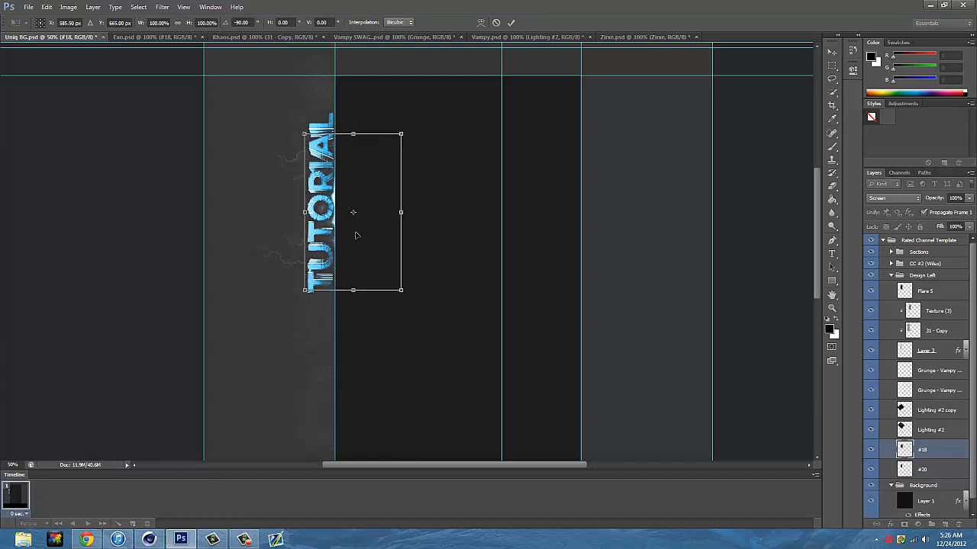
pyautogui.moveTo(352, 213); pyautogui.dragTo(314, 216)
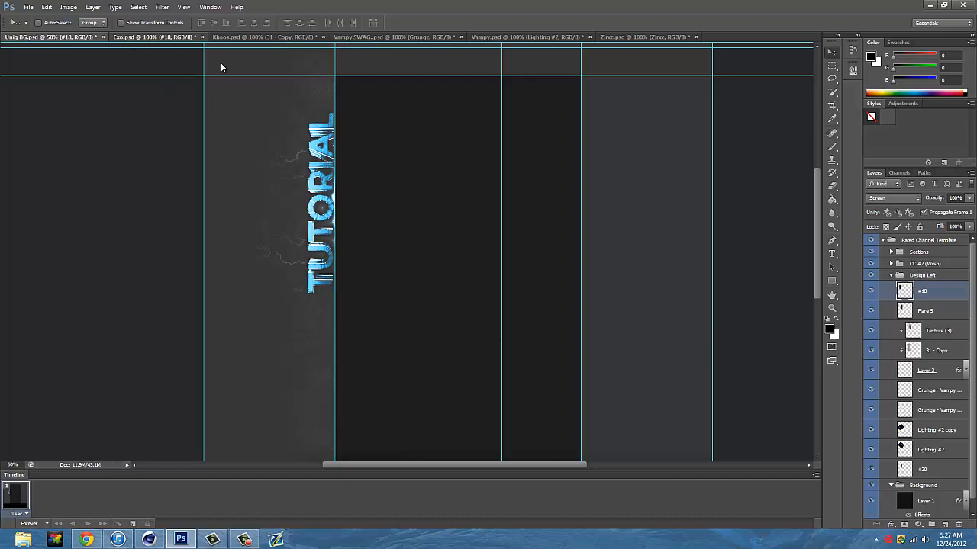
# - Add another effect layer tilted diagonally beside the text and merge its copy down
pyautogui.click(152, 36)
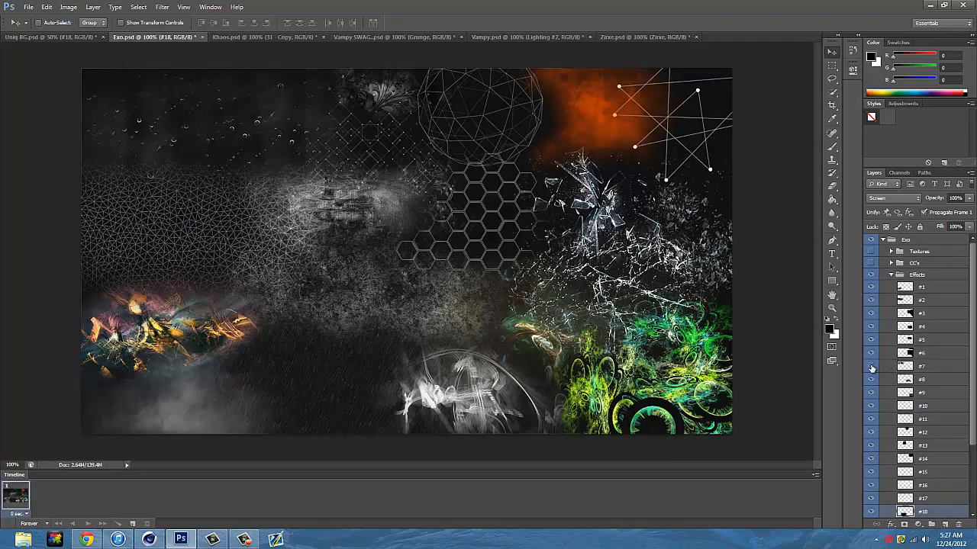
pyautogui.click(921, 367)
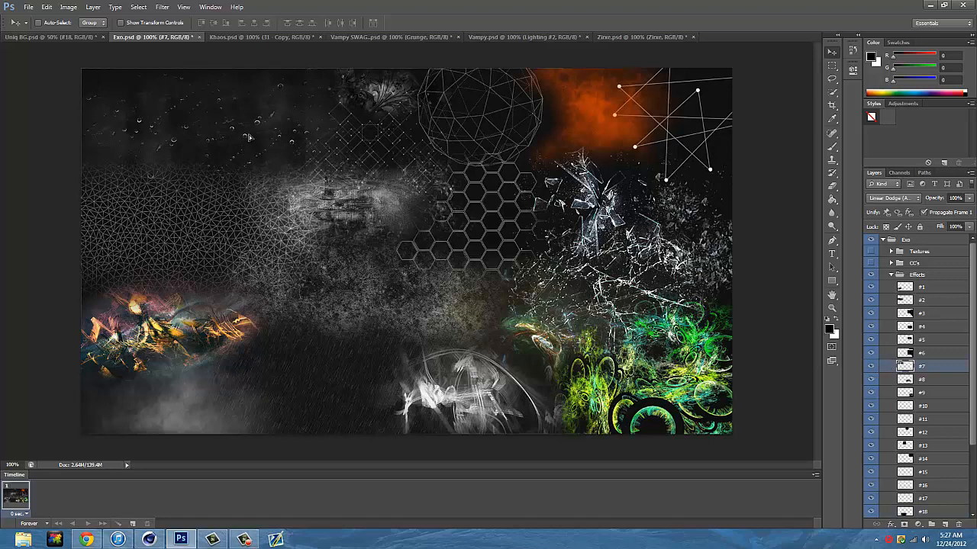
pyautogui.click(49, 36)
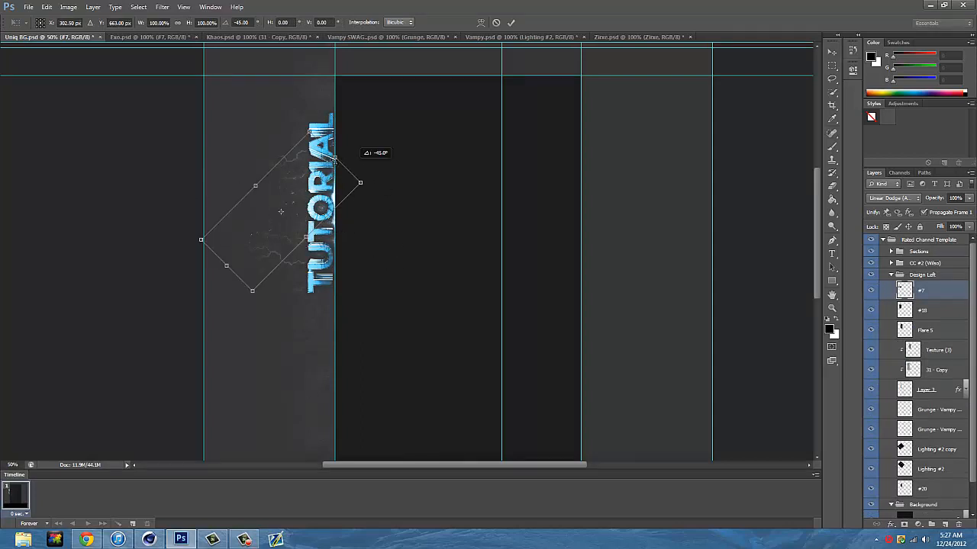
pyautogui.moveTo(360, 184); pyautogui.dragTo(296, 129)
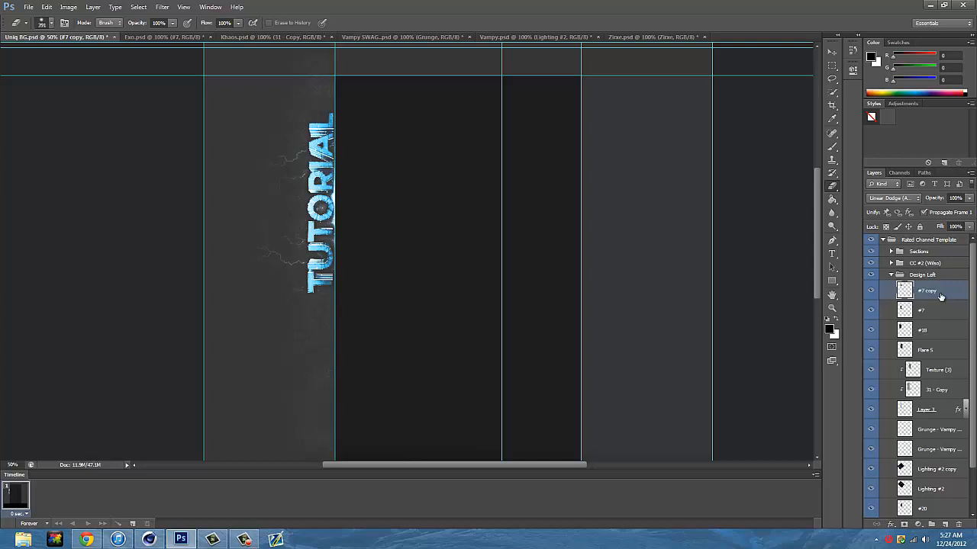
pyautogui.click(922, 310)
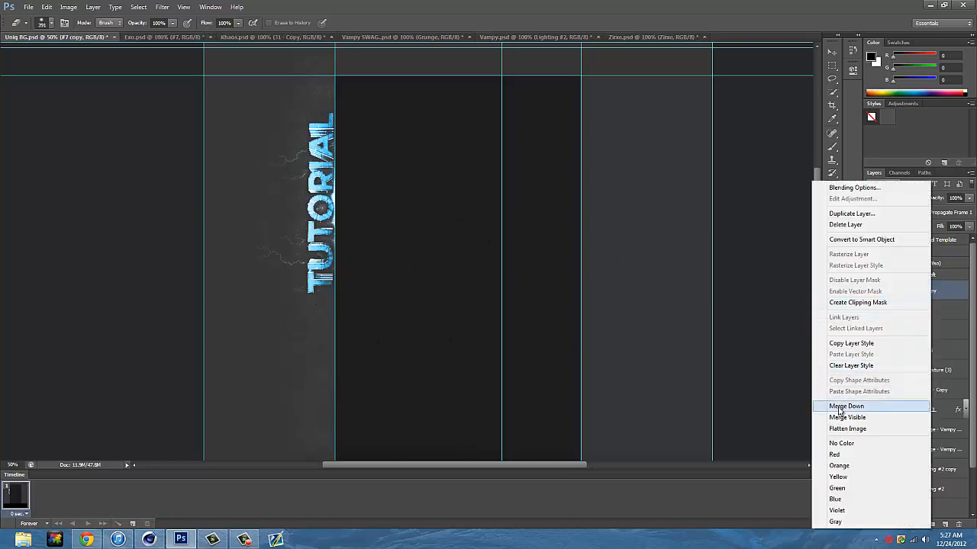
pyautogui.click(845, 406)
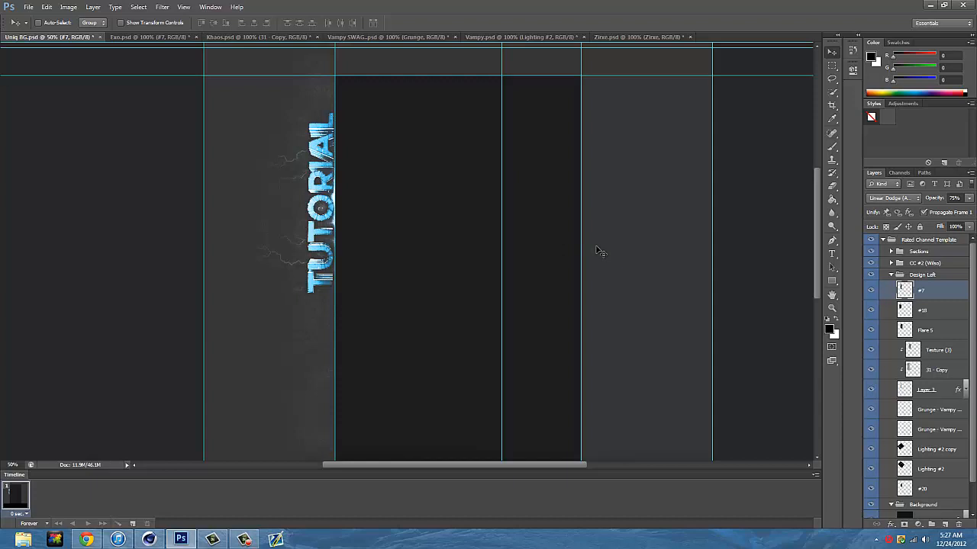
pyautogui.moveTo(510, 272)
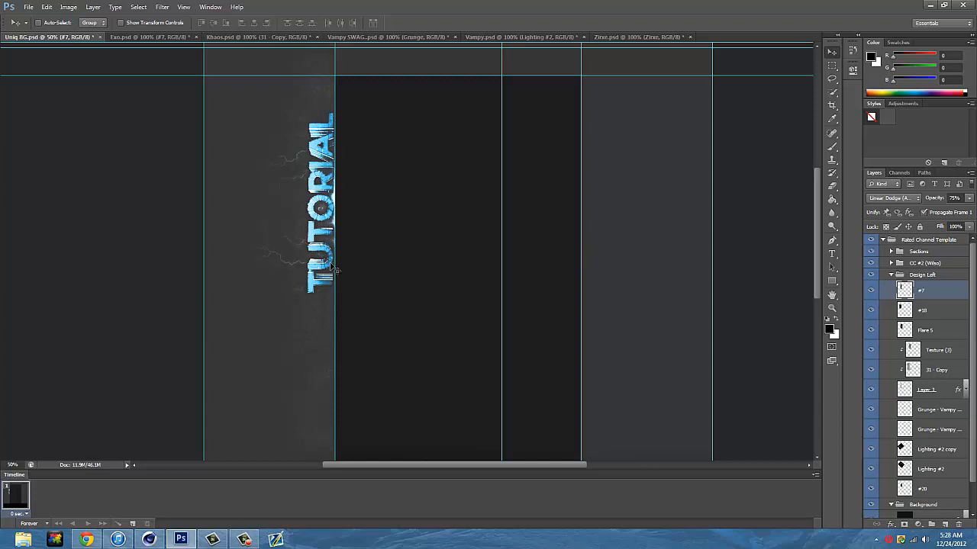
pyautogui.moveTo(278, 225)
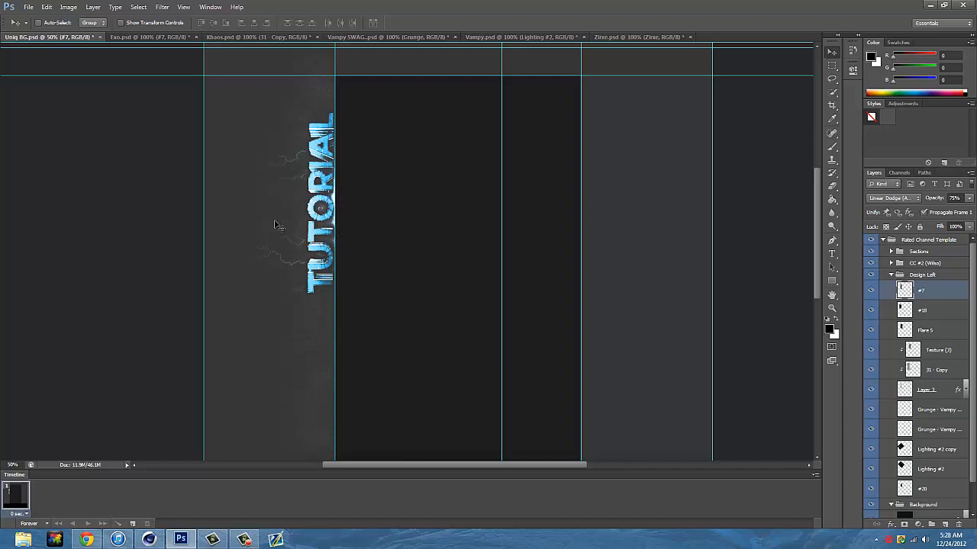
pyautogui.moveTo(305, 154)
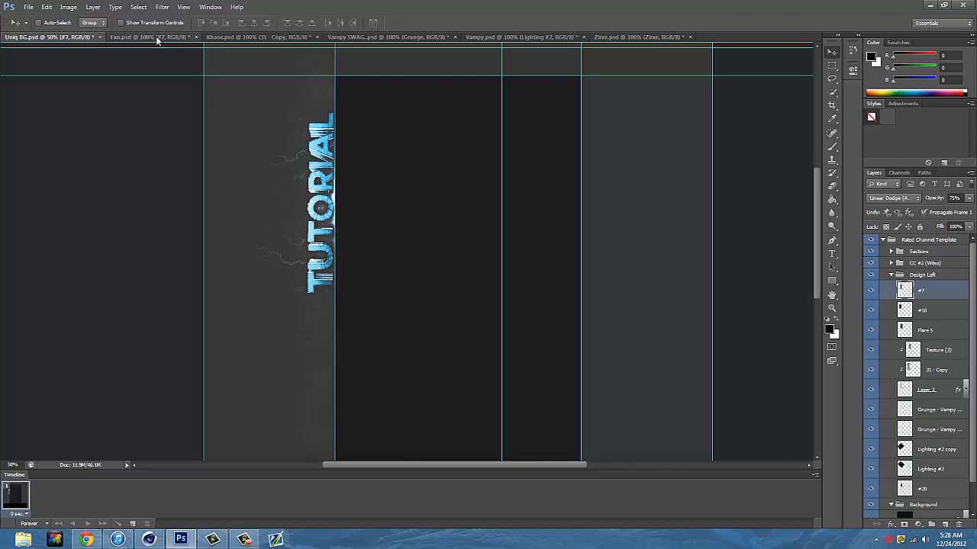
# - Look through the resource packs, collapsing Effects and checking the SWAG pack's Textures group
pyautogui.click(134, 36)
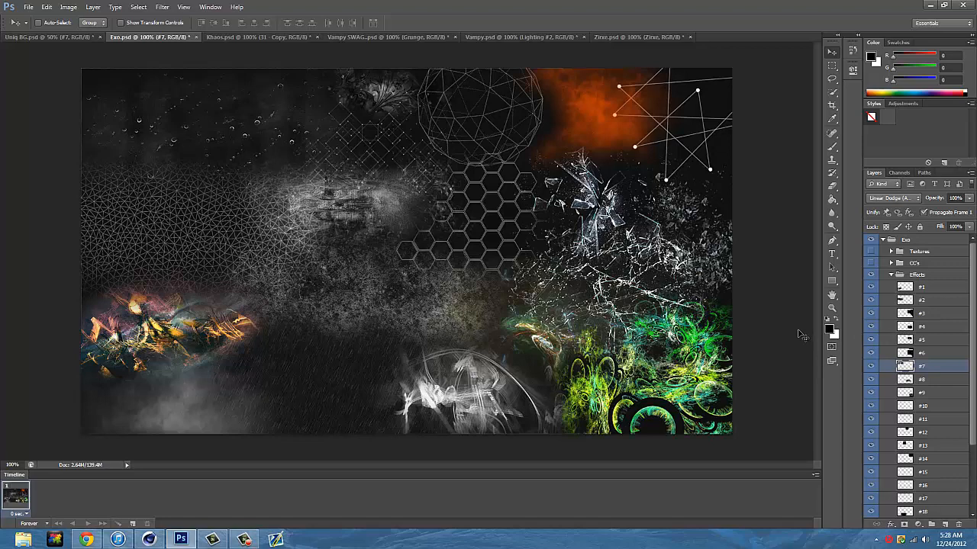
pyautogui.click(891, 275)
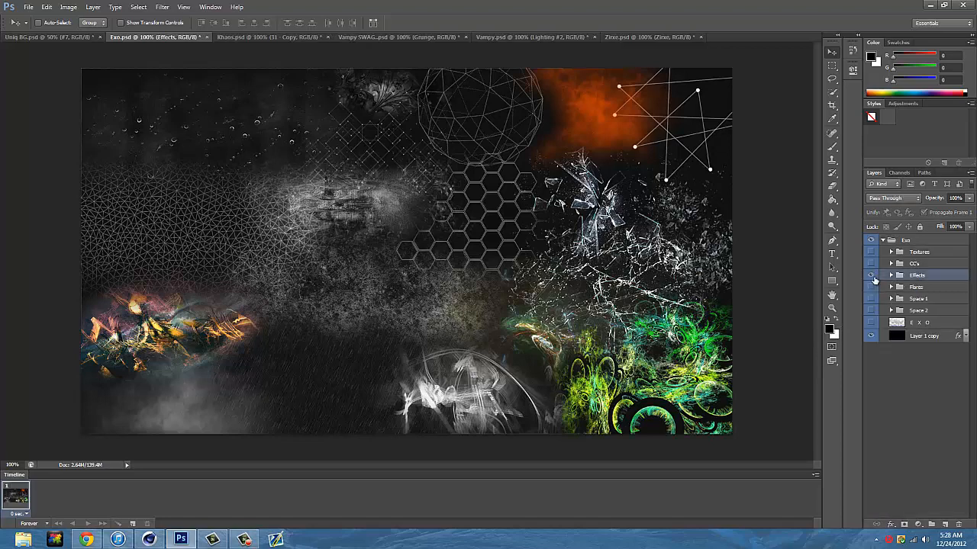
pyautogui.click(267, 37)
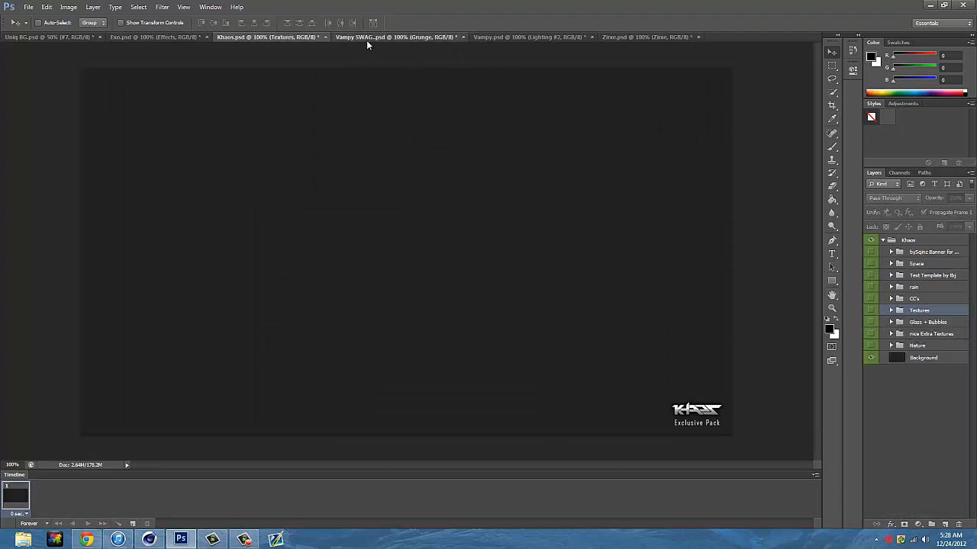
pyautogui.click(526, 37)
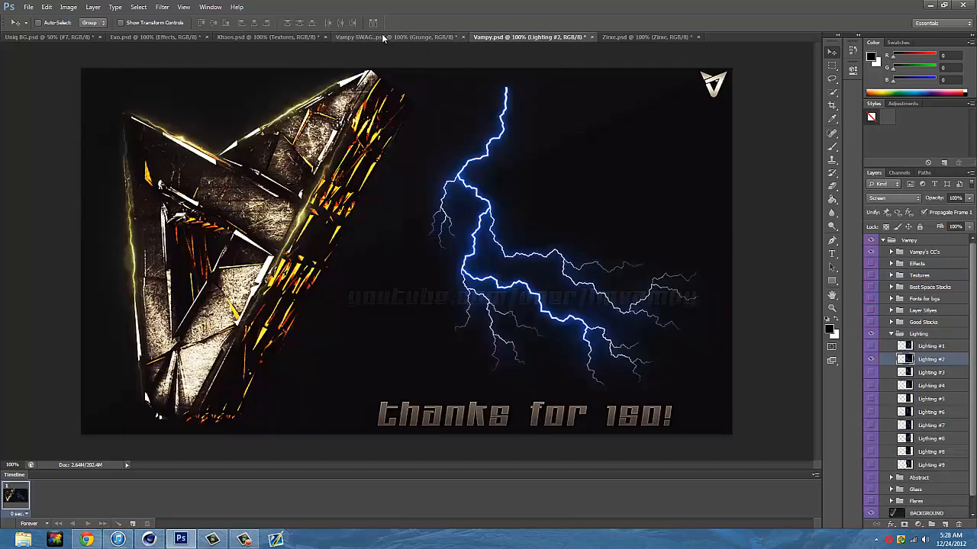
pyautogui.click(394, 37)
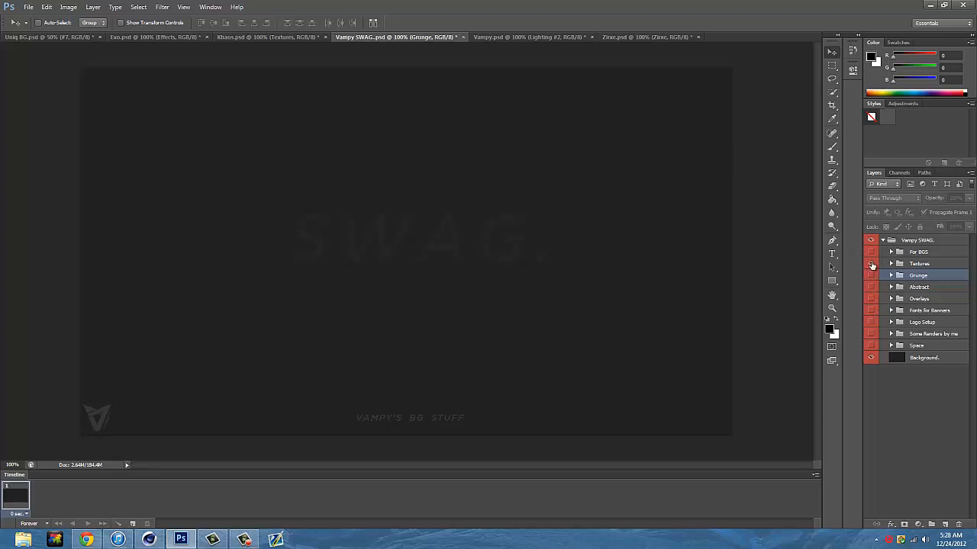
pyautogui.click(892, 263)
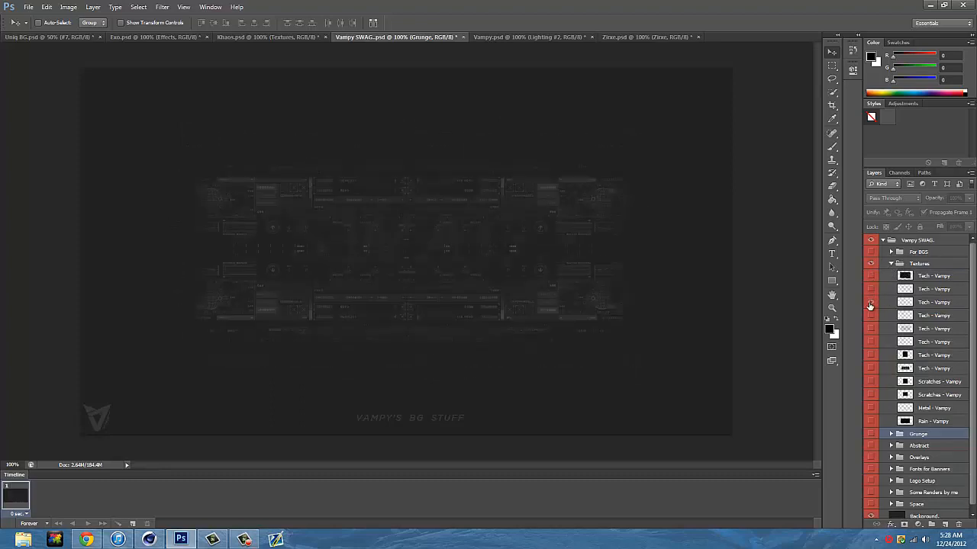
pyautogui.click(869, 315)
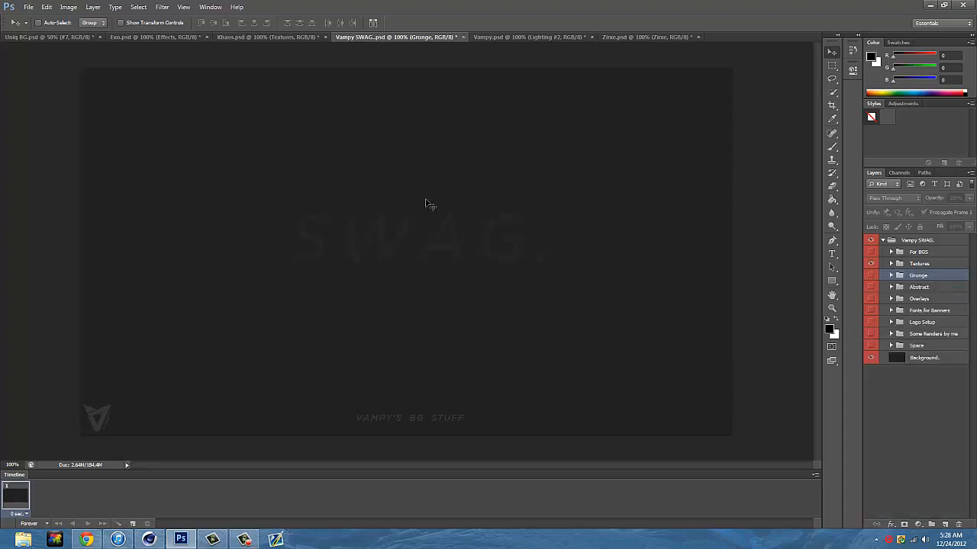
# - Visit the Vampy lightning and Zirxe packs, then return to the channel background document
pyautogui.click(526, 36)
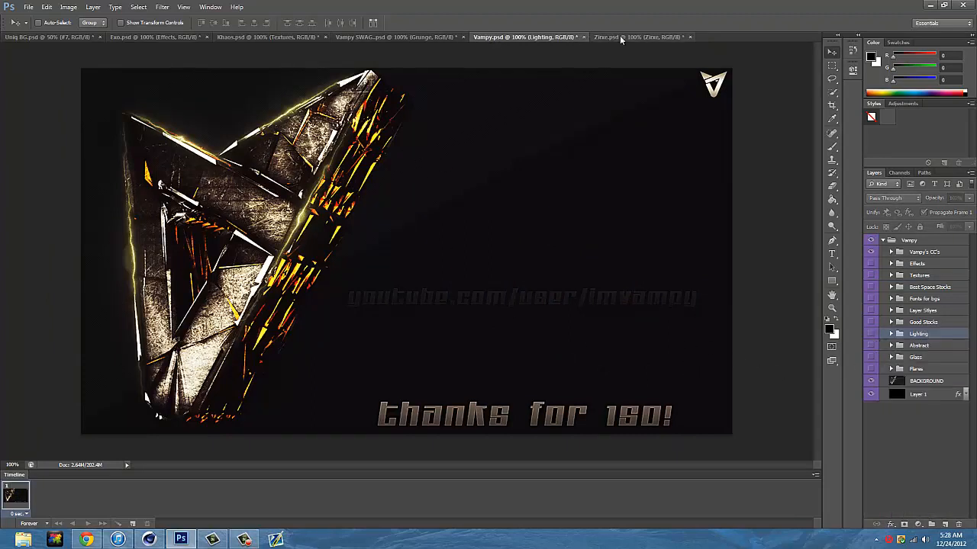
pyautogui.click(639, 36)
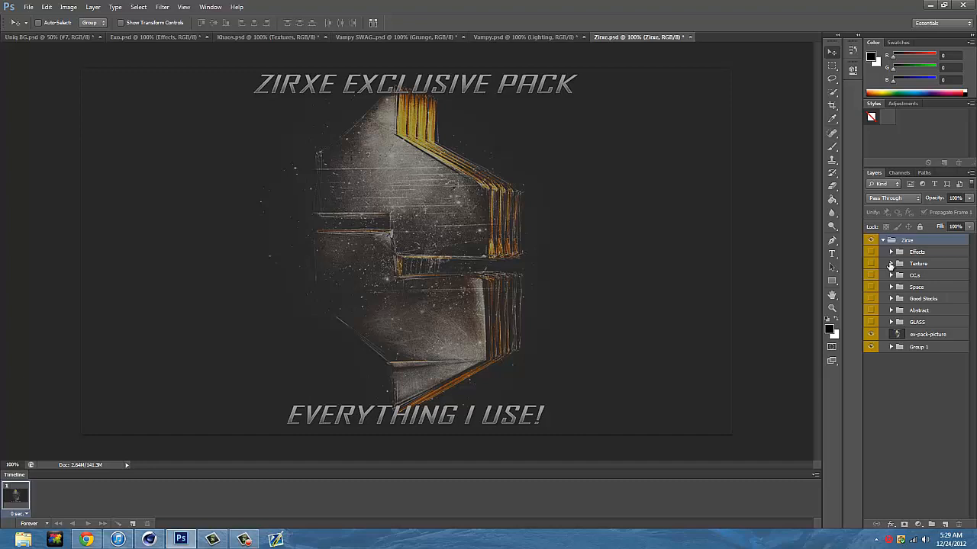
pyautogui.moveTo(964, 296)
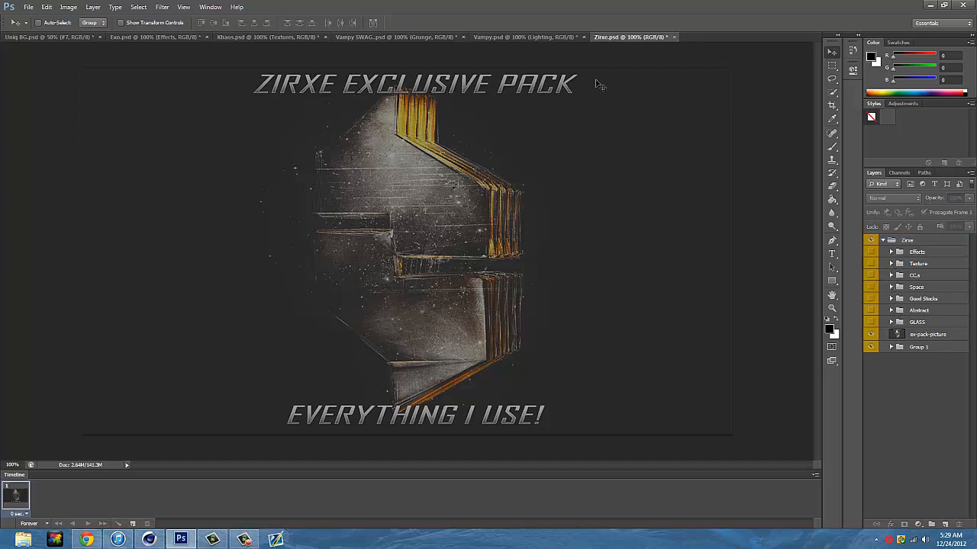
pyautogui.moveTo(335, 52)
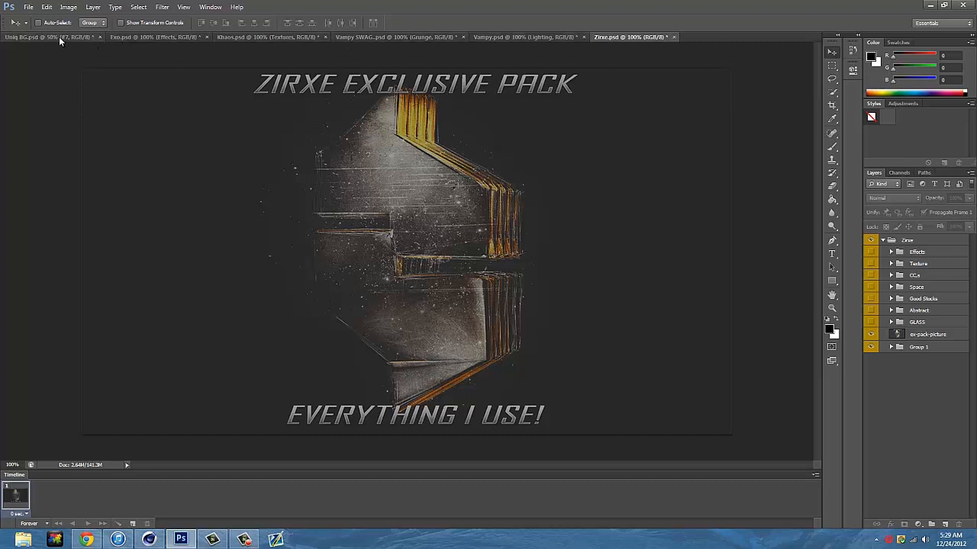
pyautogui.click(38, 37)
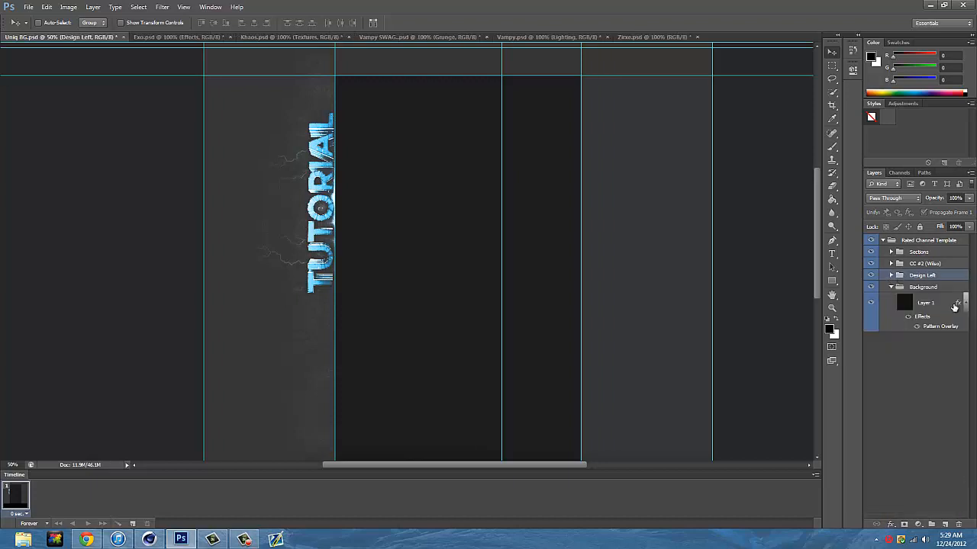
# - Duplicate Design Left as Design Right and flip it horizontally onto the right panel
pyautogui.click(923, 275)
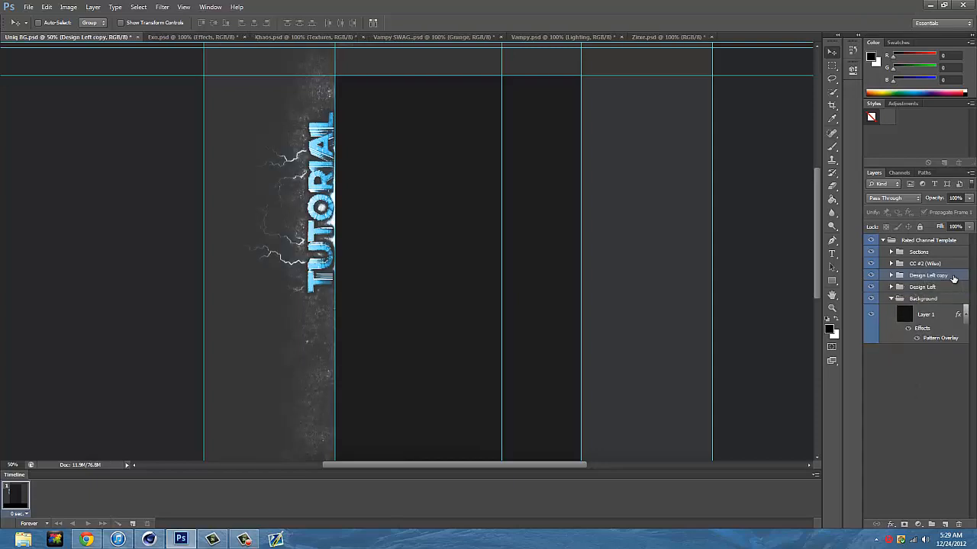
pyautogui.doubleClick(928, 274)
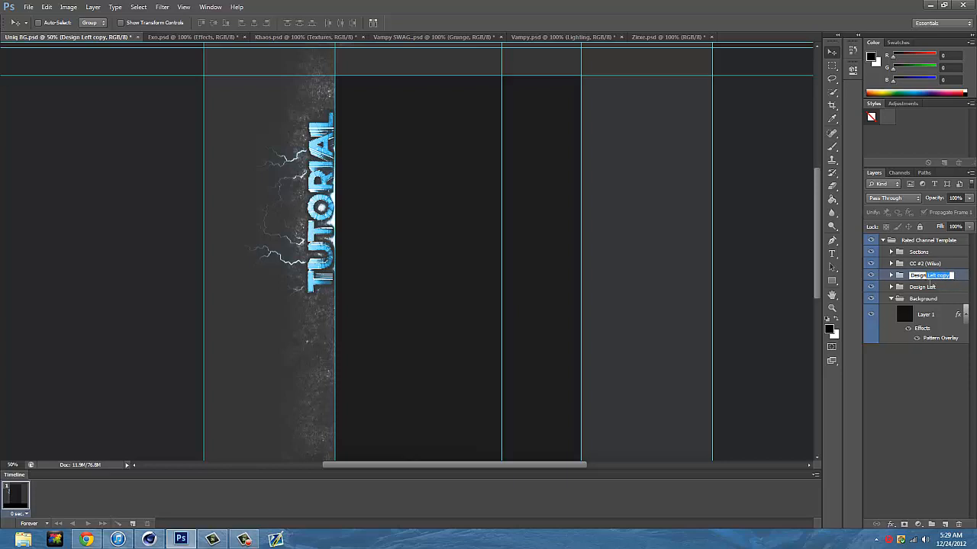
pyautogui.click(923, 275)
pyautogui.write('Righ')
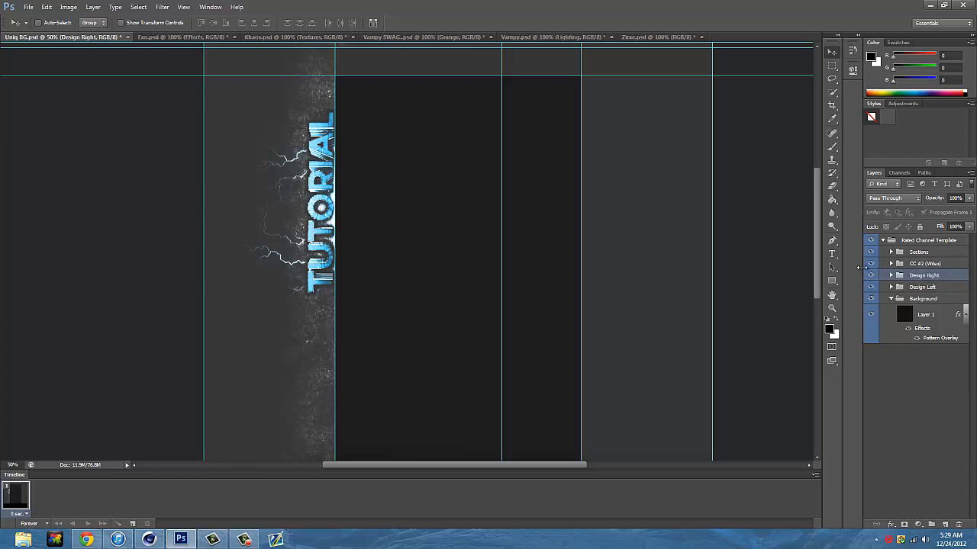
pyautogui.rightClick(320, 307)
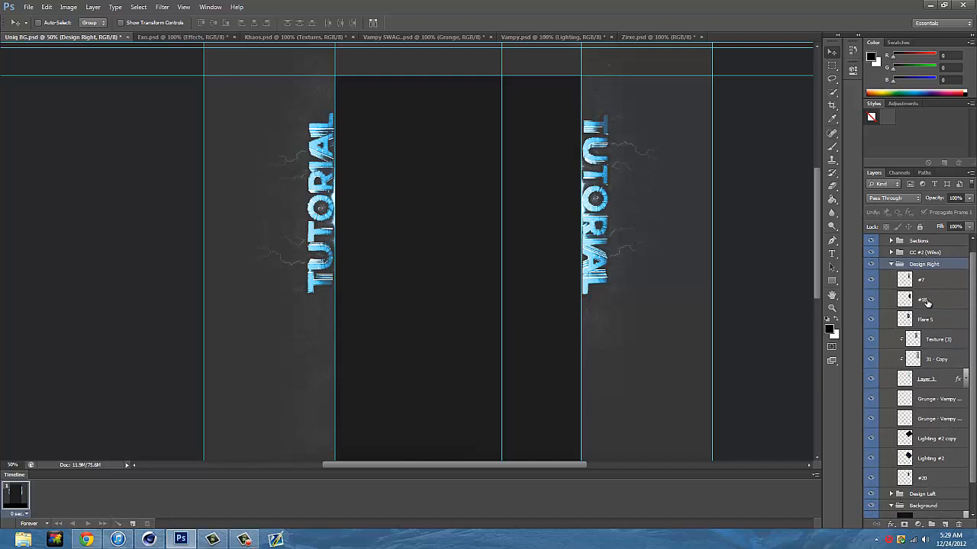
# - Adjust the Design Right text layer's Gradient Overlay and Drop Shadow in Layer Style
pyautogui.click(924, 319)
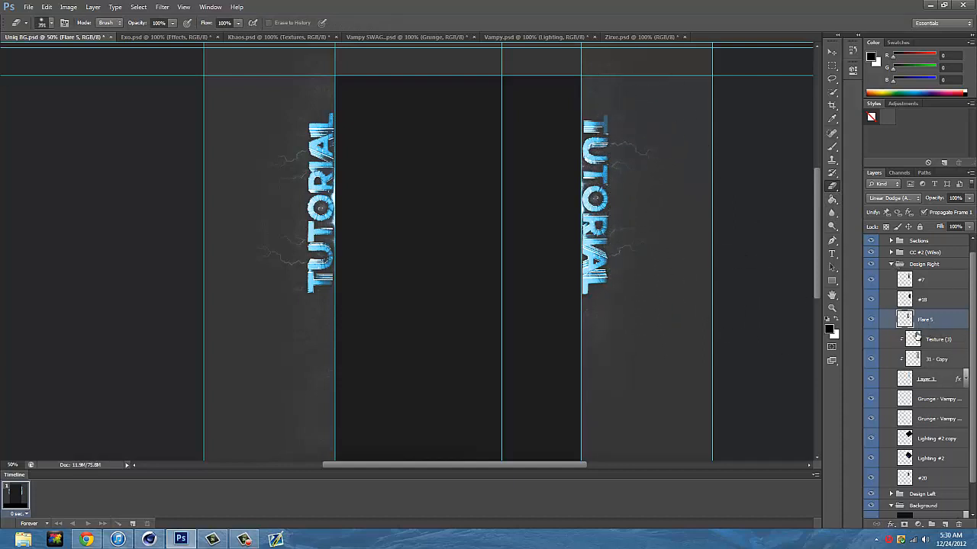
pyautogui.click(891, 198)
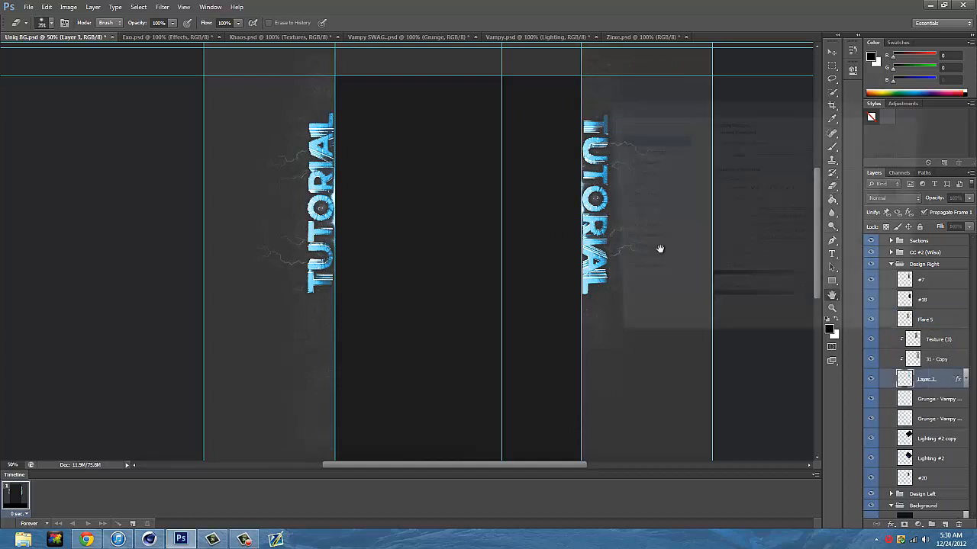
pyautogui.doubleClick(924, 378)
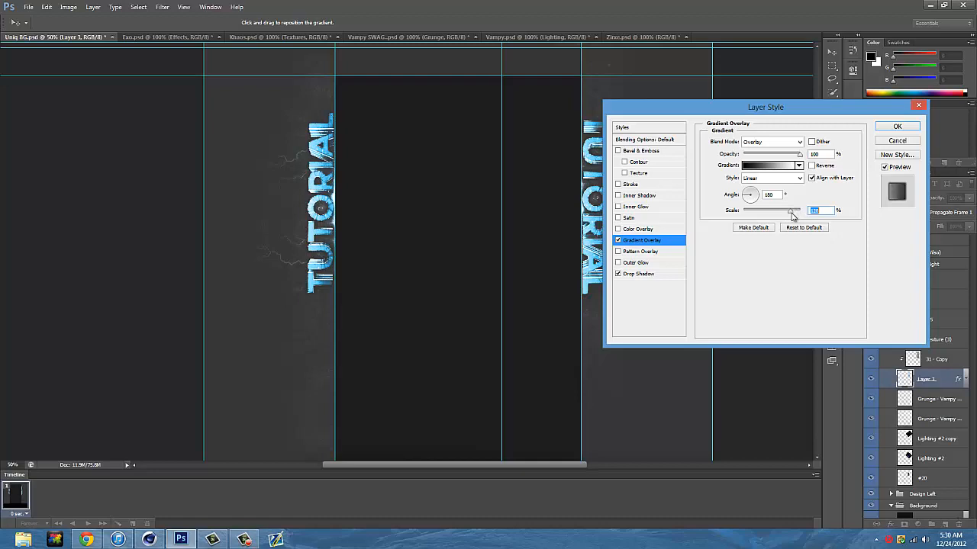
pyautogui.click(897, 125)
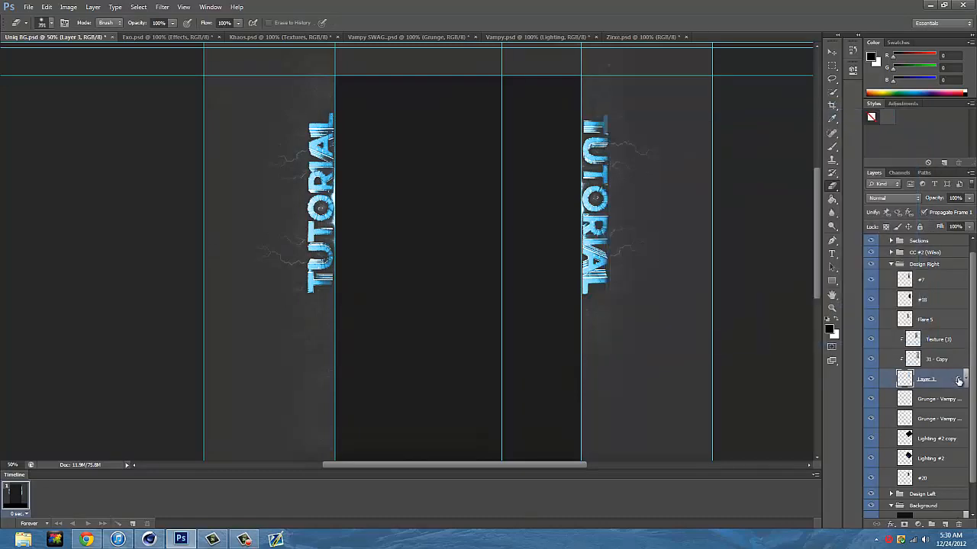
pyautogui.doubleClick(924, 379)
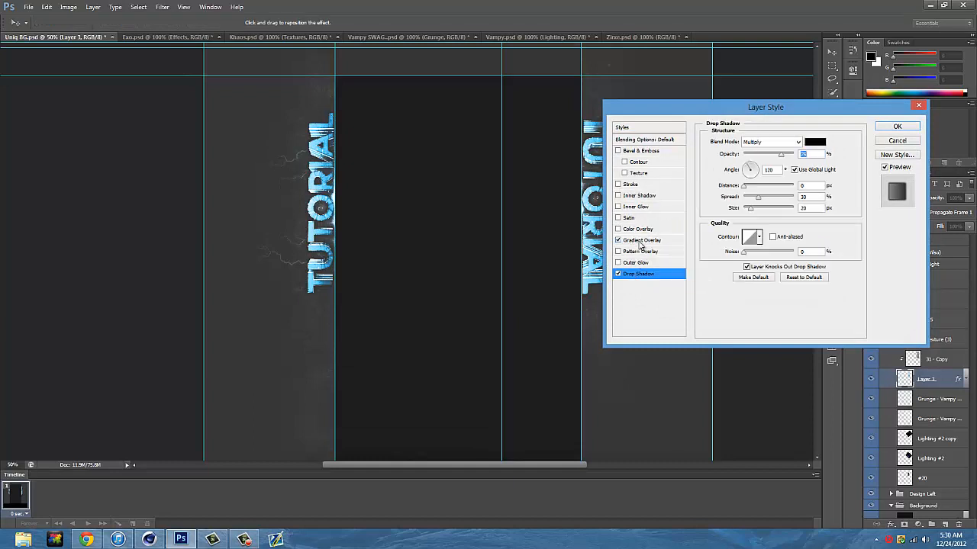
pyautogui.click(641, 240)
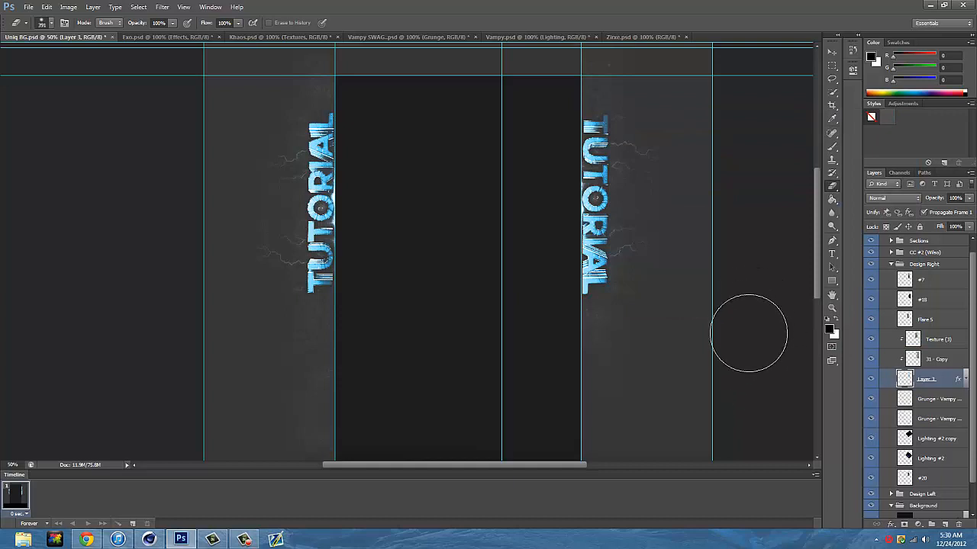
pyautogui.moveTo(746, 368)
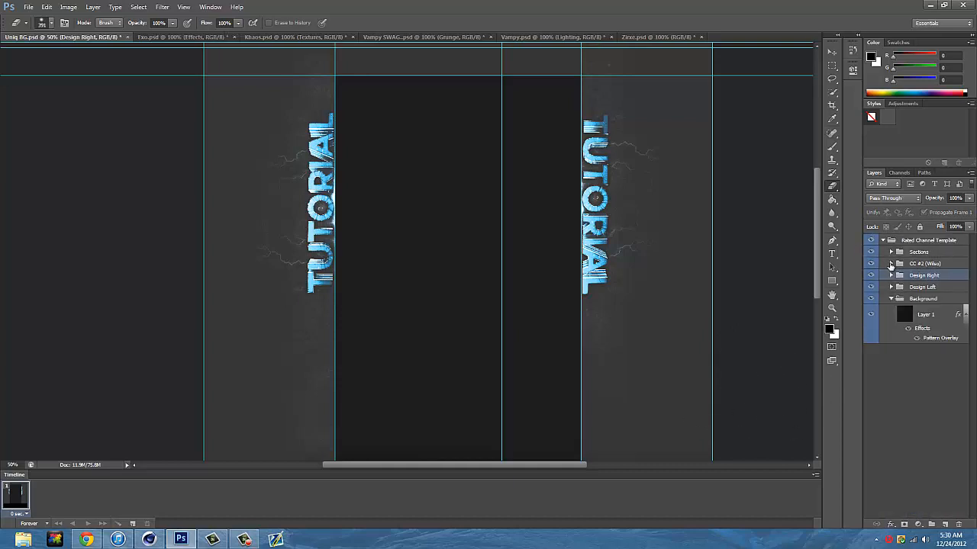
# - Recolour the gradient map's stops to dark green and pale green so both texts glow green
pyautogui.click(891, 263)
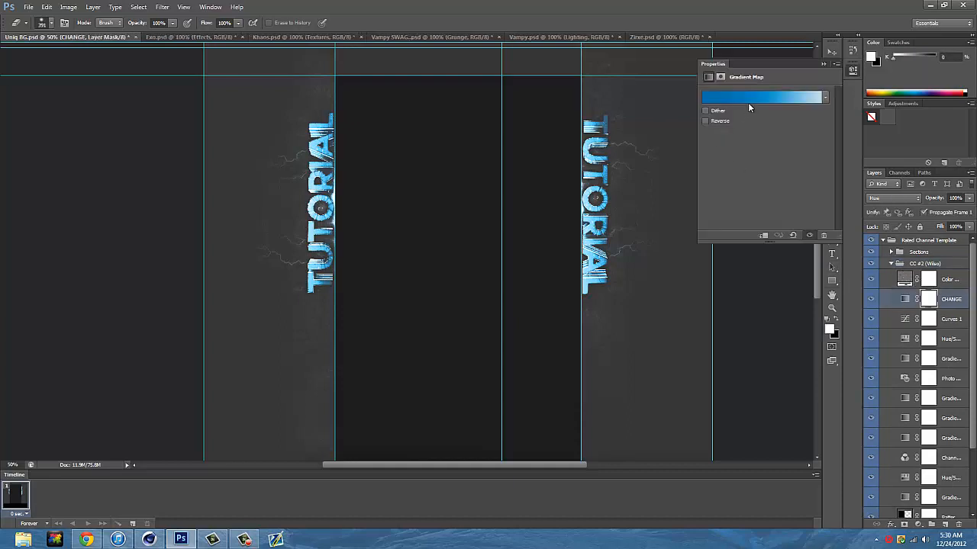
pyautogui.click(761, 97)
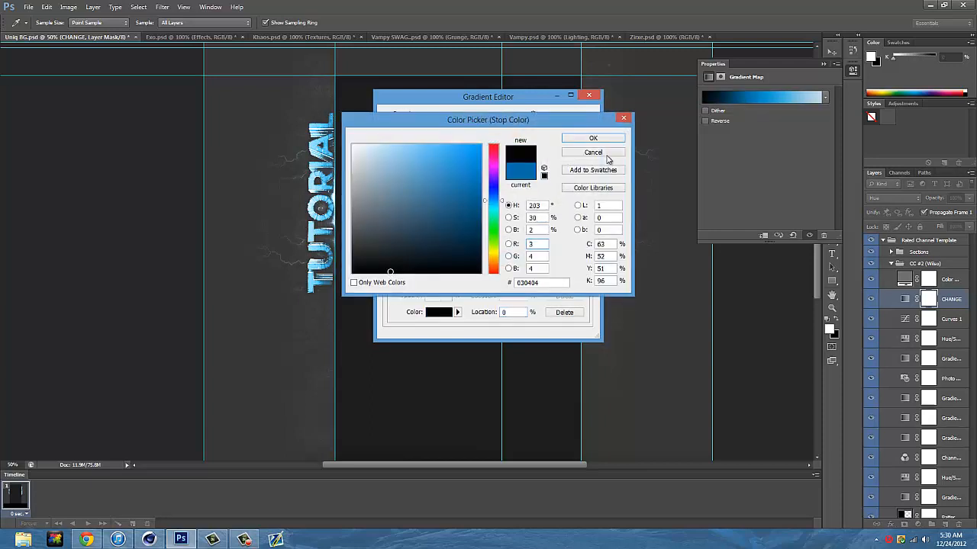
pyautogui.click(592, 137)
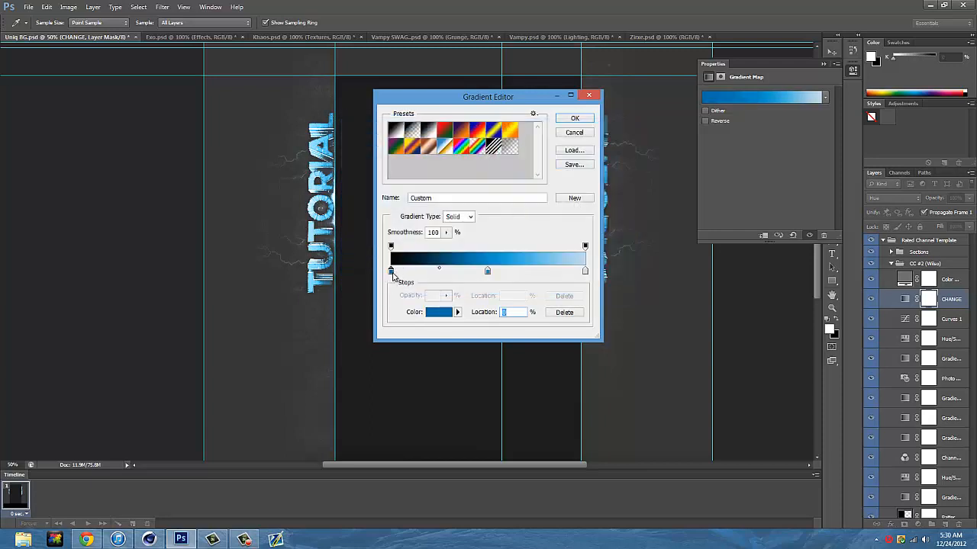
pyautogui.click(436, 311)
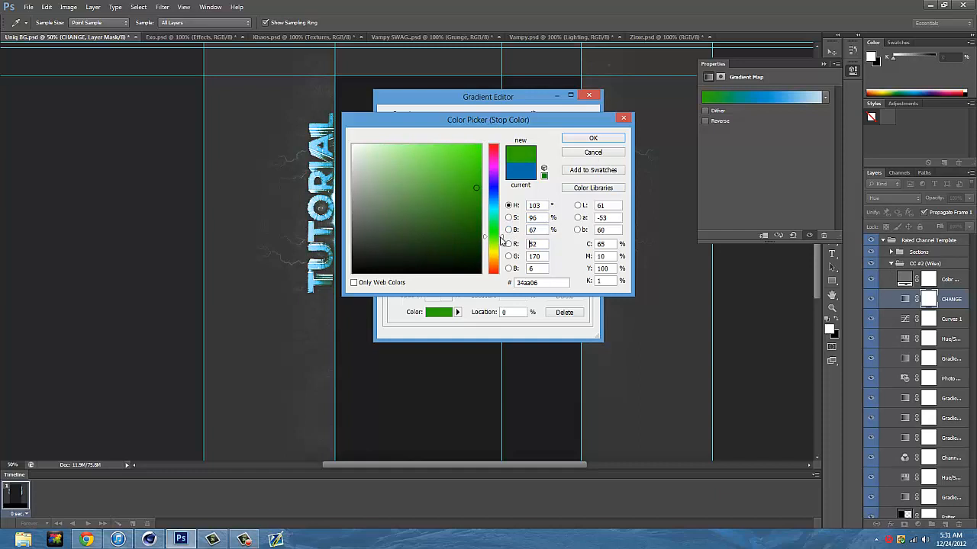
pyautogui.click(592, 137)
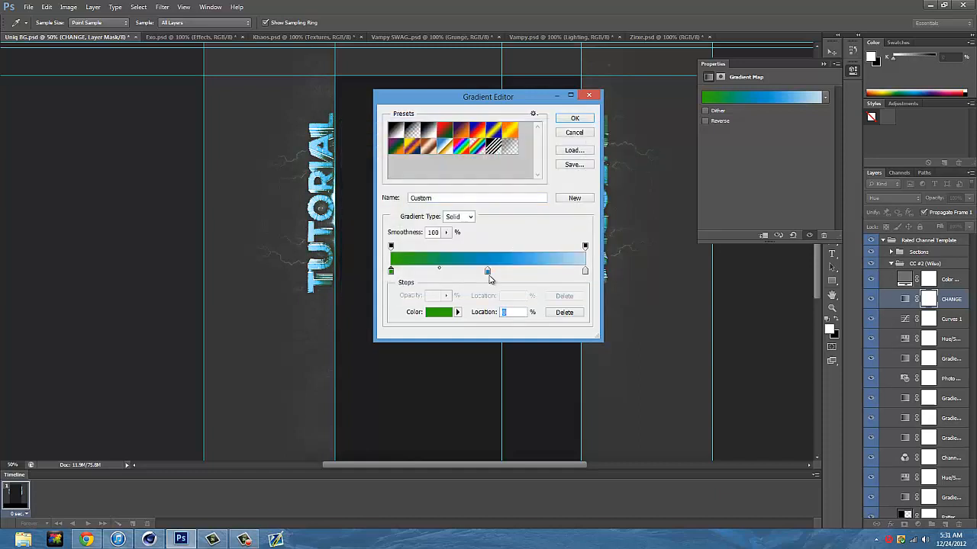
pyautogui.click(438, 311)
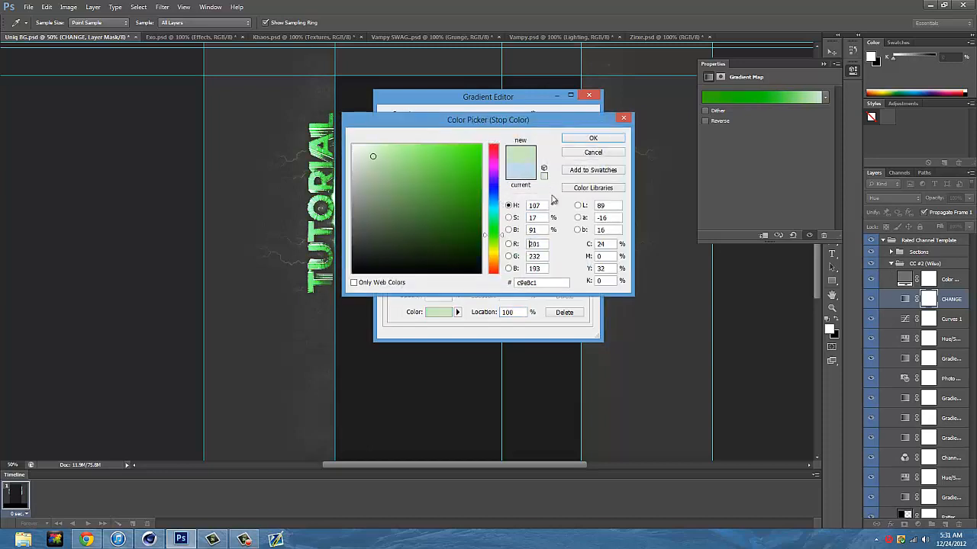
pyautogui.click(592, 137)
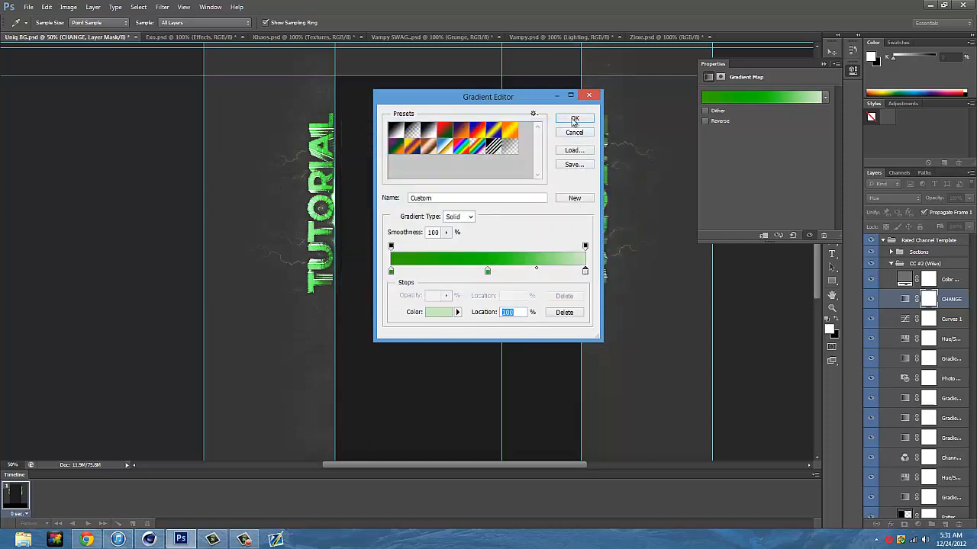
pyautogui.click(574, 119)
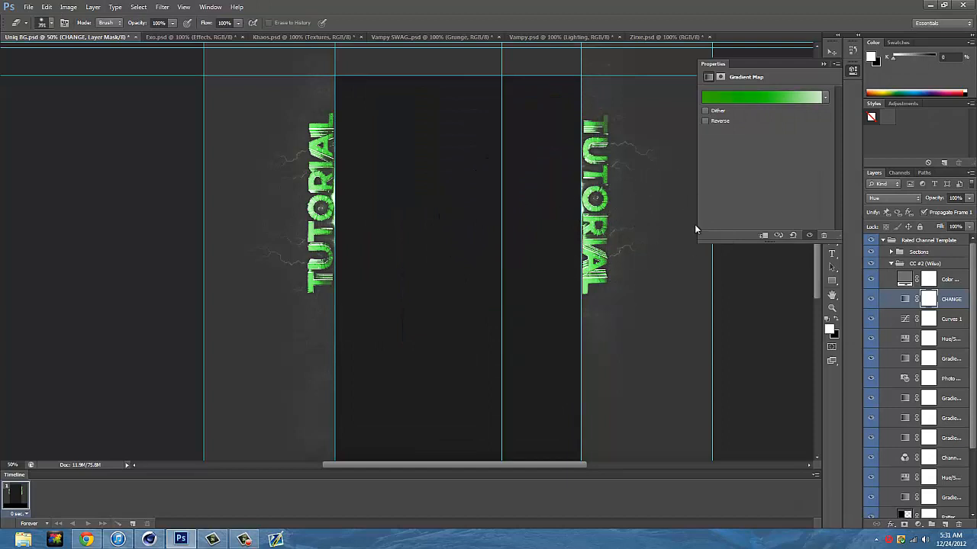
pyautogui.moveTo(721, 128)
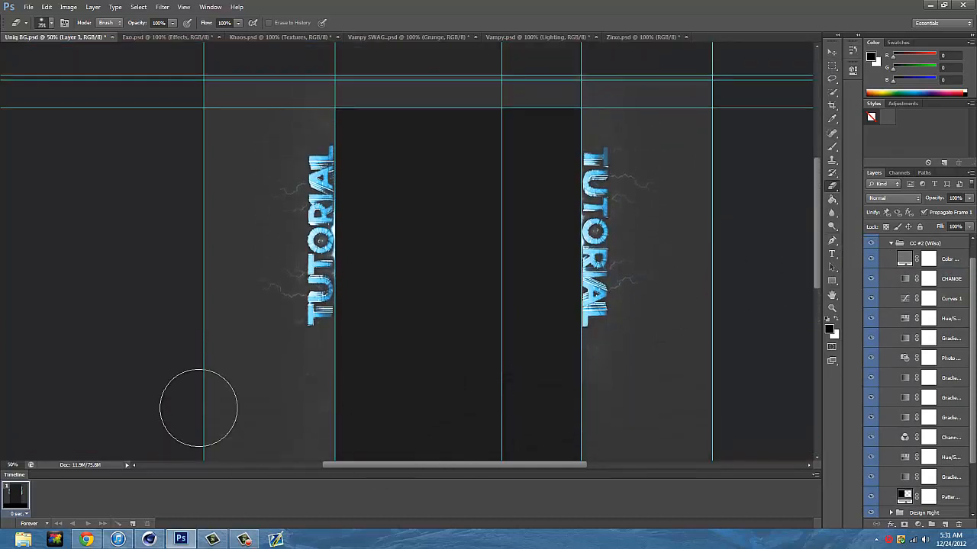
# - Open the logo PSD by browsing the Graphics folders in the Open dialog
pyautogui.click(27, 6)
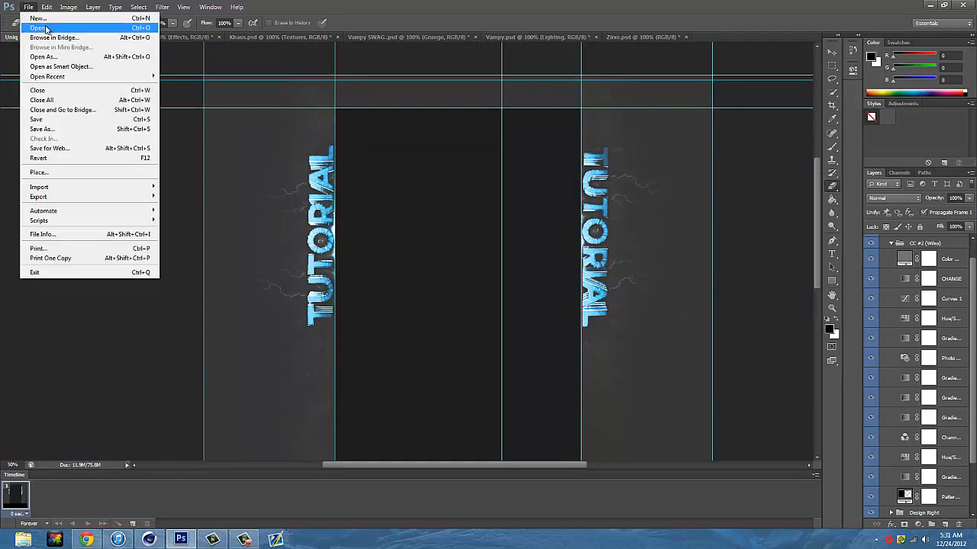
pyautogui.click(37, 27)
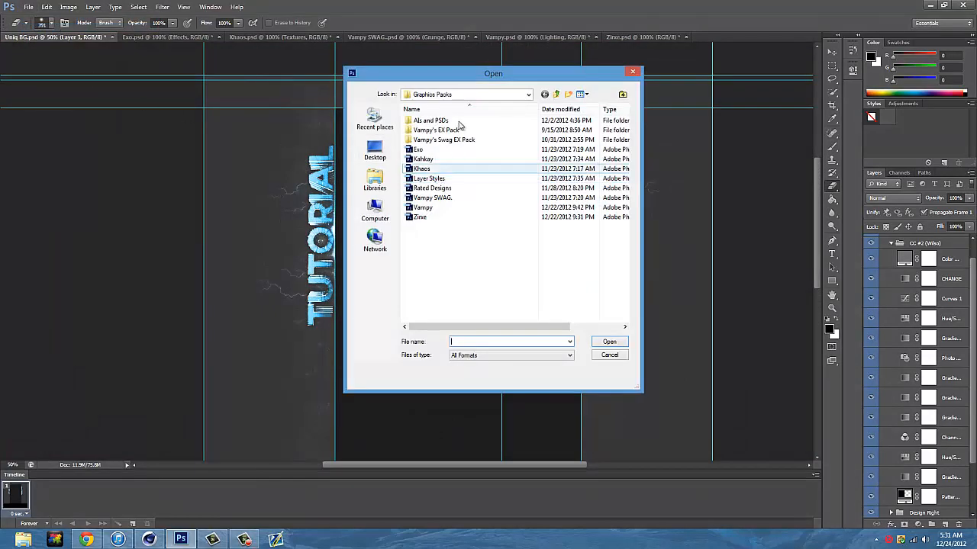
pyautogui.click(430, 120)
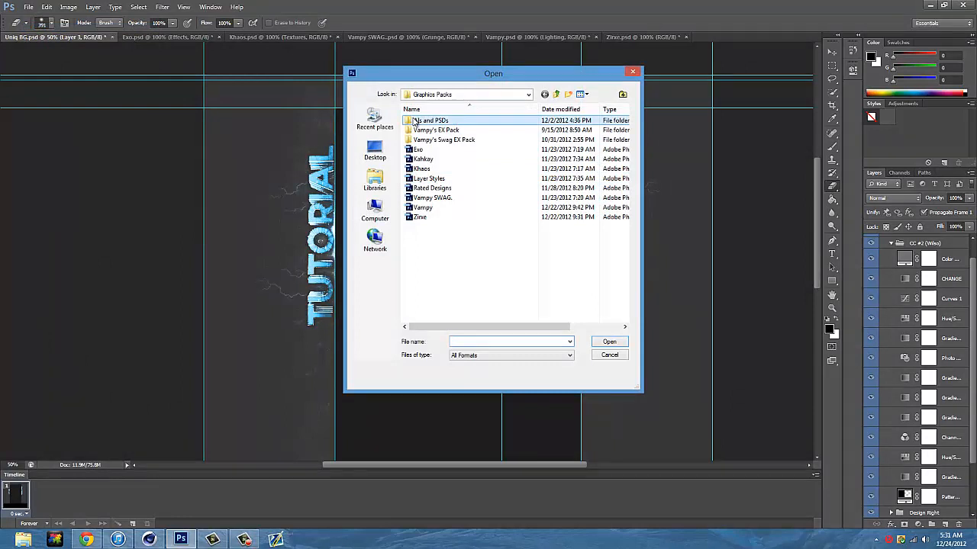
pyautogui.doubleClick(430, 119)
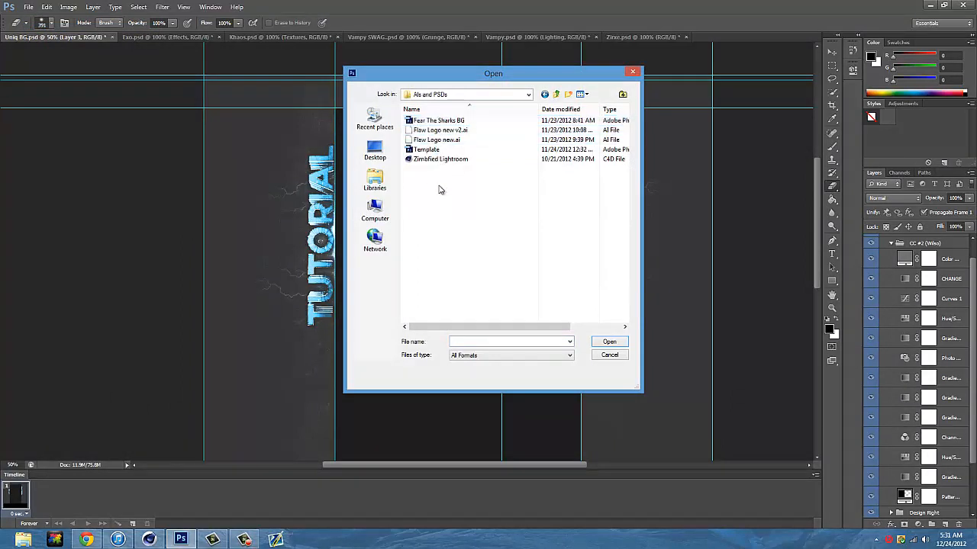
pyautogui.click(555, 95)
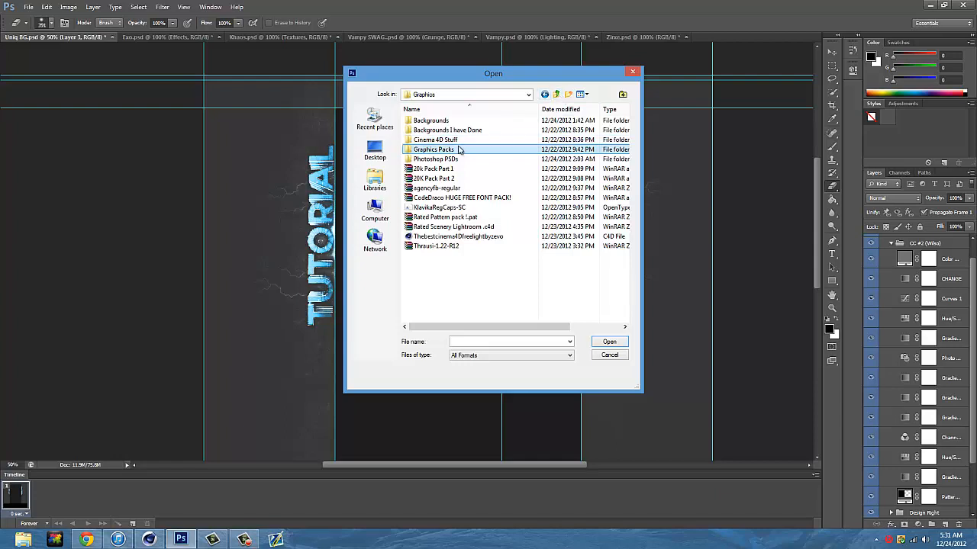
pyautogui.click(430, 120)
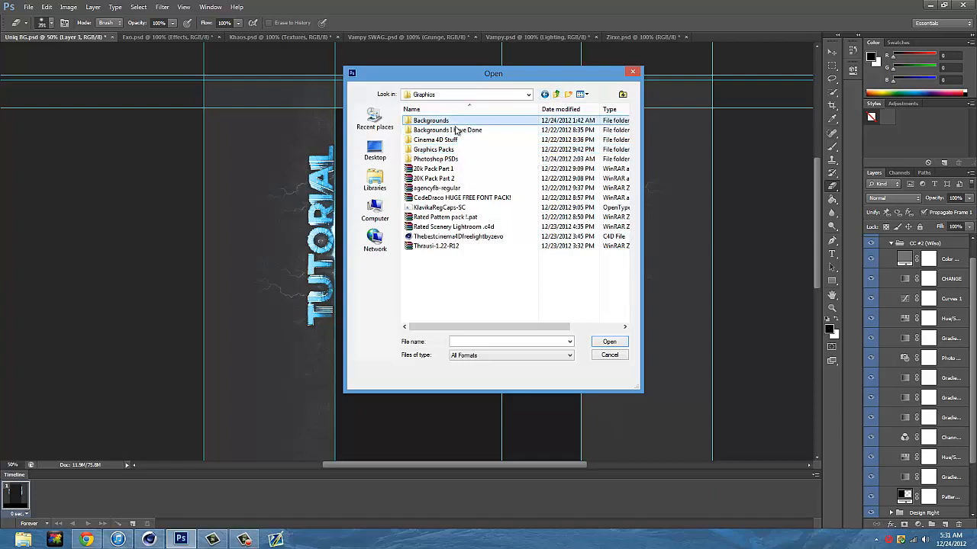
pyautogui.doubleClick(437, 159)
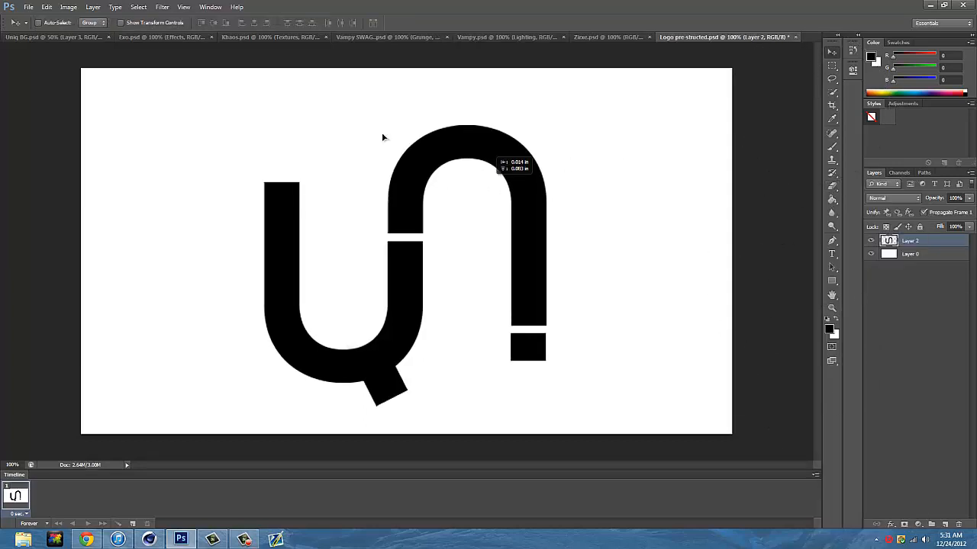
# - Place the copied logo in the TUTORIAL template and scale it down above the right text
pyautogui.click(54, 37)
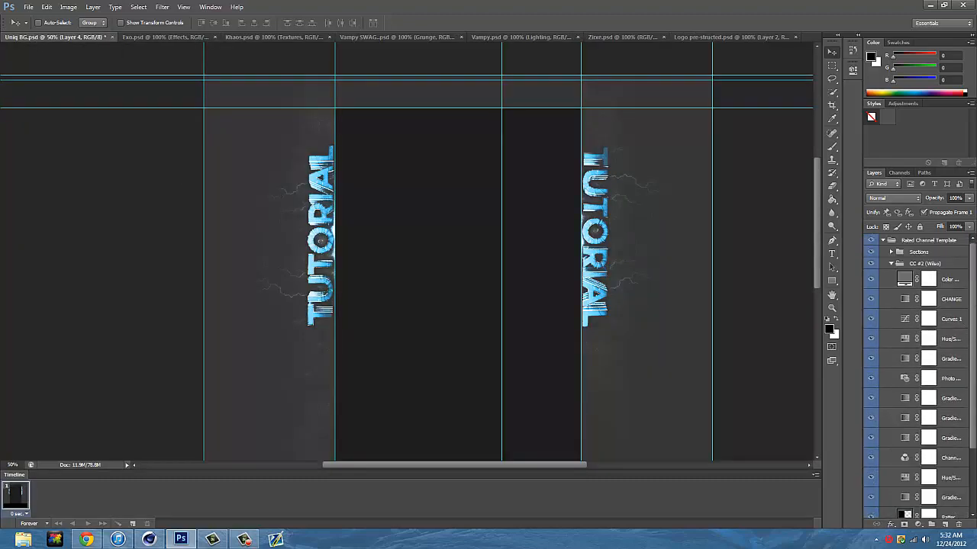
pyautogui.scroll(-3)
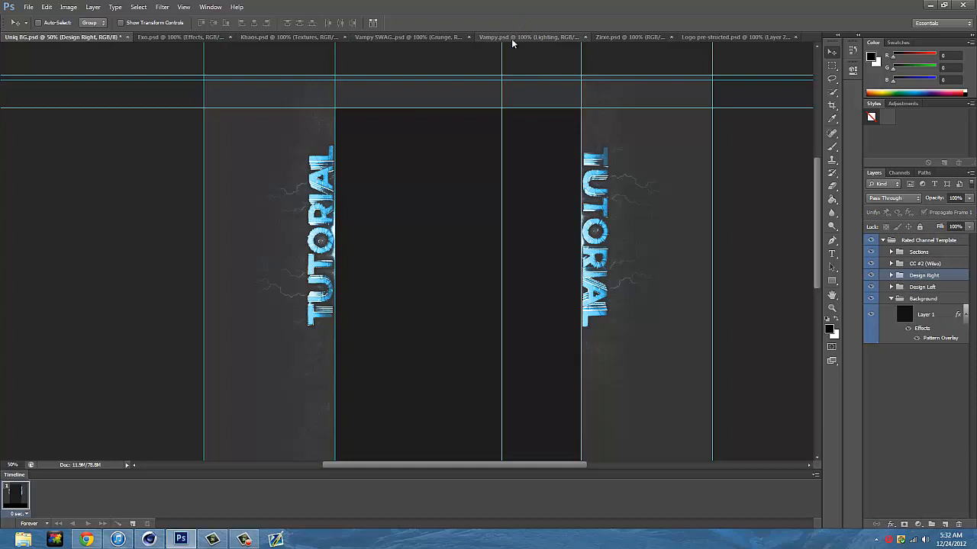
pyautogui.click(721, 36)
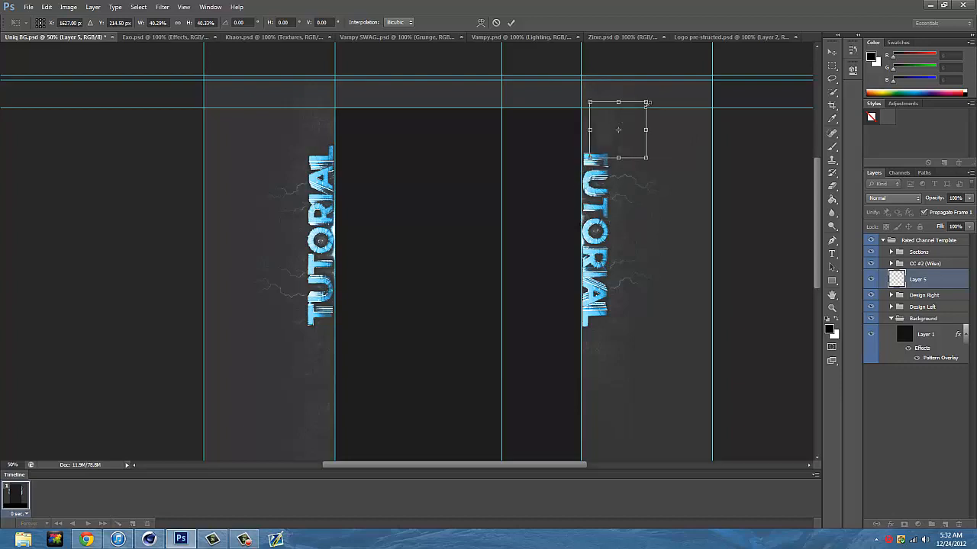
pyautogui.moveTo(647, 157); pyautogui.dragTo(604, 140)
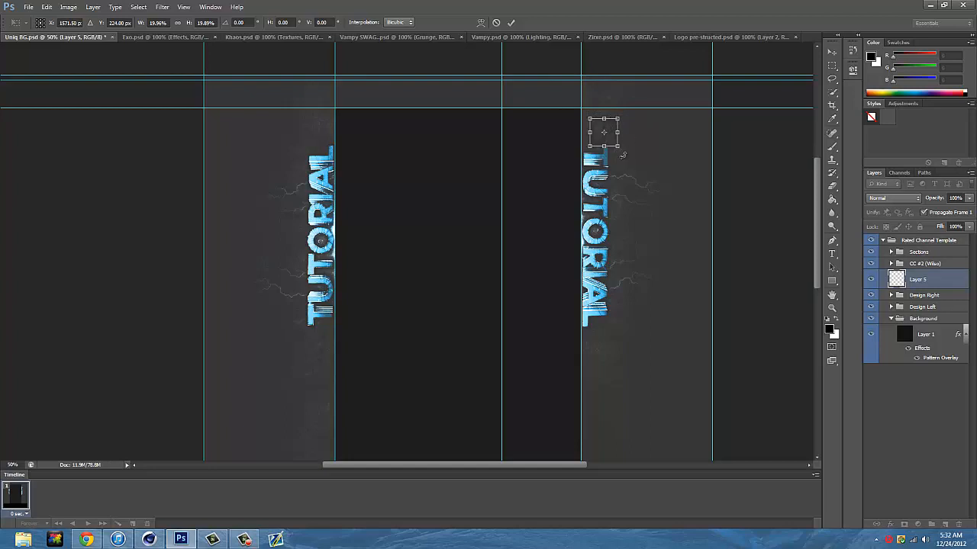
pyautogui.moveTo(622, 156)
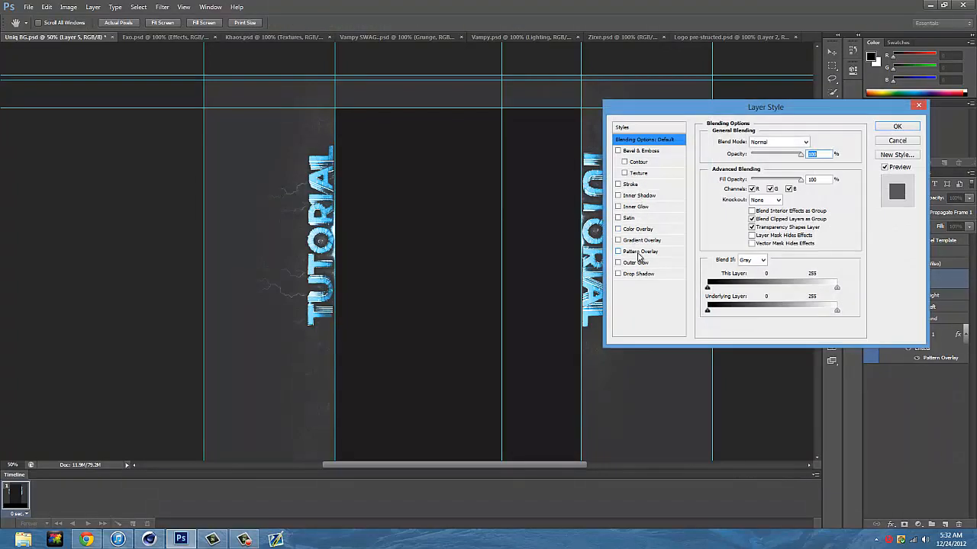
# - Give the logo a light-blue Outer Glow with adjusted opacity and size
pyautogui.click(618, 262)
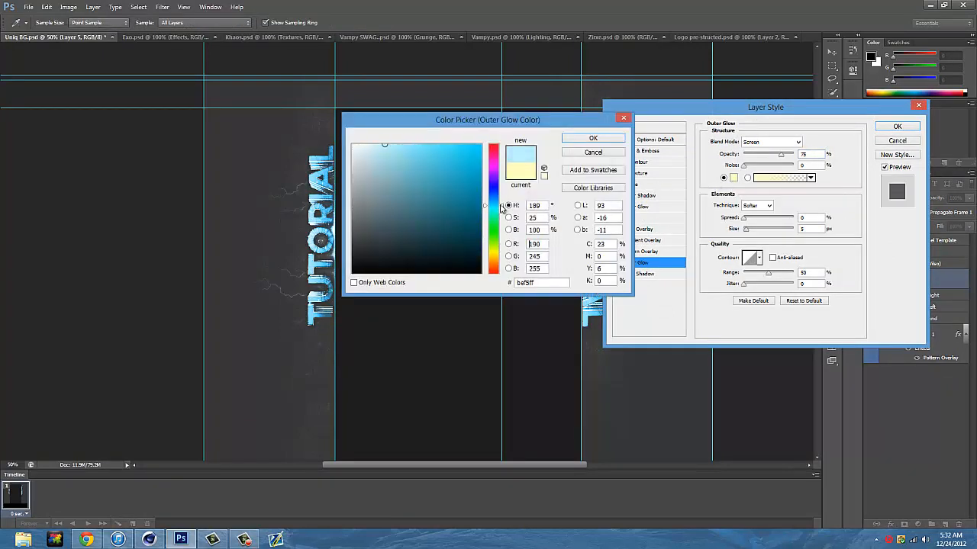
pyautogui.click(592, 137)
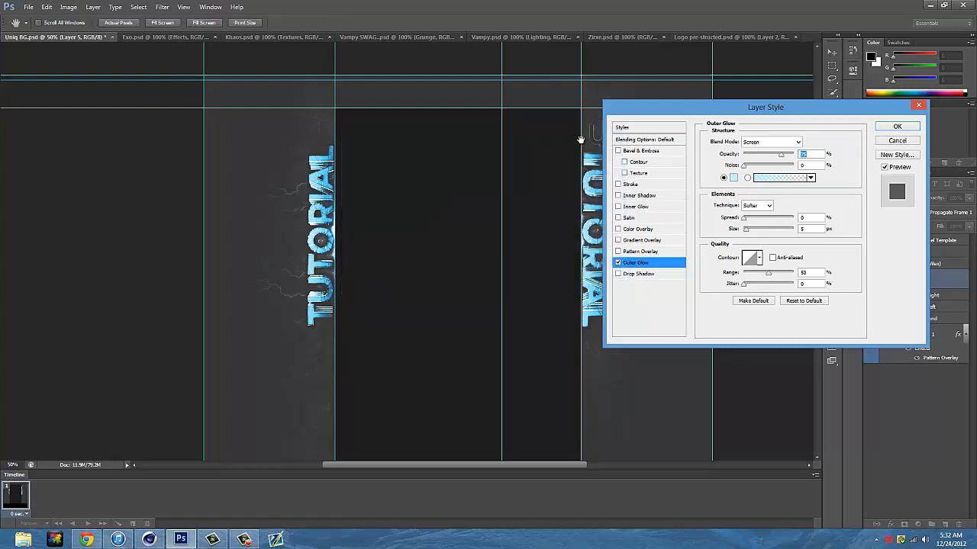
pyautogui.moveTo(766, 166)
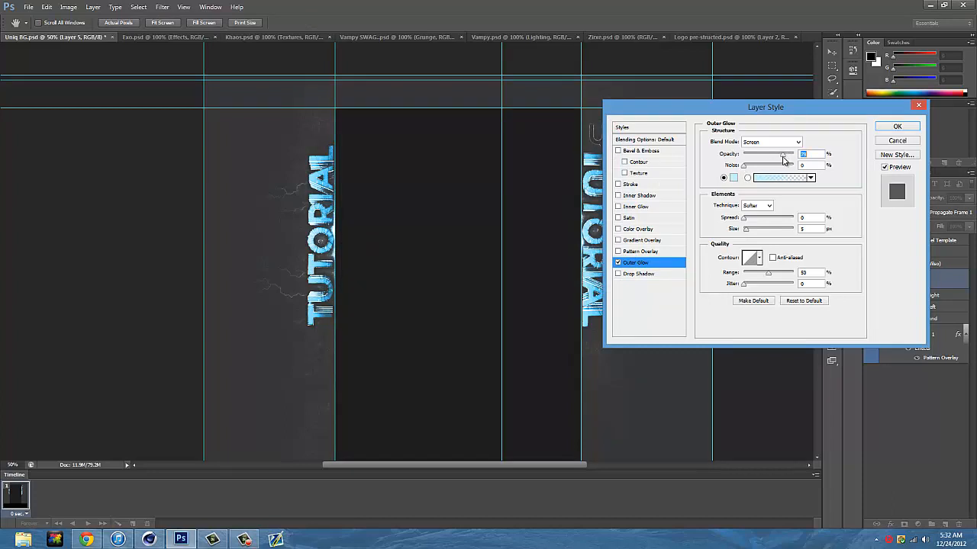
pyautogui.moveTo(781, 159)
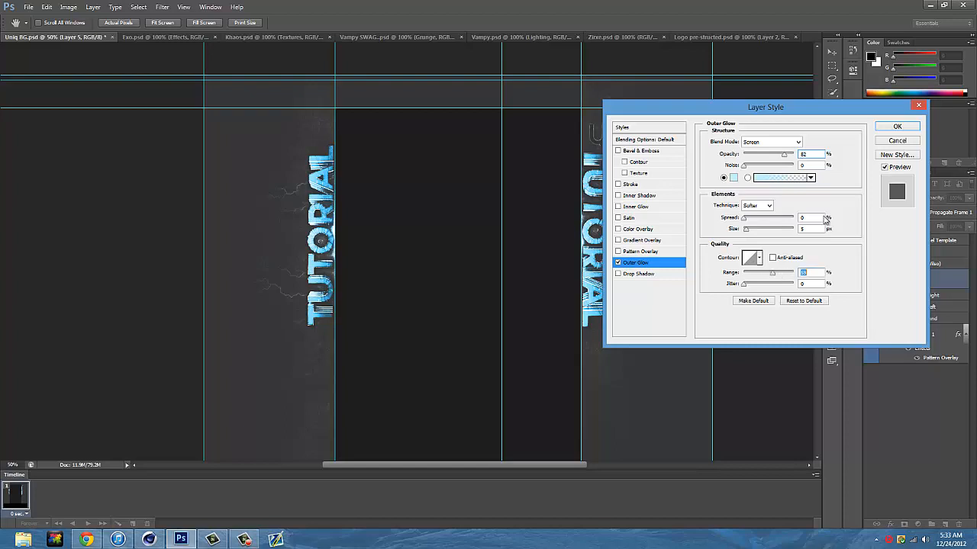
pyautogui.click(897, 125)
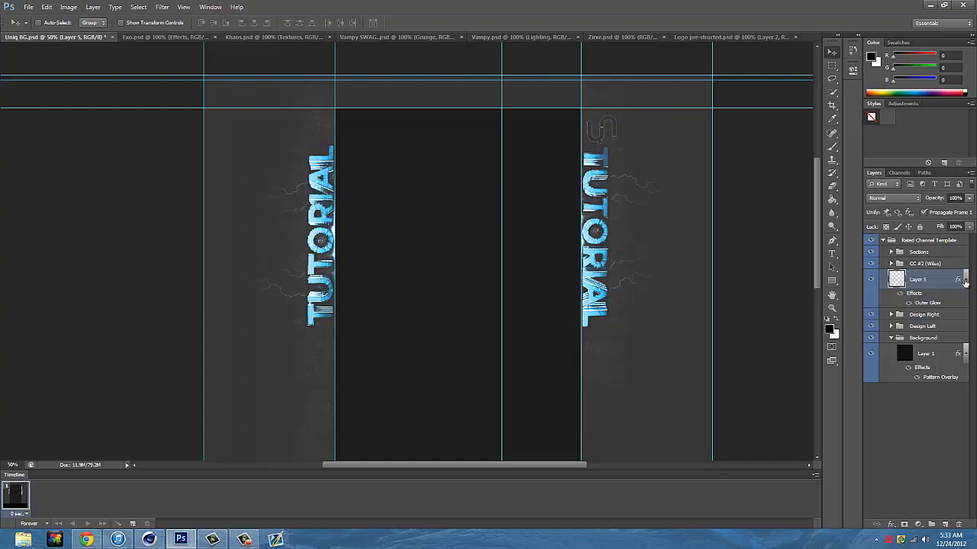
# - Touch up a grunge layer in Design Right, then make Design Left the active group
pyautogui.click(891, 296)
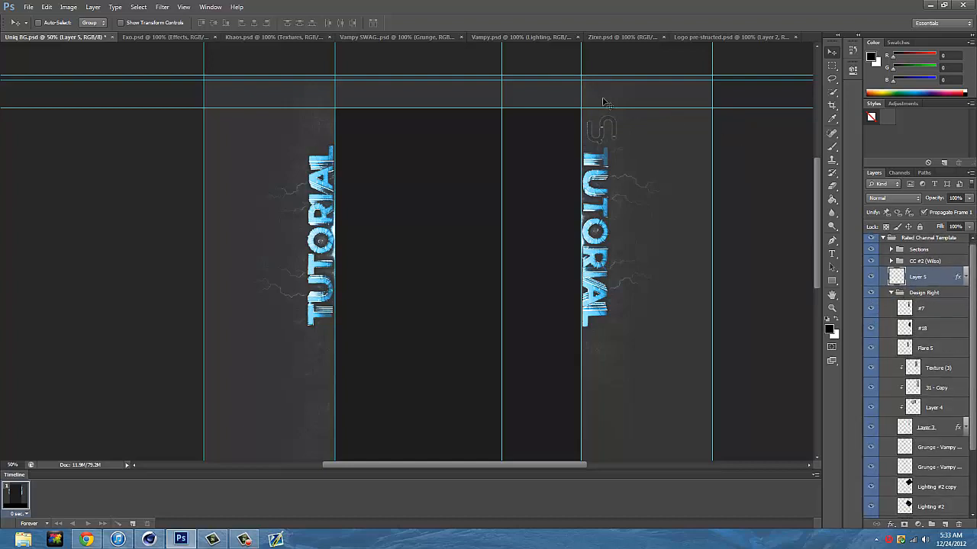
pyautogui.moveTo(409, 91)
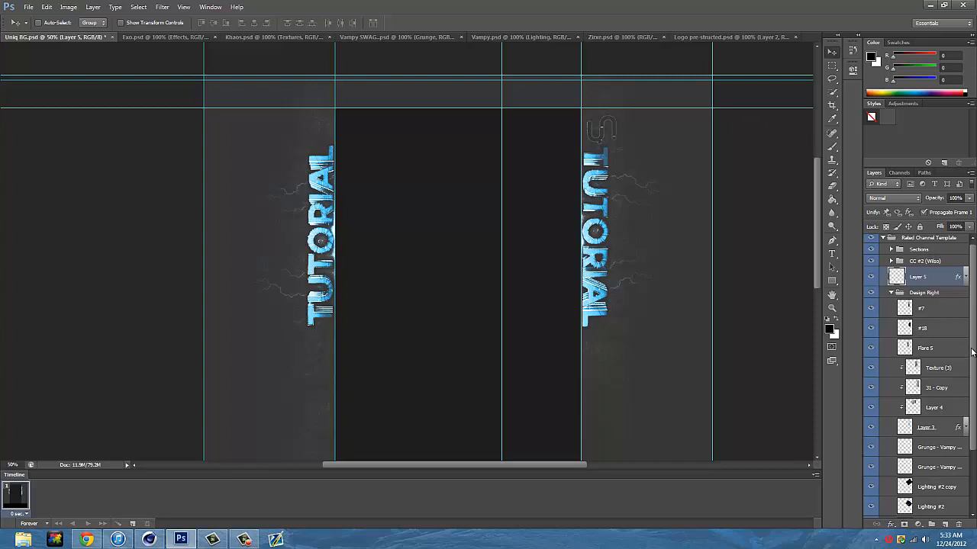
pyautogui.scroll(-3)
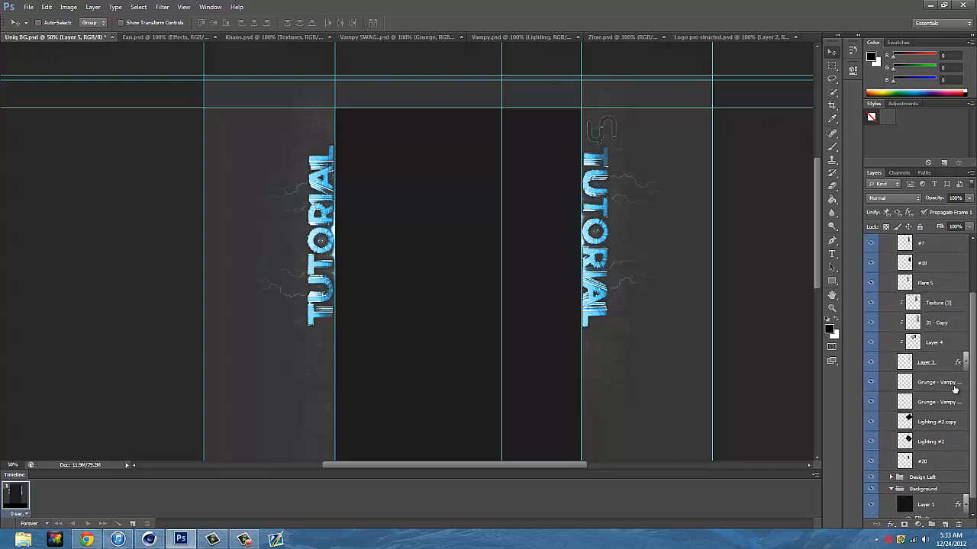
pyautogui.click(939, 381)
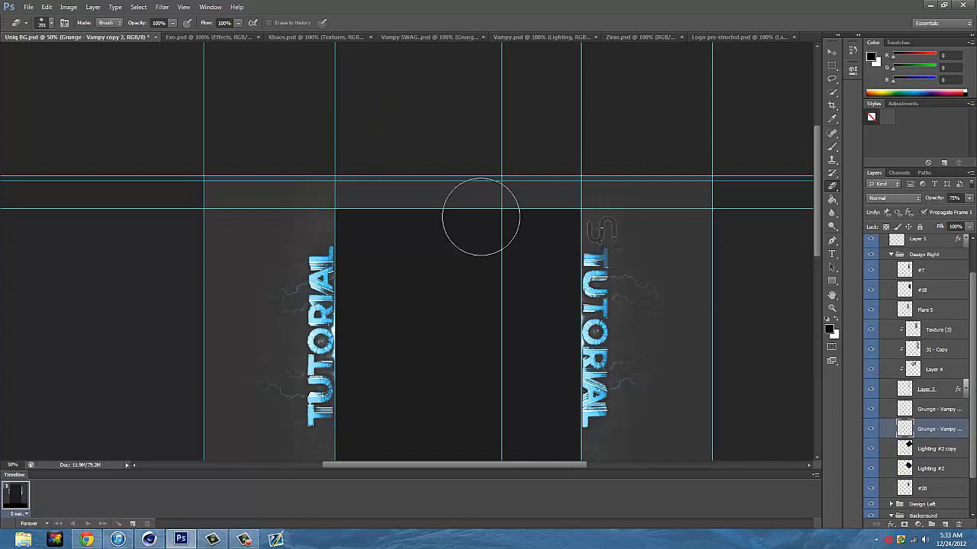
pyautogui.moveTo(418, 168)
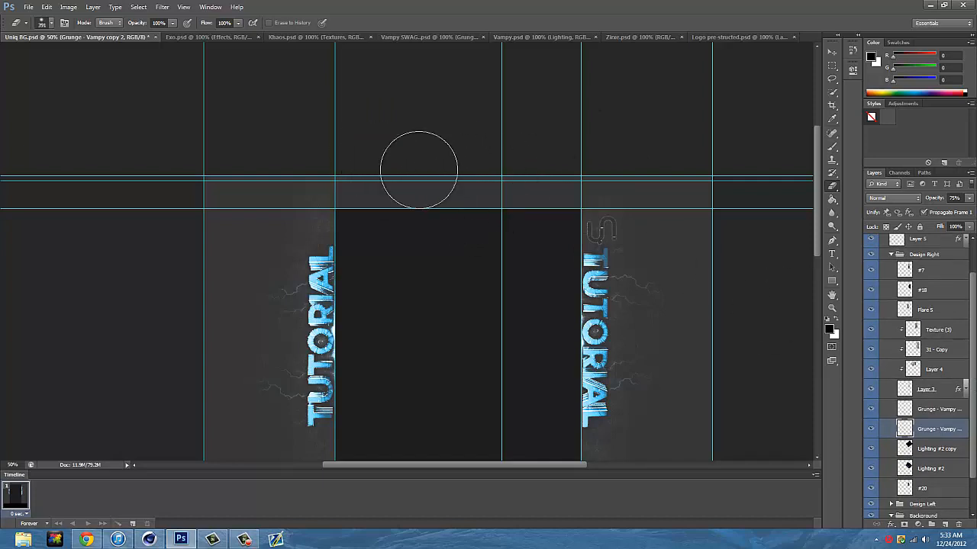
pyautogui.moveTo(467, 190)
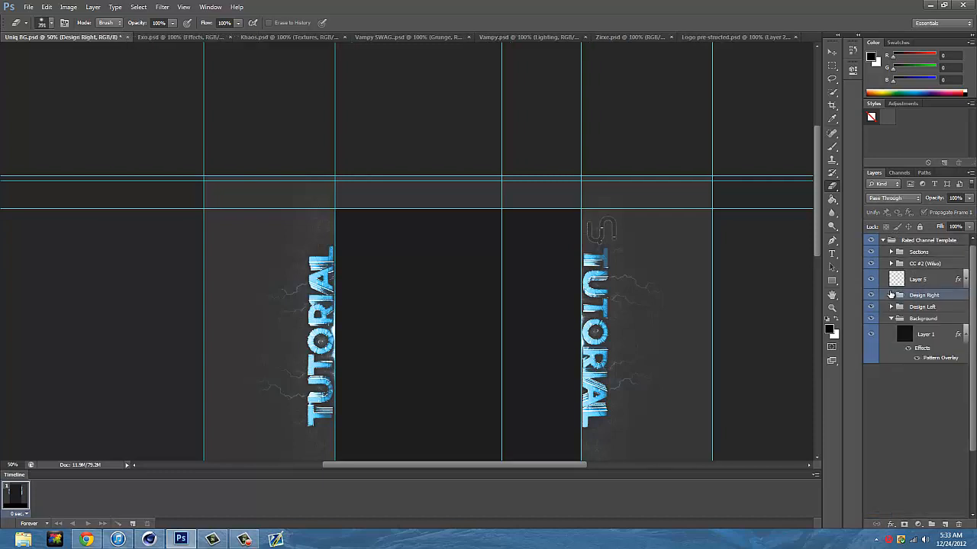
pyautogui.click(921, 307)
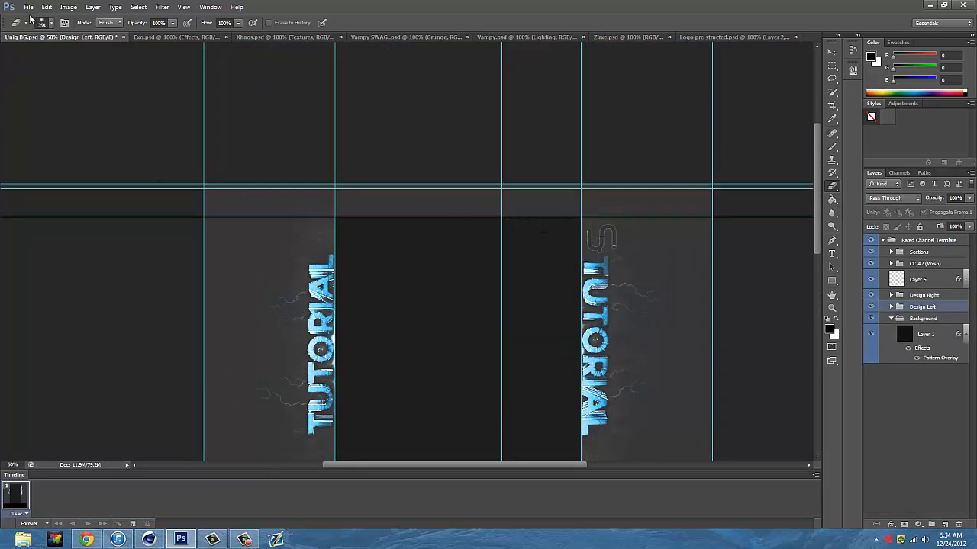
# - Set Save for Web output to JPEG at quality 100 instead of PNG-24
pyautogui.click(27, 6)
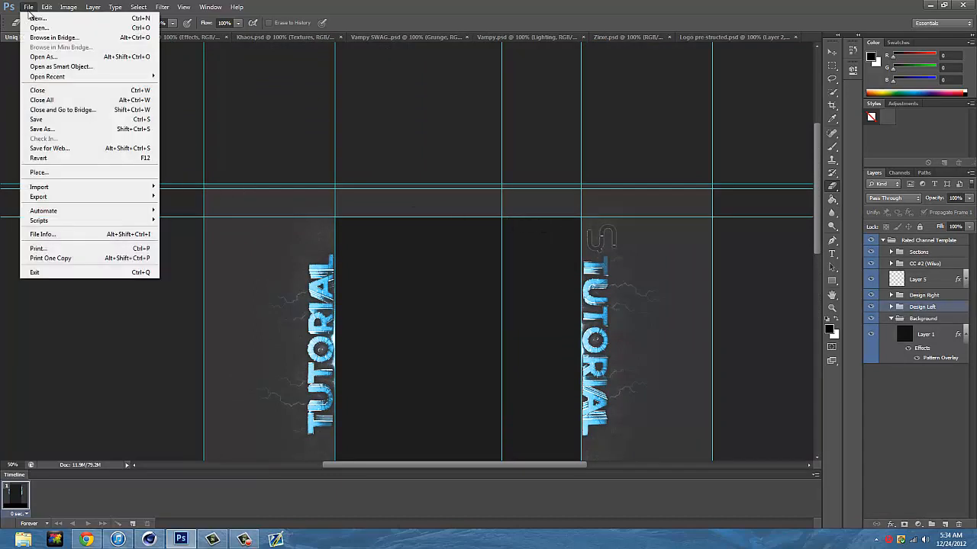
pyautogui.moveTo(53, 128)
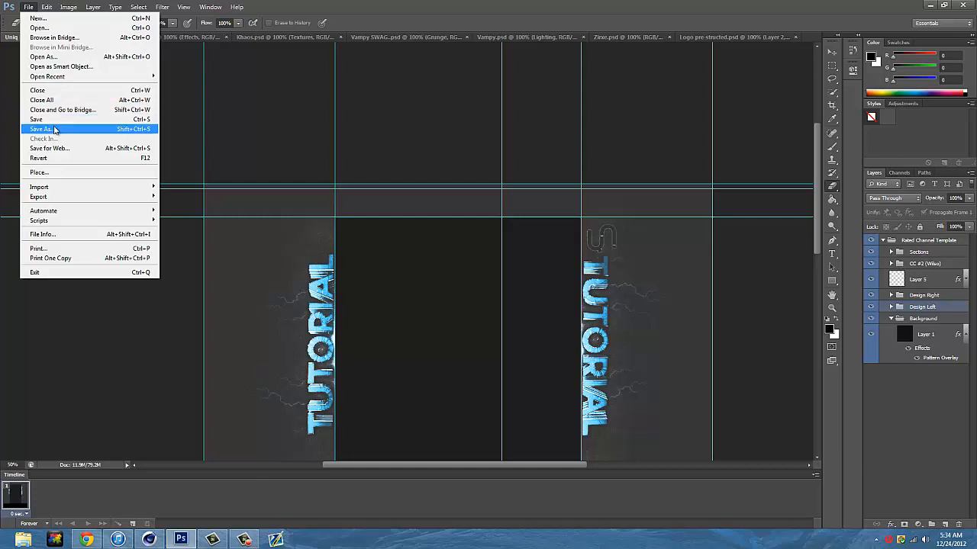
pyautogui.click(48, 148)
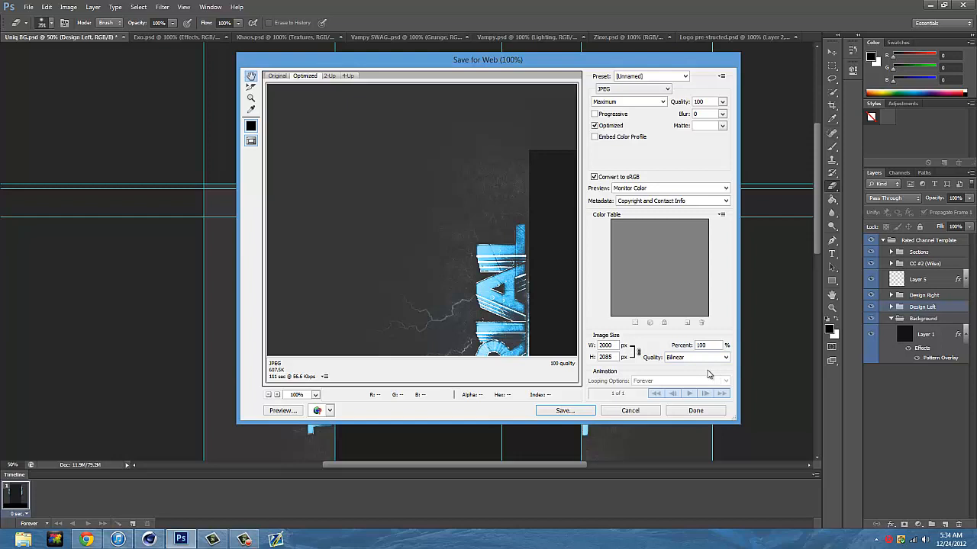
pyautogui.moveTo(665, 101)
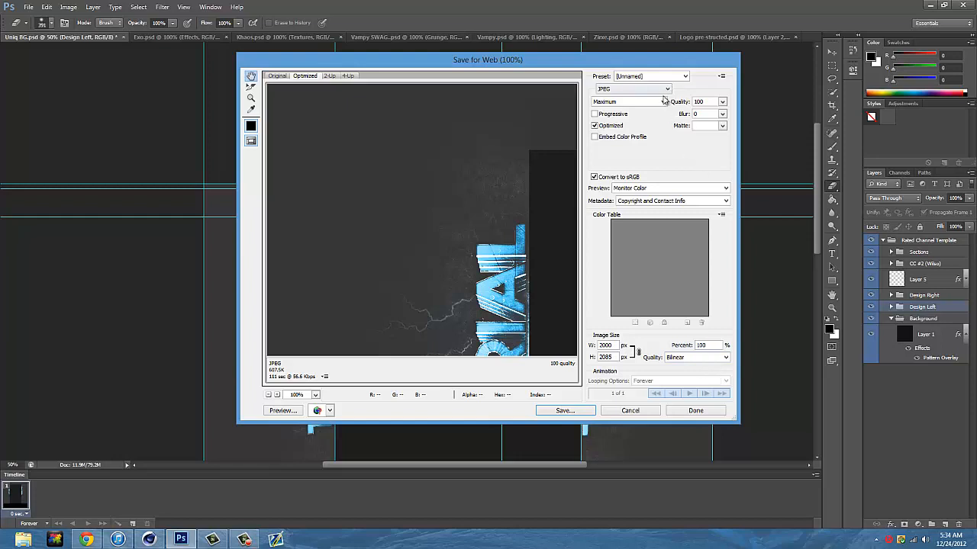
pyautogui.click(633, 88)
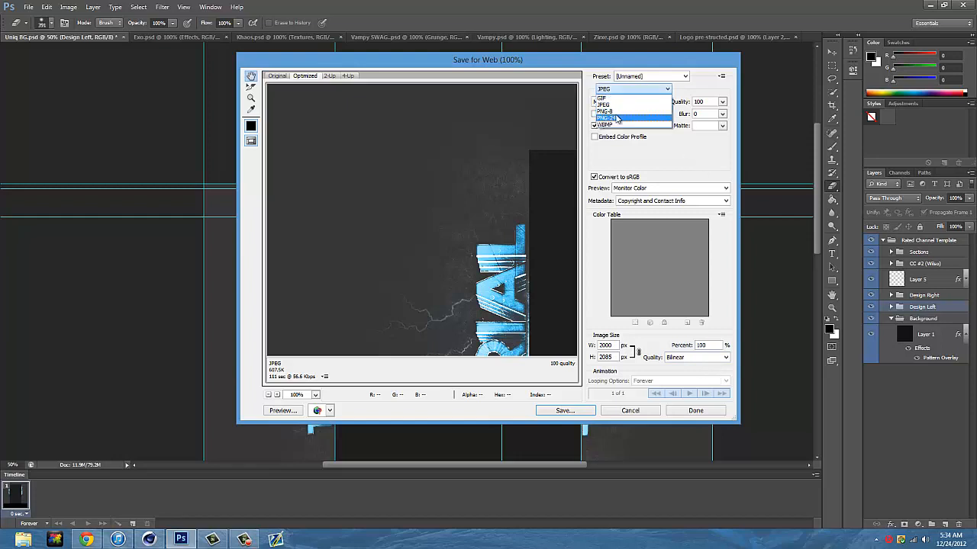
pyautogui.click(604, 118)
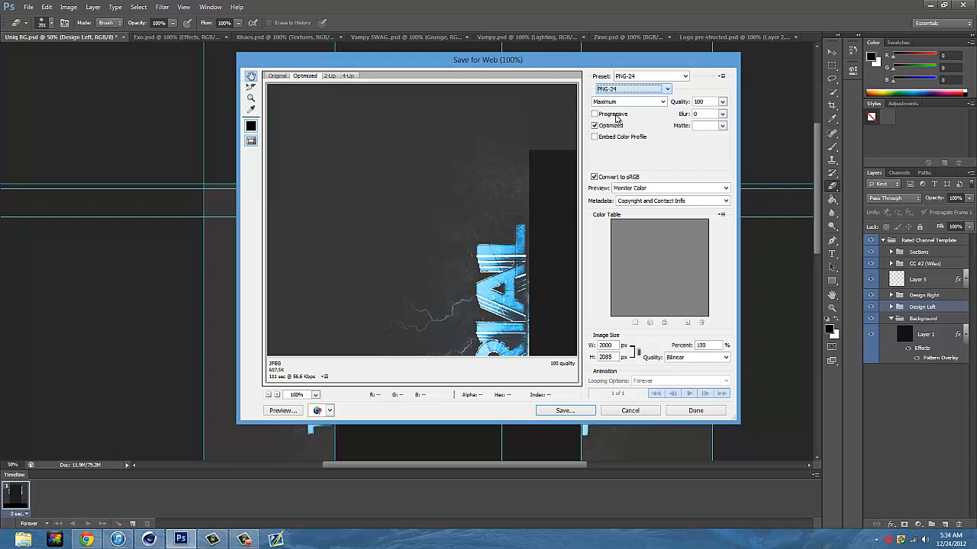
pyautogui.click(648, 77)
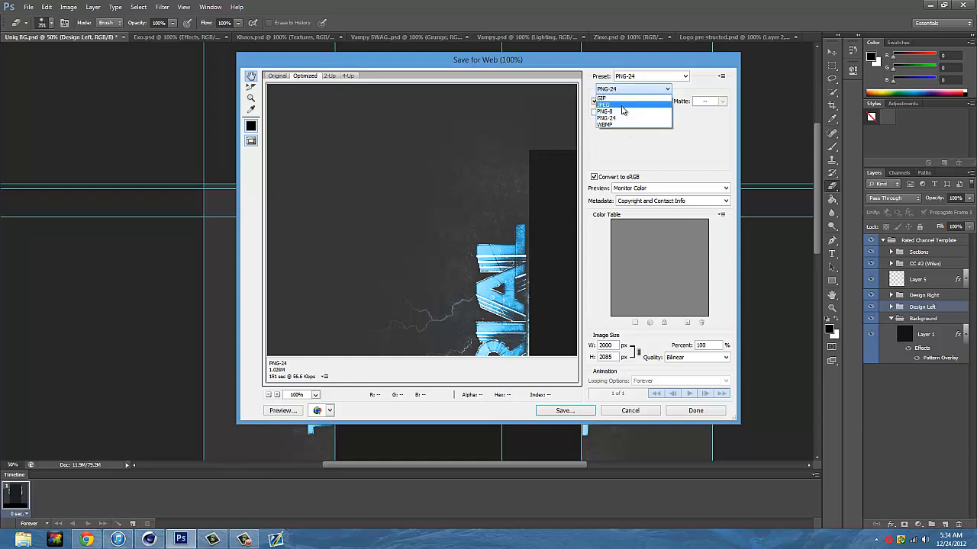
pyautogui.click(604, 106)
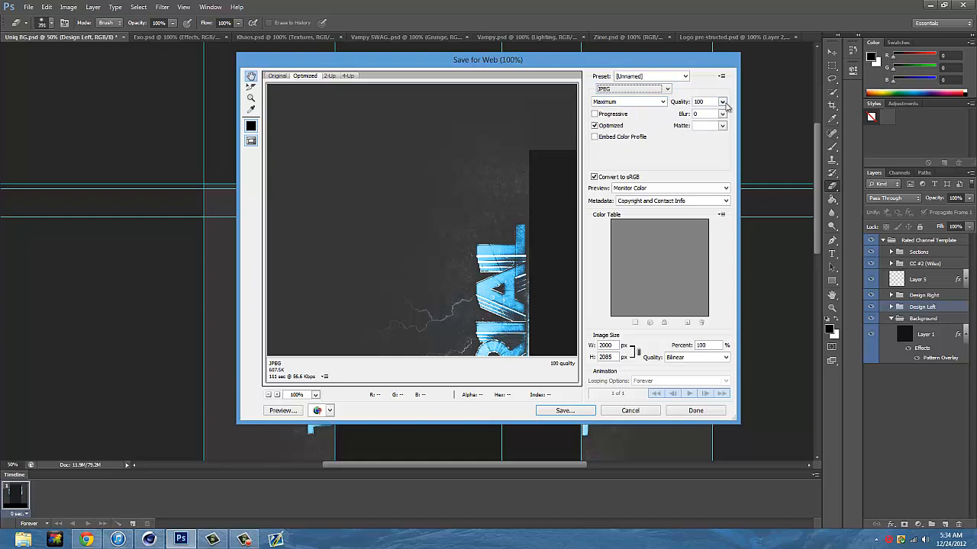
pyautogui.click(702, 100)
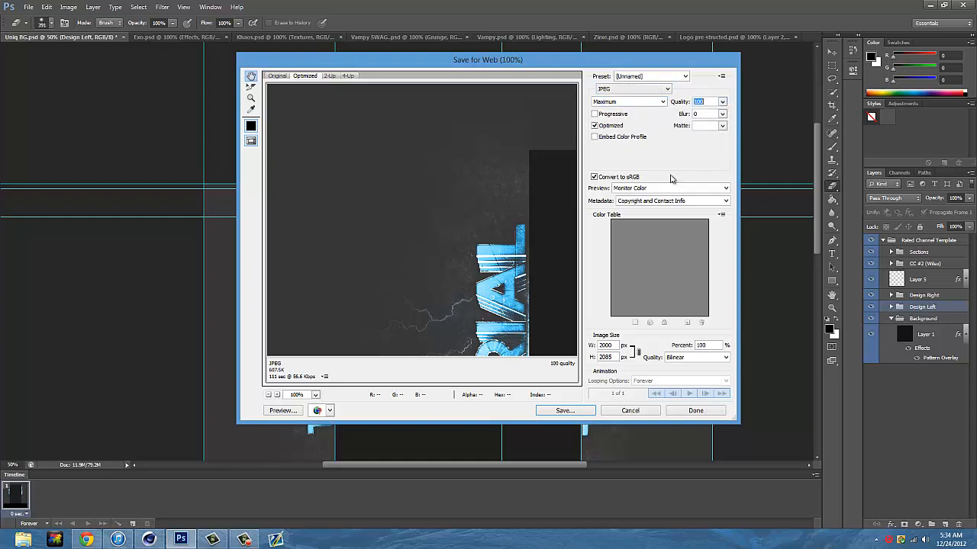
pyautogui.moveTo(580, 333)
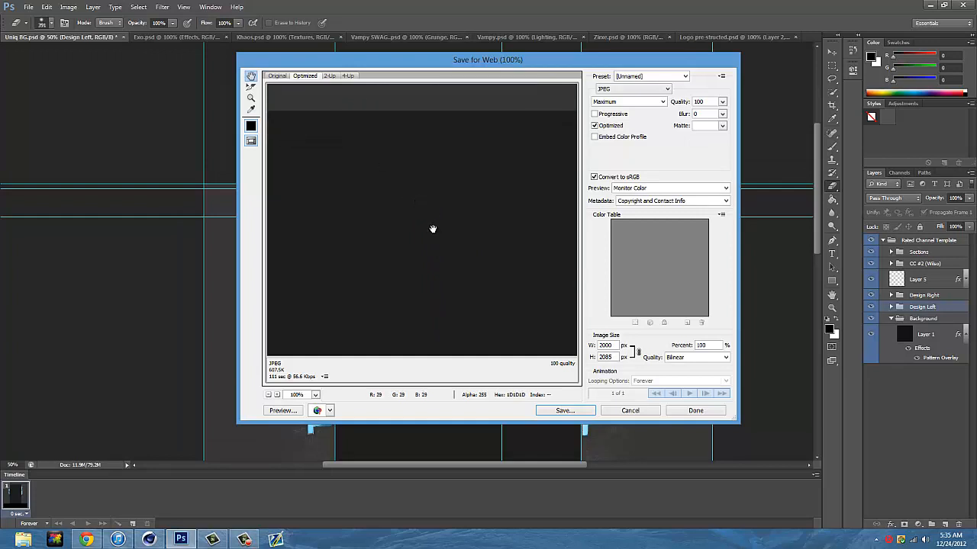
pyautogui.moveTo(577, 403)
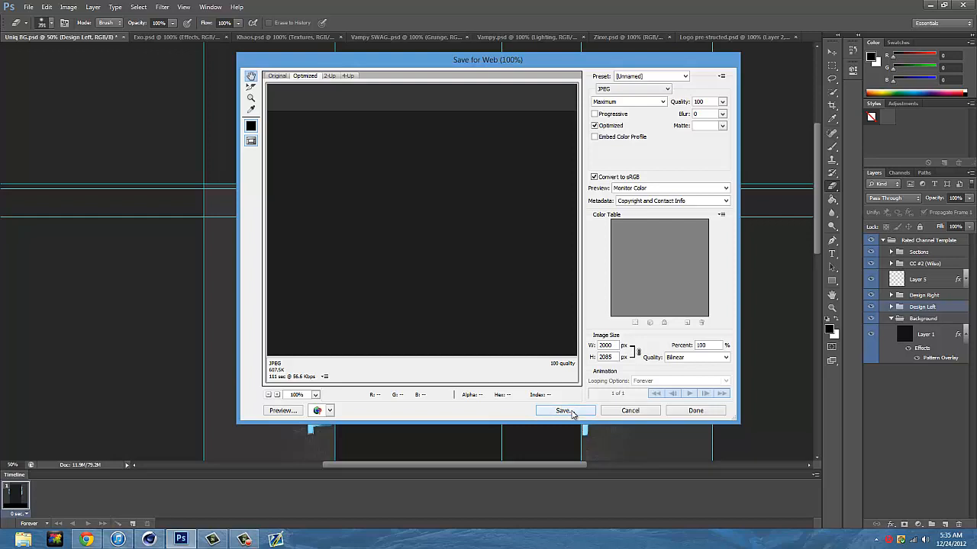
# - Save the JPEG into a new 'Tutorial' folder inside Backgrounds with a new file name
pyautogui.click(565, 411)
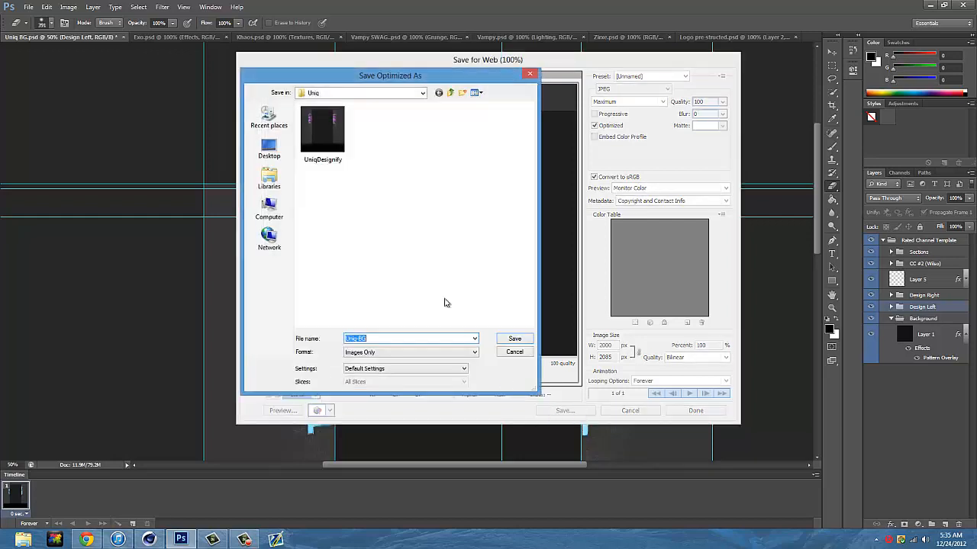
pyautogui.click(450, 93)
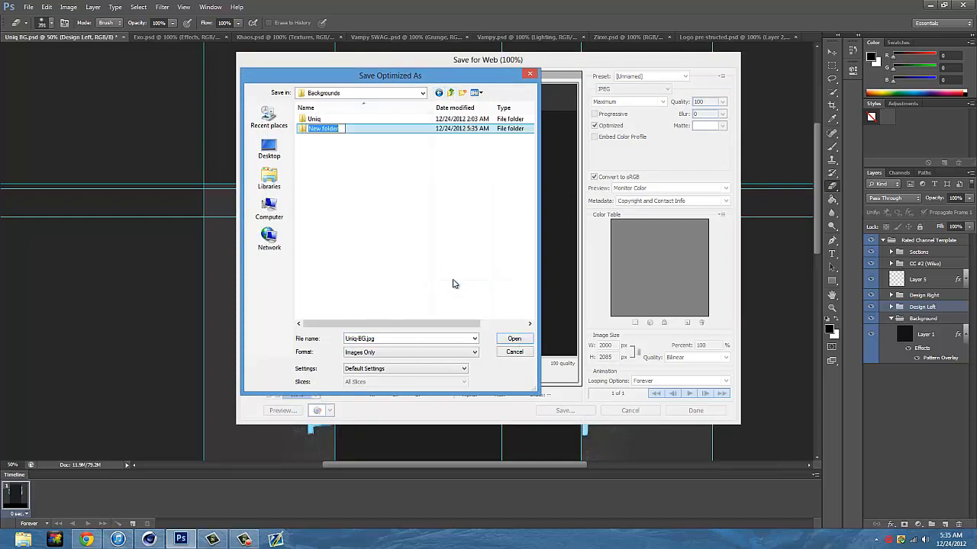
pyautogui.write('Tutorial')
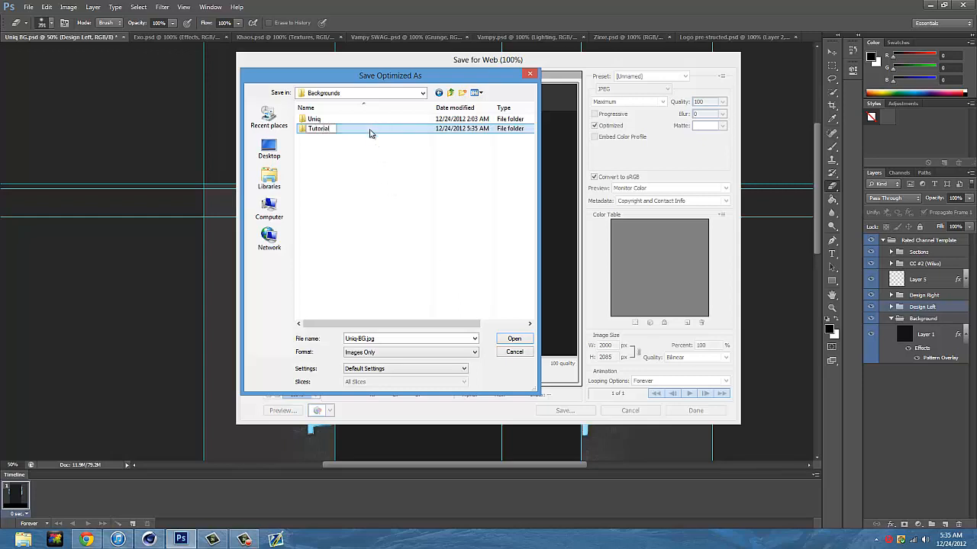
pyautogui.doubleClick(317, 128)
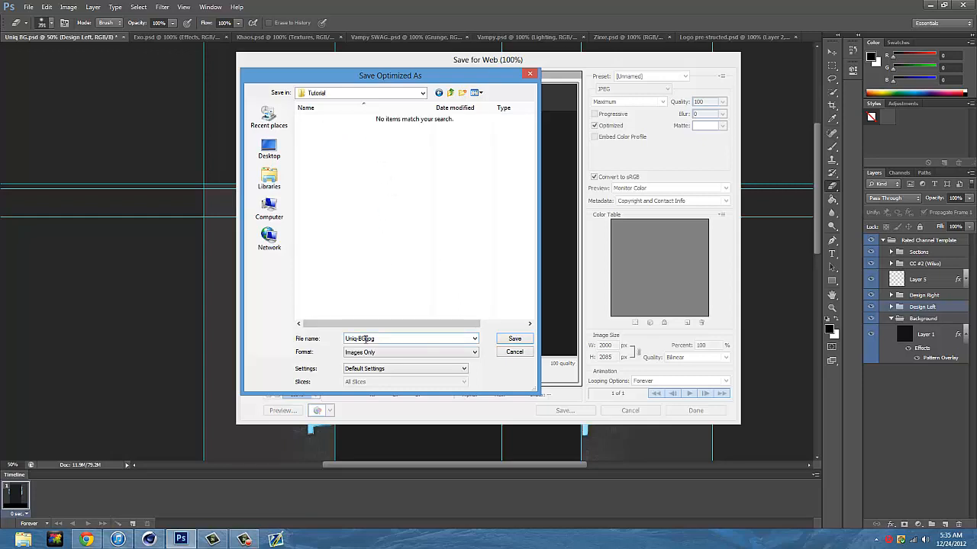
pyautogui.tripleClick(410, 339)
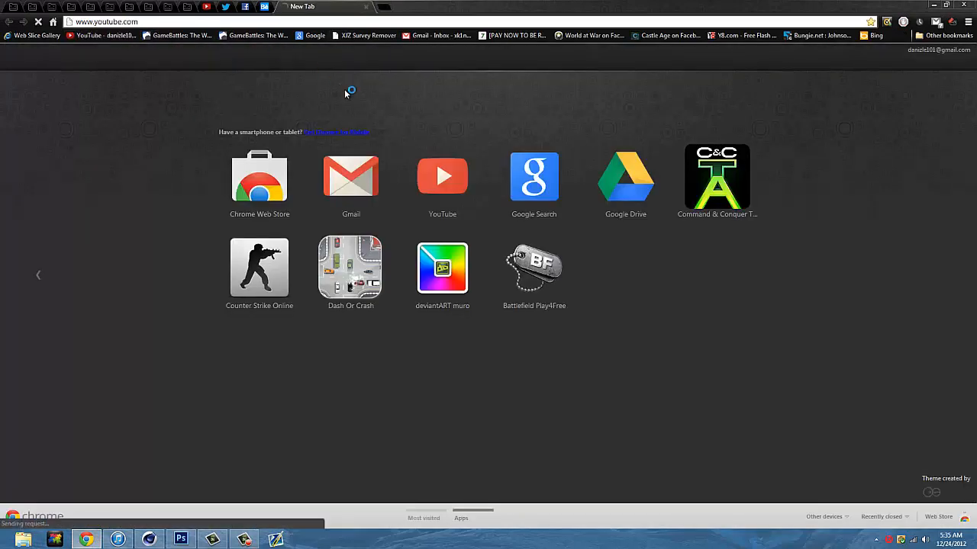
# - Go to the YouTube channel page and start choosing a new background image
pyautogui.click(442, 175)
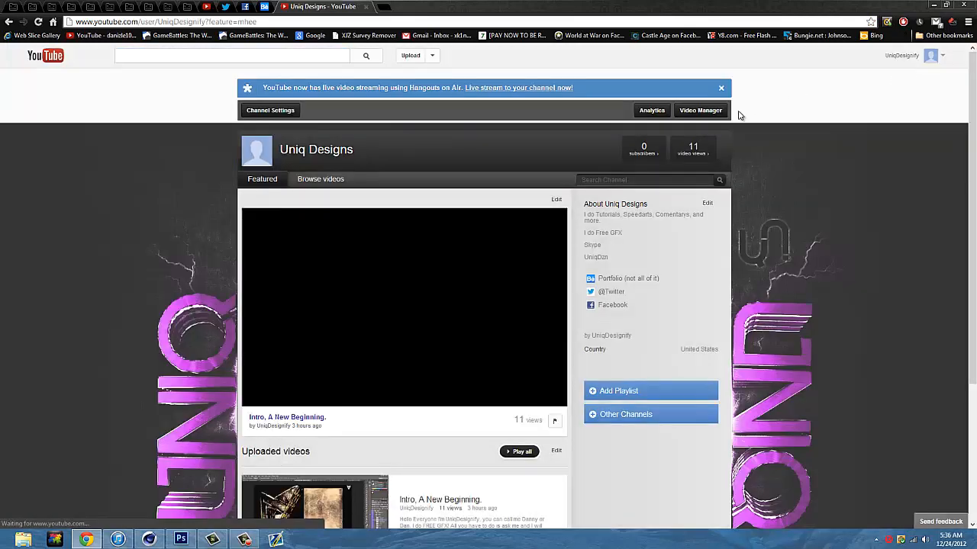
pyautogui.click(270, 110)
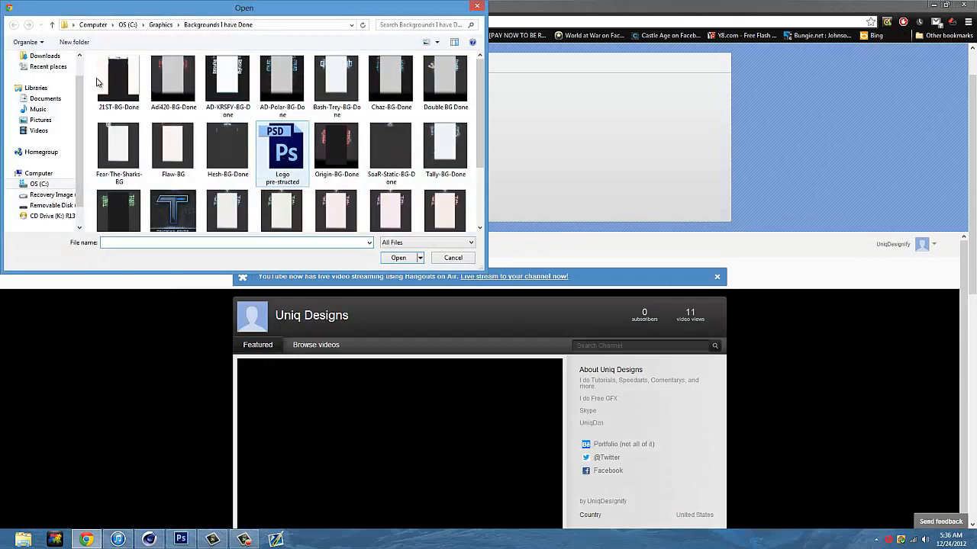
# - Browse the file picker into Backgrounds > Tutorial to reach the exported JPEG
pyautogui.scroll(-3)
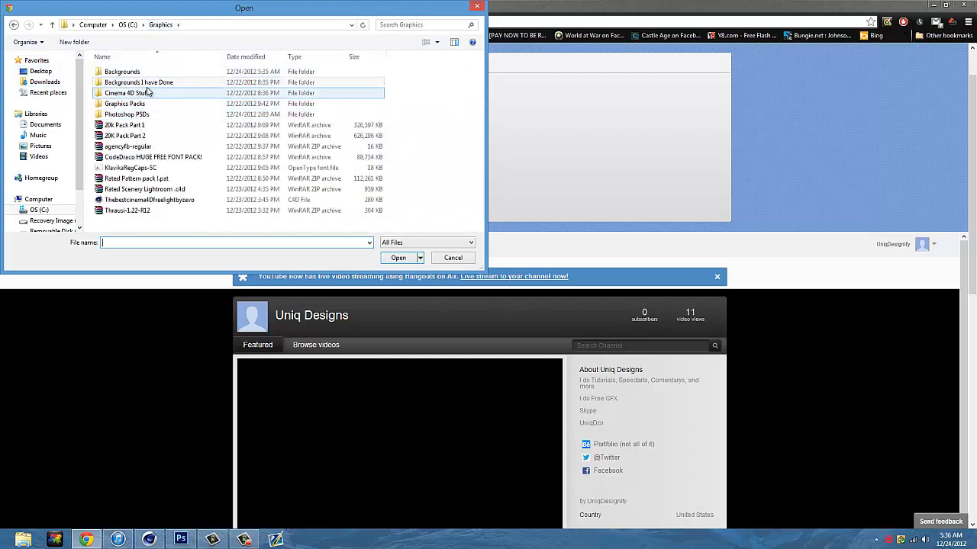
pyautogui.doubleClick(122, 72)
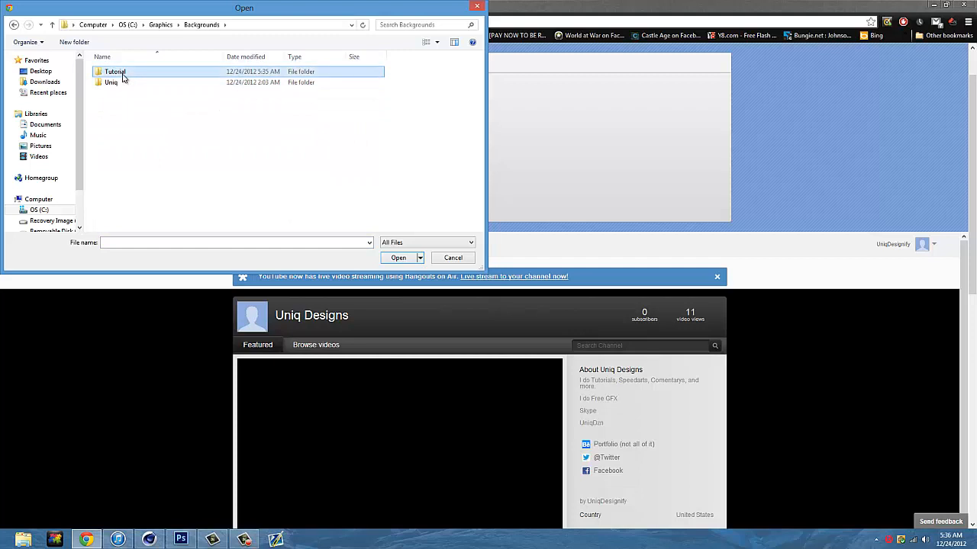
pyautogui.doubleClick(113, 72)
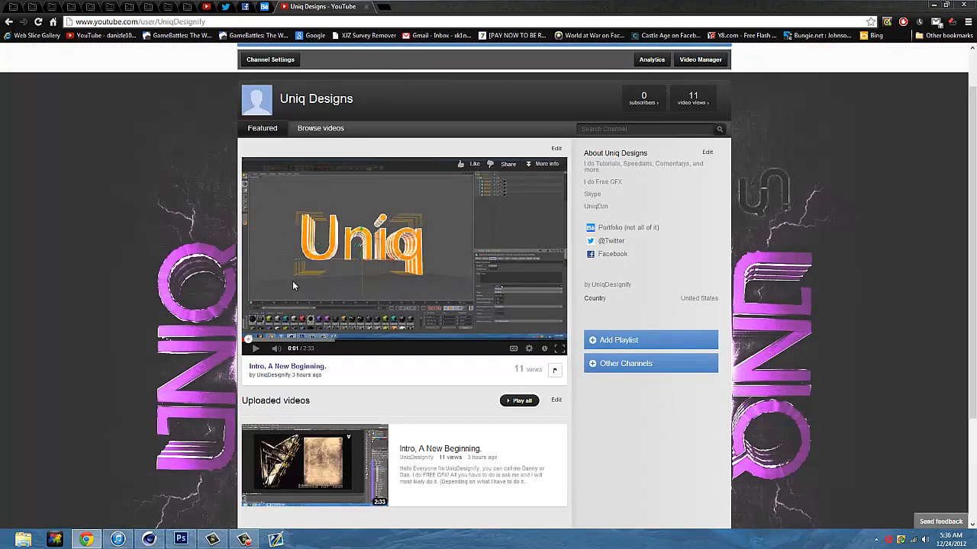
pyautogui.moveTo(305, 287)
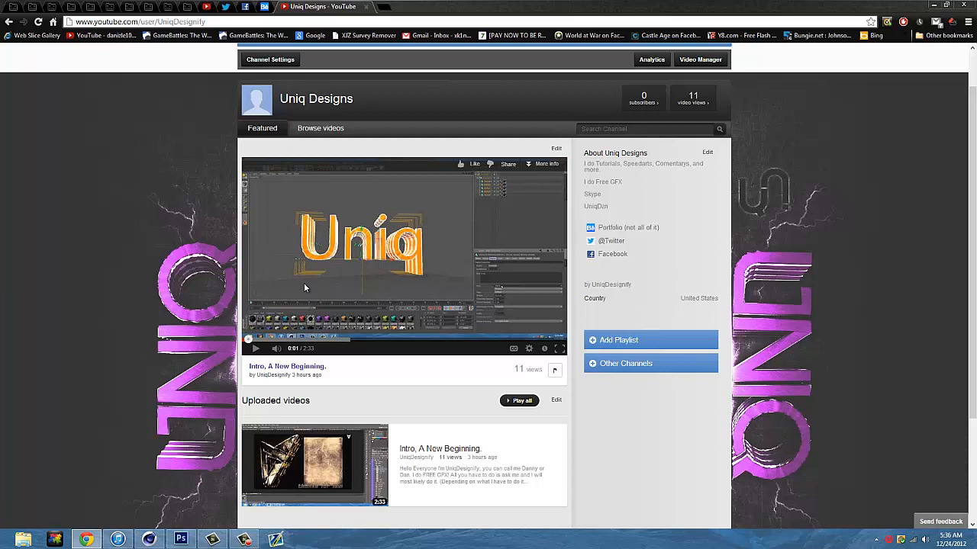
pyautogui.moveTo(303, 285)
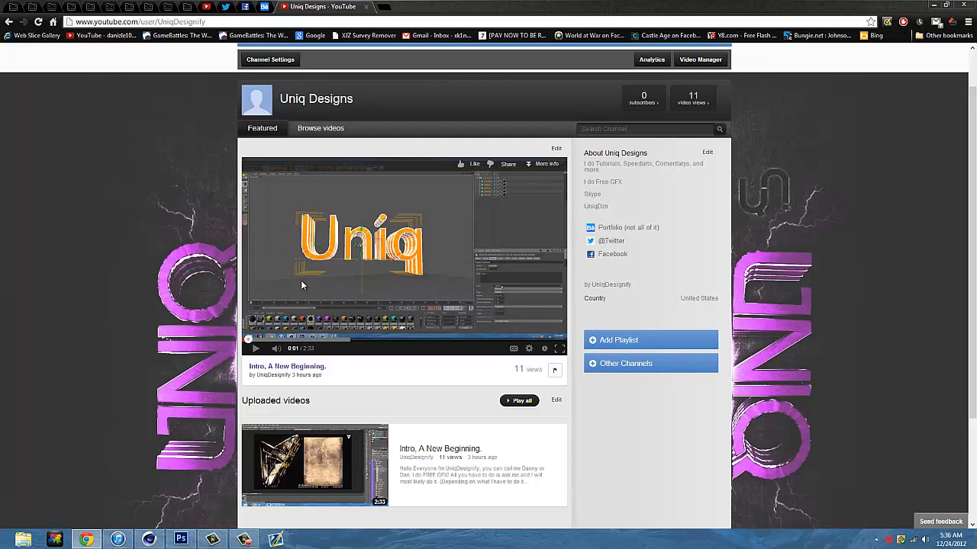
pyautogui.moveTo(305, 293)
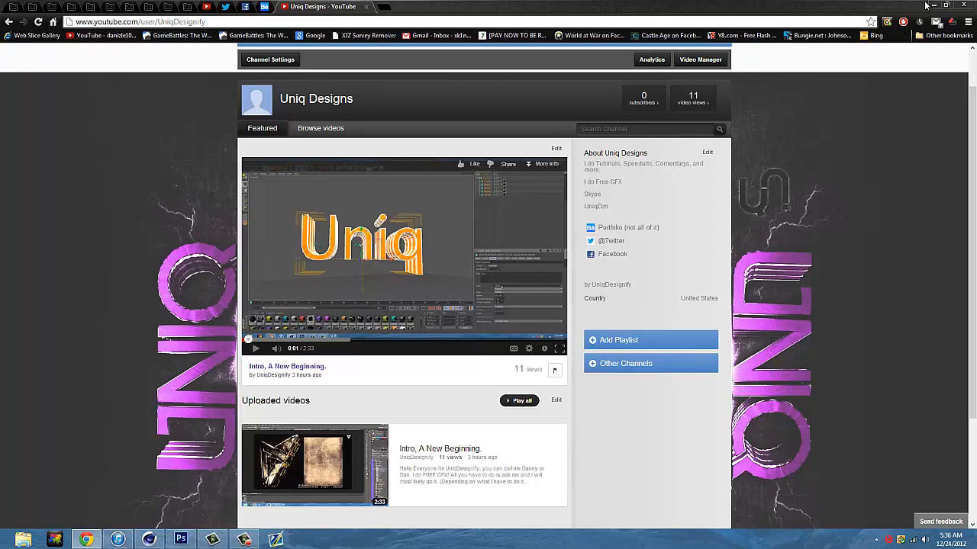
# - Switch back to the Photoshop TUTORIAL document from the taskbar
pyautogui.click(180, 541)
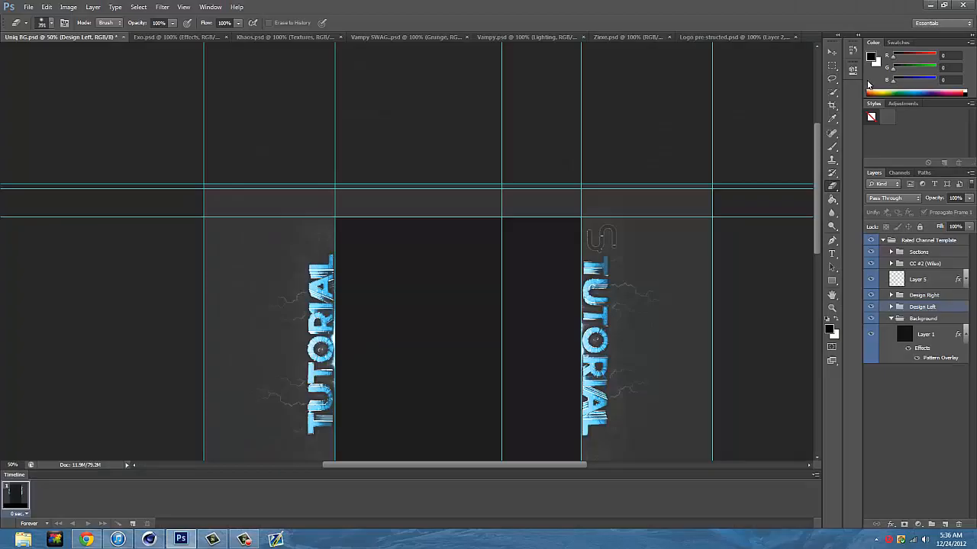